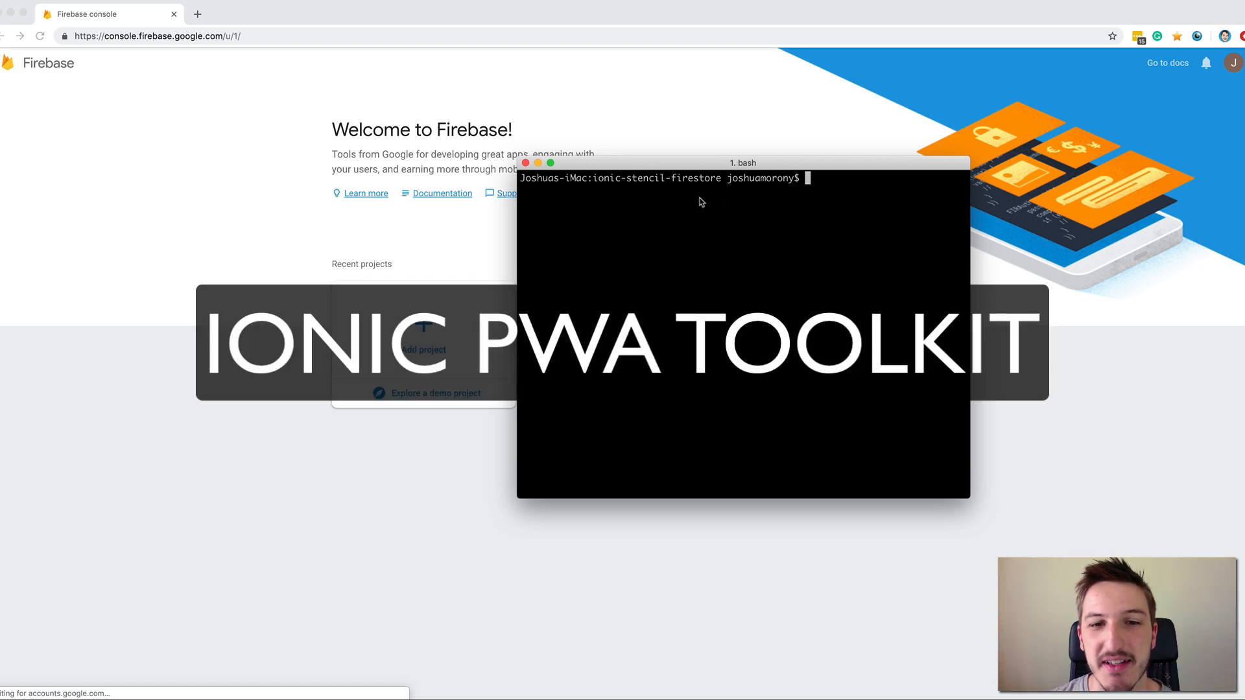
{"action": "mouse_move", "coordinate": [724, 196]}
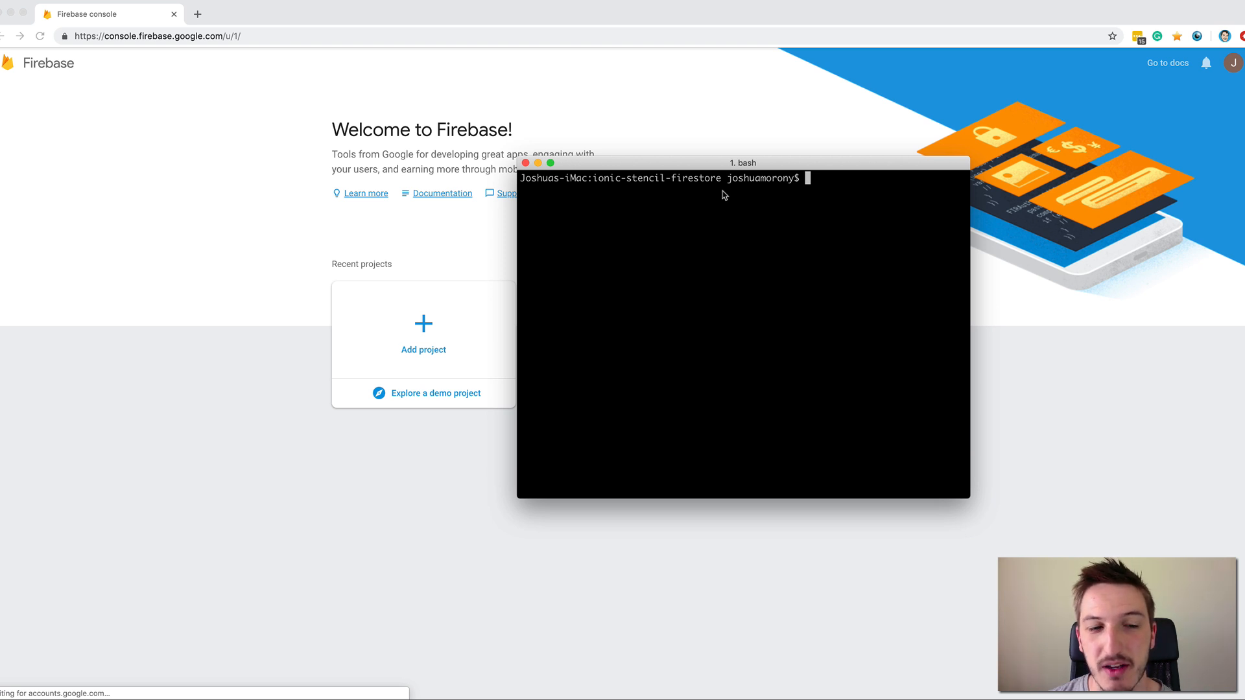
{"action": "mouse_move", "coordinate": [712, 193]}
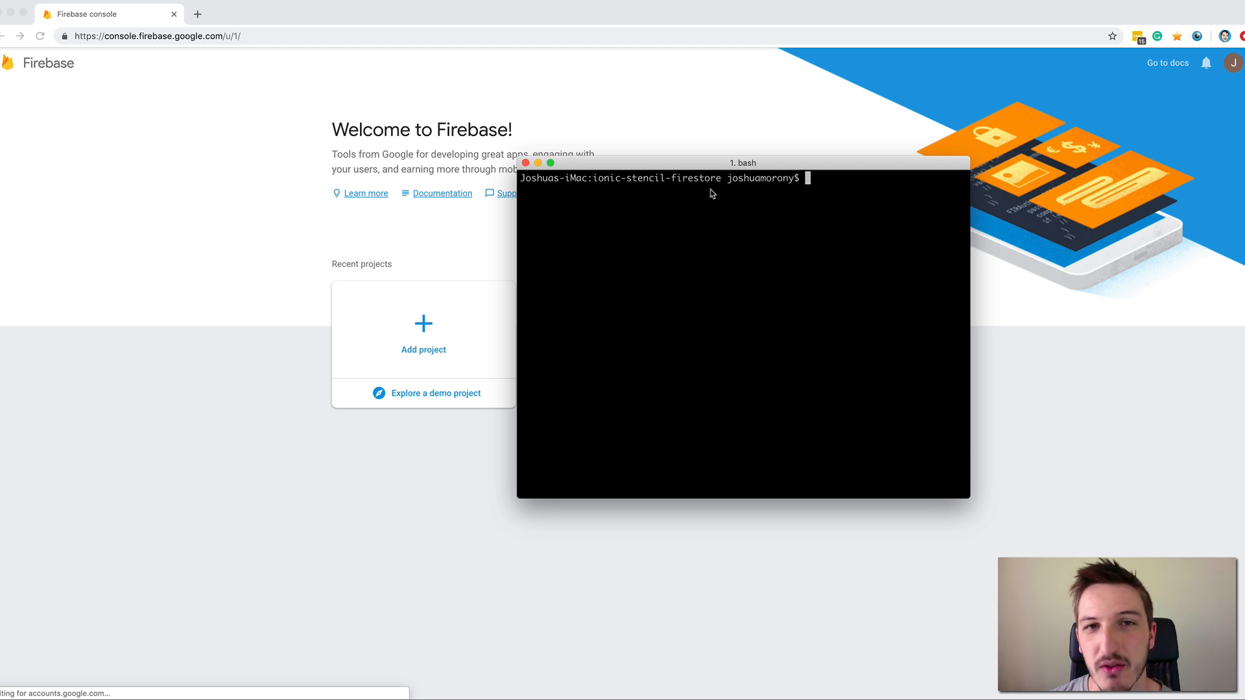
{"action": "mouse_move", "coordinate": [734, 193]}
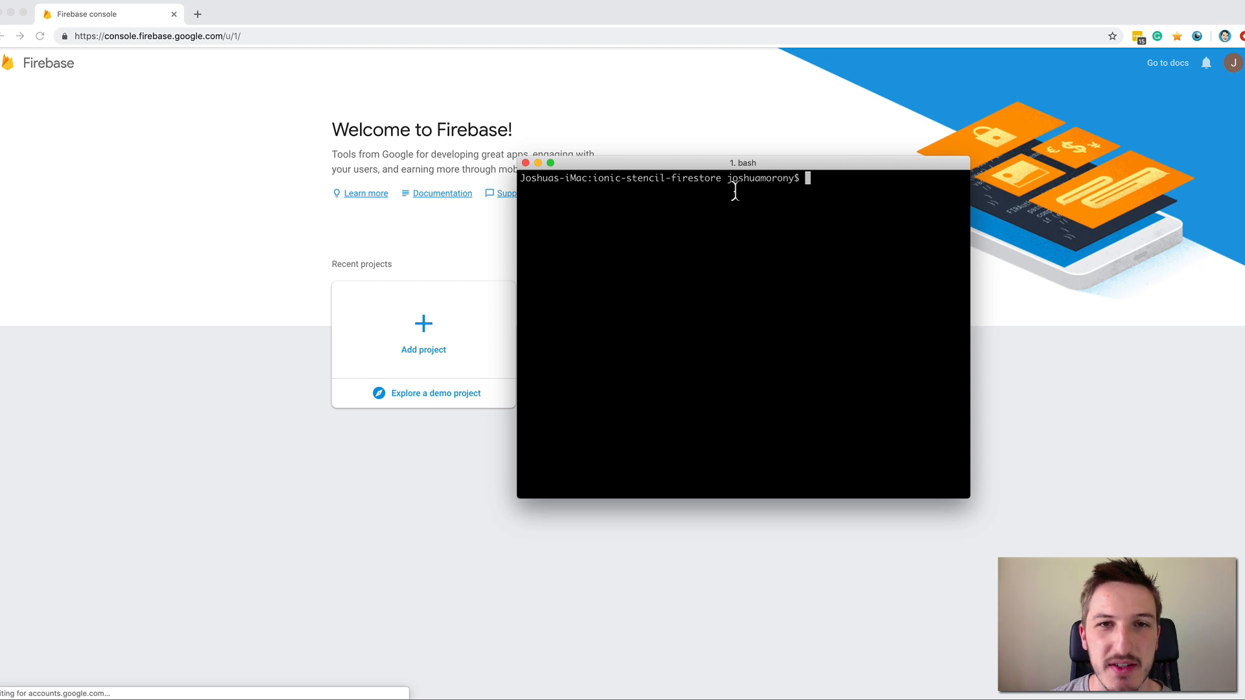
{"action": "mouse_move", "coordinate": [742, 182]}
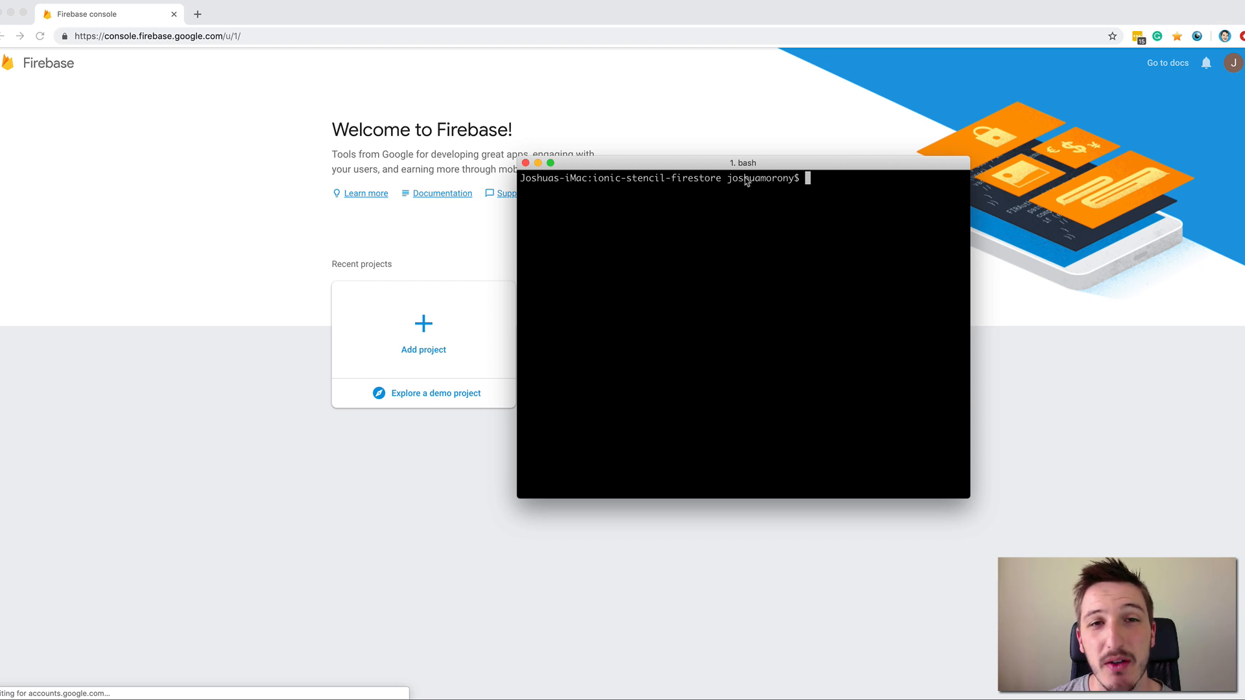
{"action": "mouse_move", "coordinate": [621, 173]}
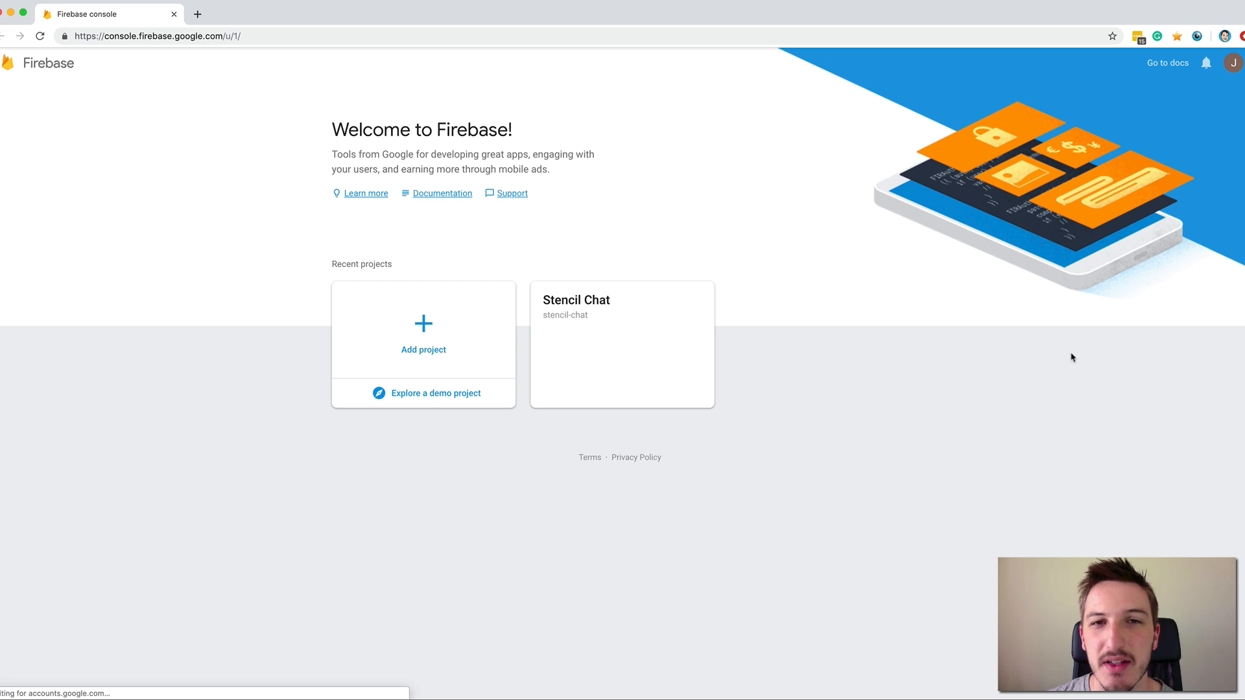
{"action": "mouse_move", "coordinate": [741, 276]}
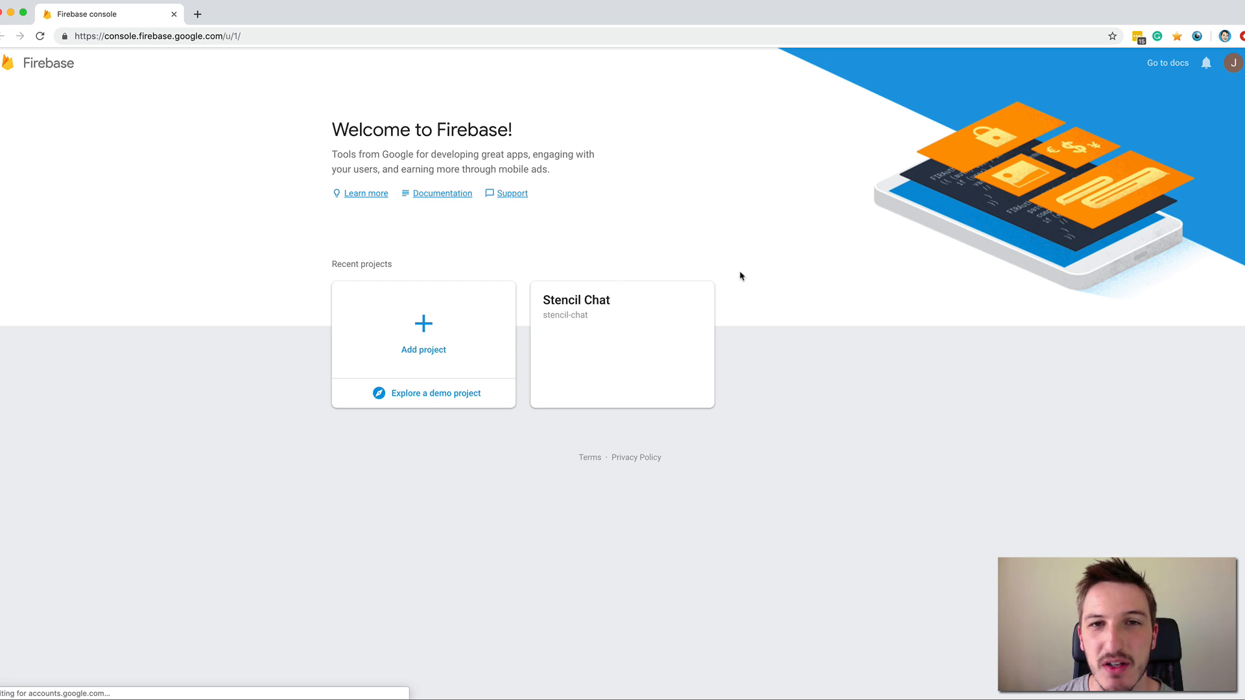
{"action": "mouse_move", "coordinate": [576, 264]}
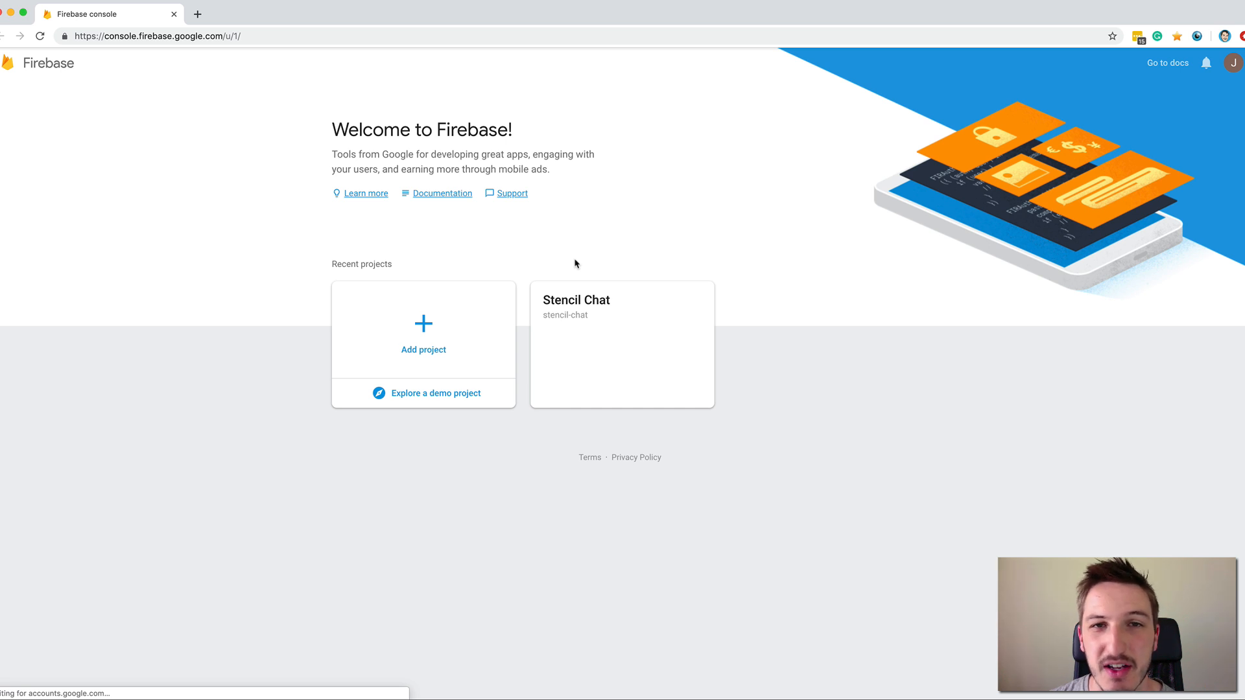
{"action": "mouse_move", "coordinate": [587, 259]}
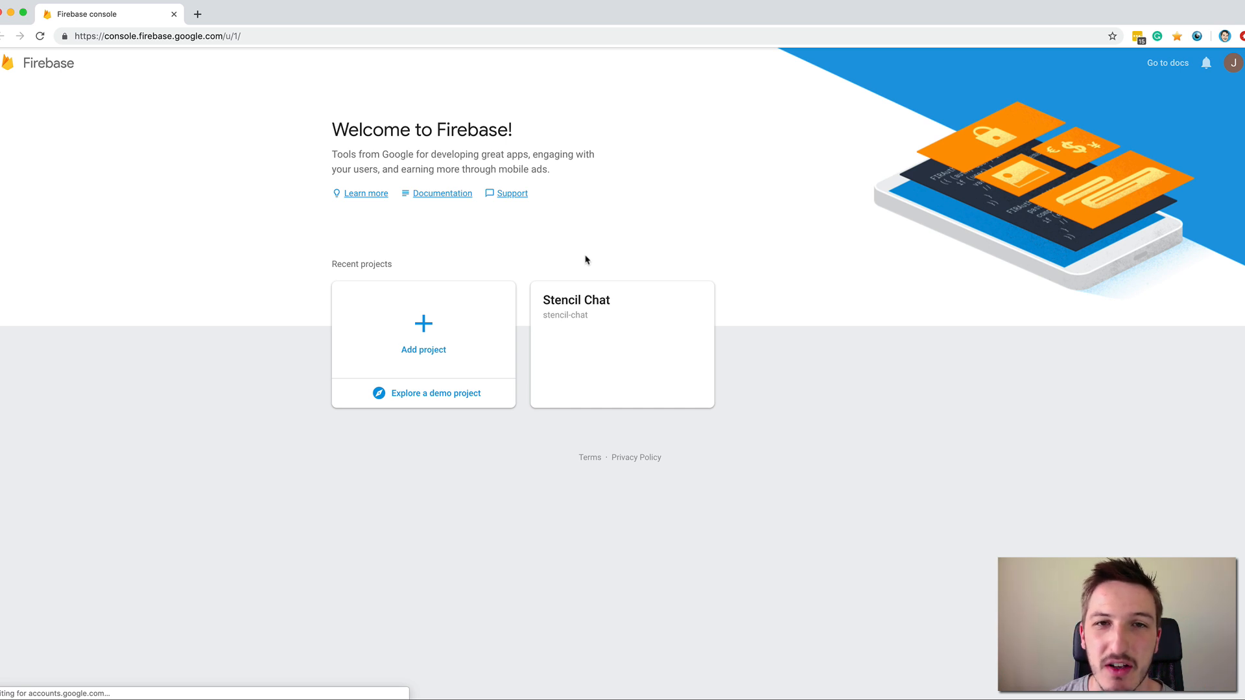
{"action": "mouse_move", "coordinate": [887, 328]}
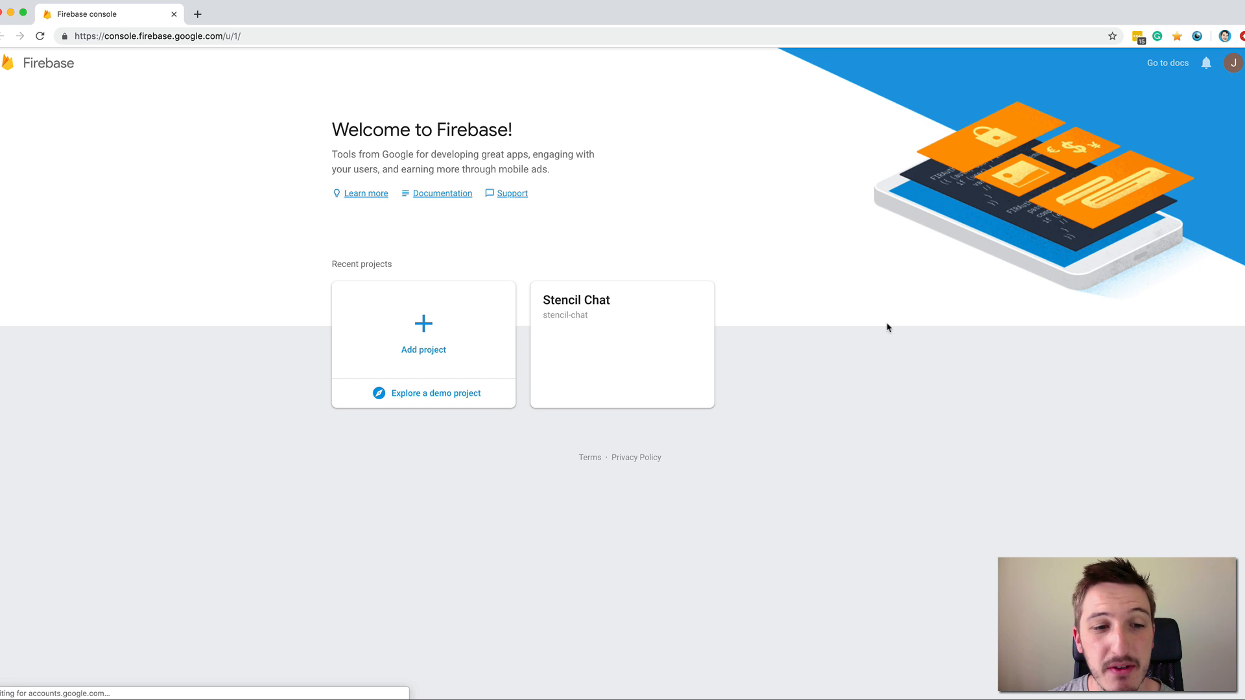
{"action": "mouse_move", "coordinate": [720, 186]}
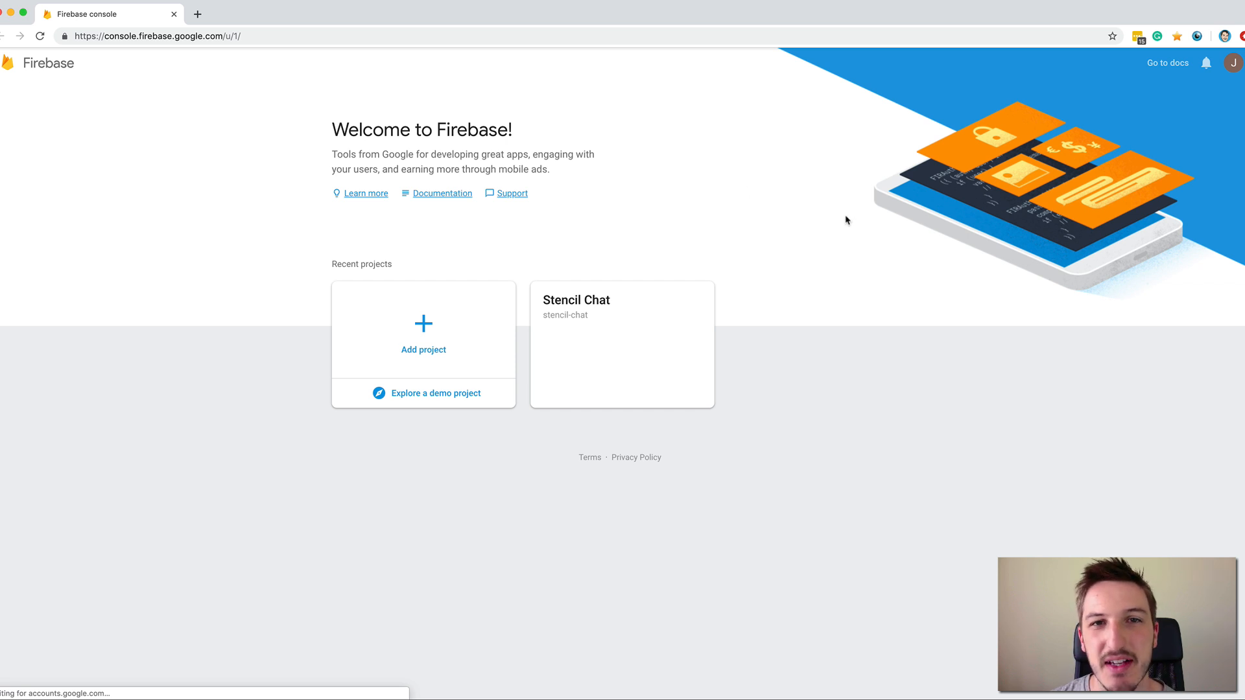
{"action": "mouse_move", "coordinate": [822, 211]}
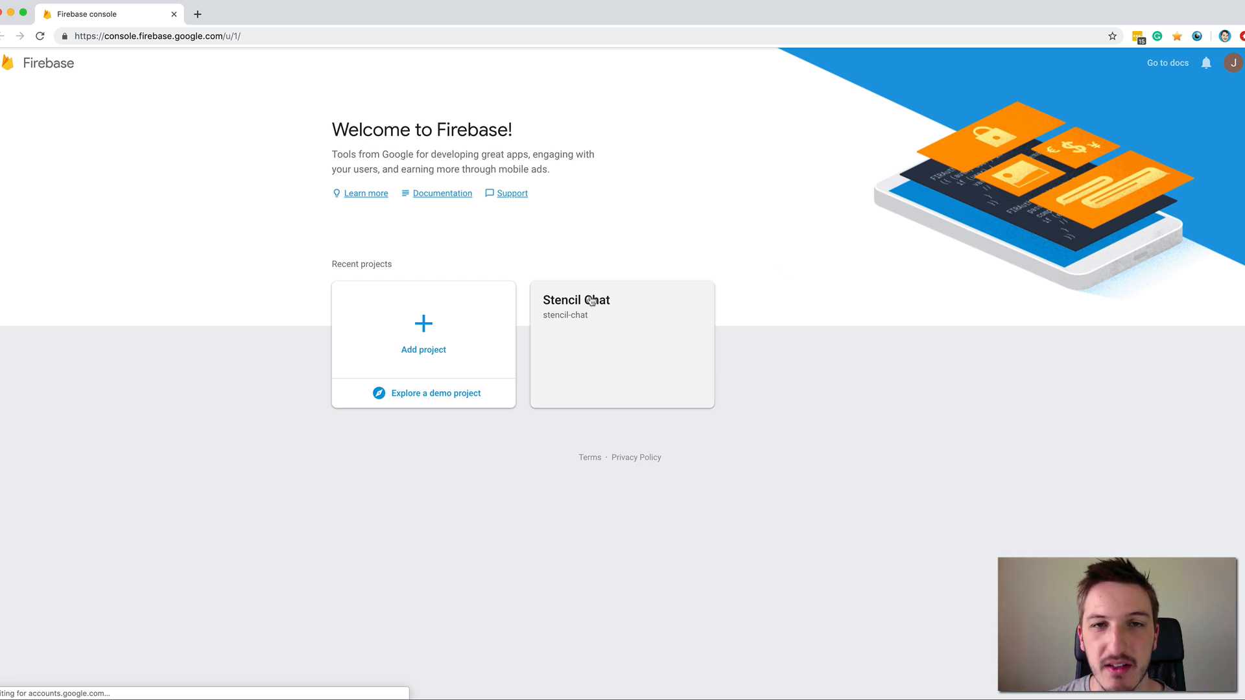
{"action": "mouse_move", "coordinate": [440, 228]}
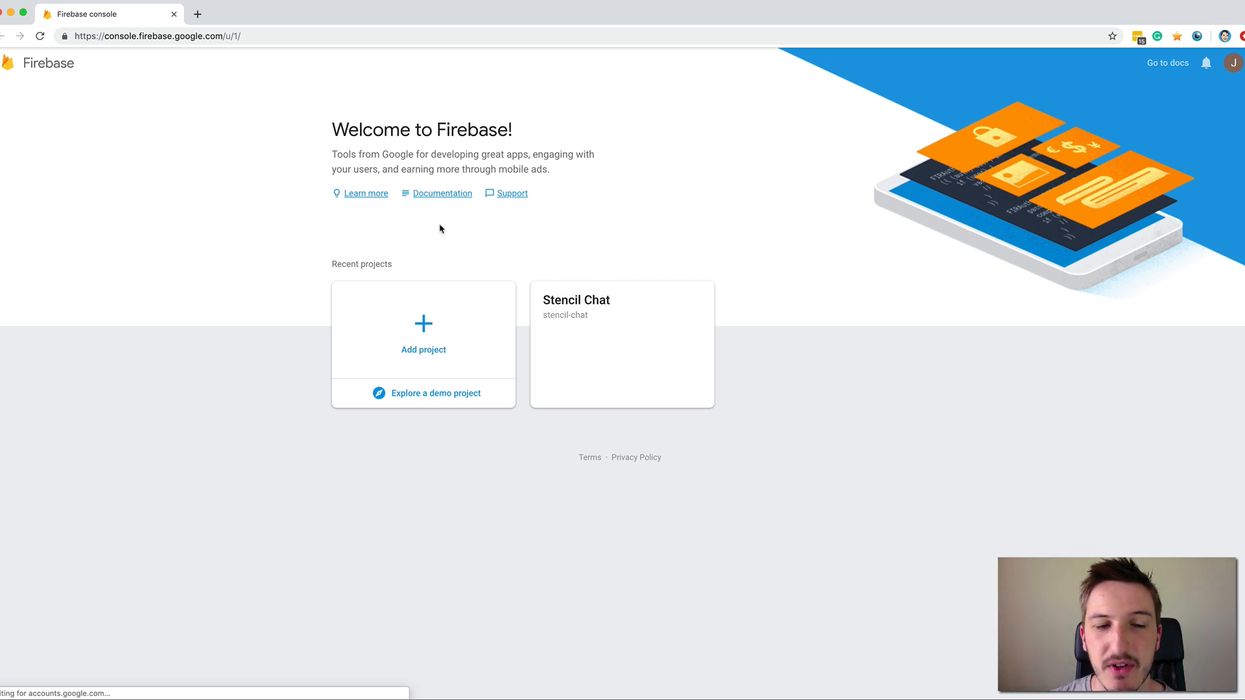
{"action": "mouse_move", "coordinate": [730, 253]}
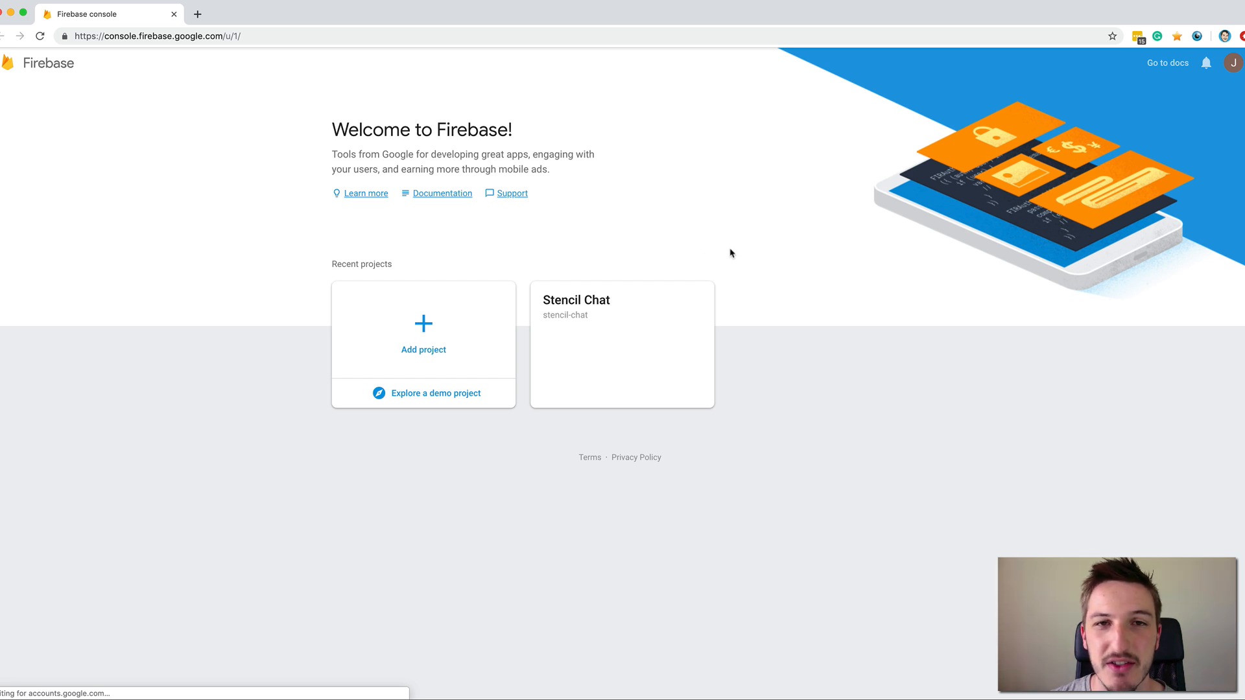
{"action": "mouse_move", "coordinate": [718, 157]}
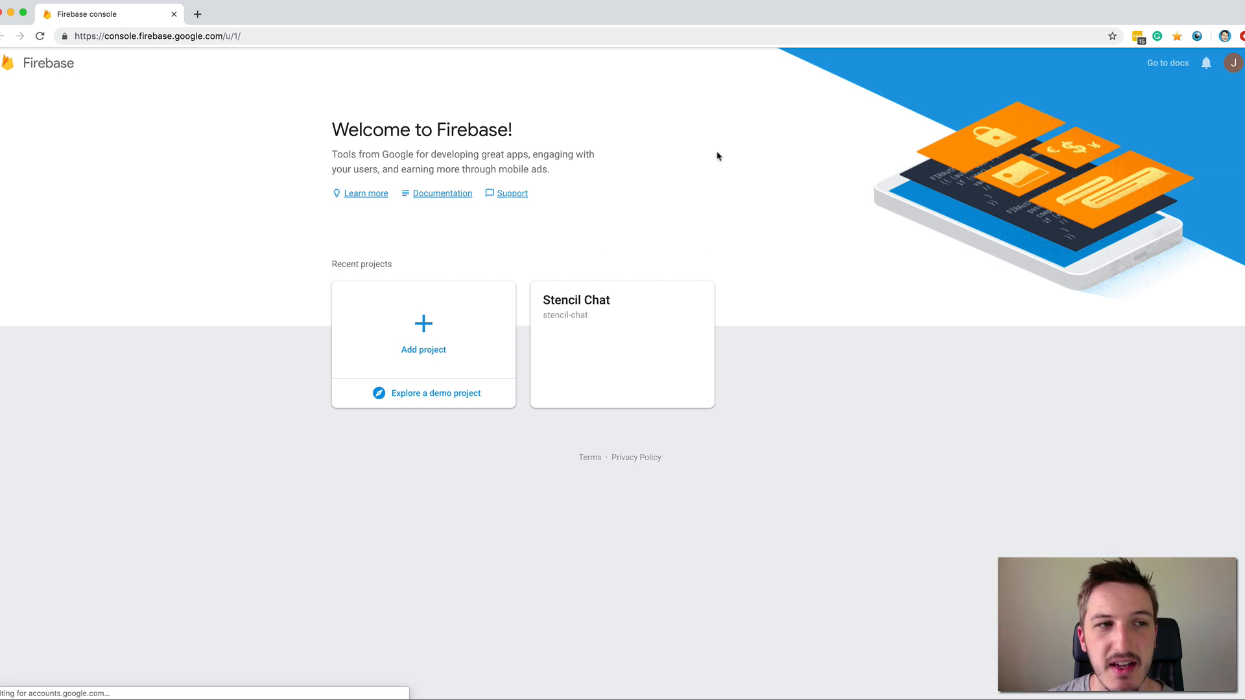
Add a project named stencil-firebase-example, accept the analytics controller terms and create it
{"action": "double_click", "coordinate": [119, 36]}
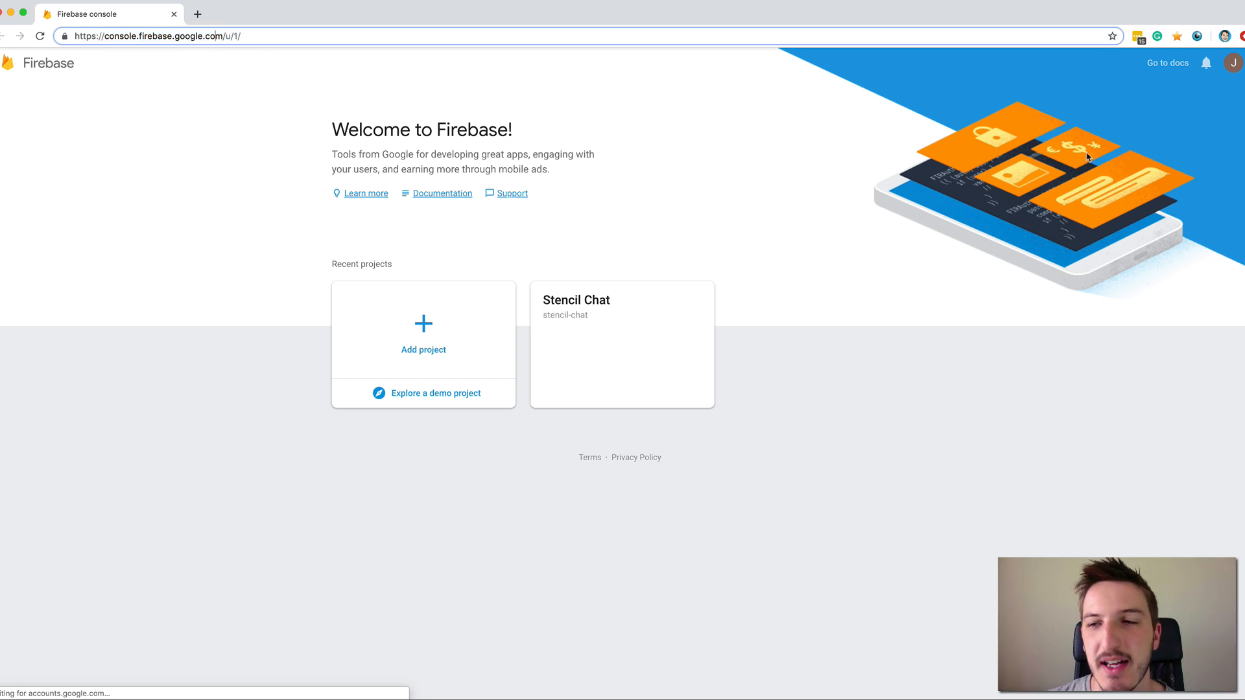
{"action": "mouse_move", "coordinate": [1184, 92]}
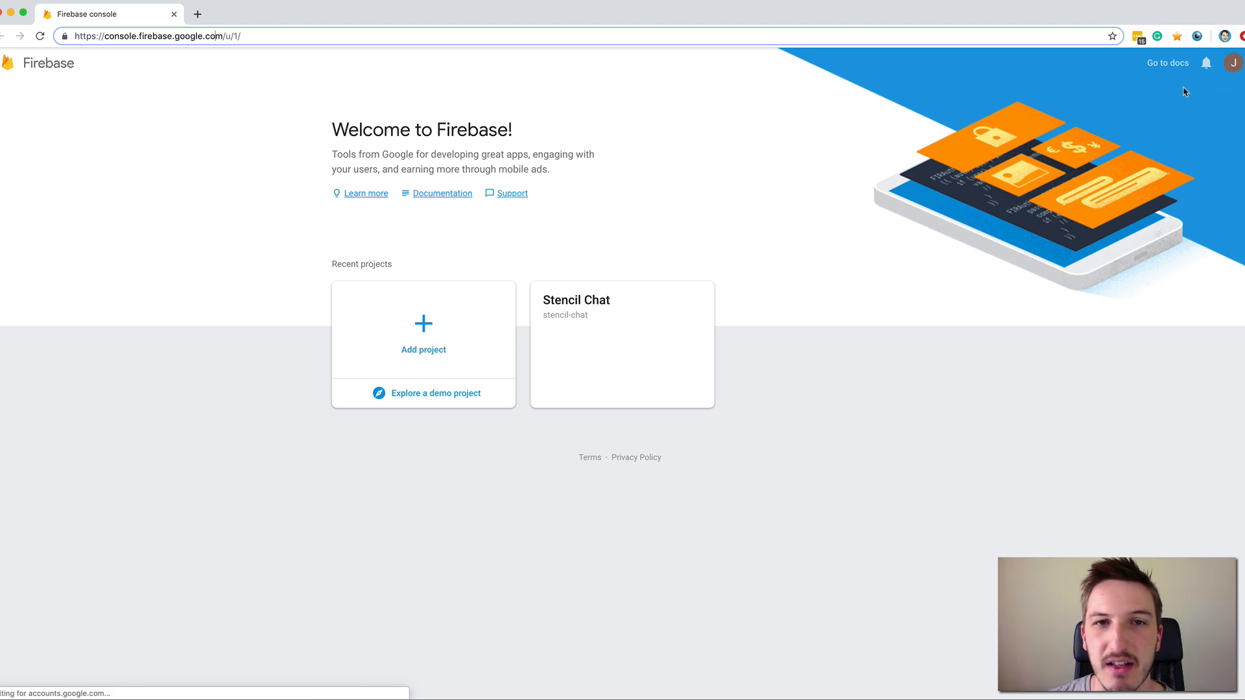
{"action": "mouse_move", "coordinate": [657, 222]}
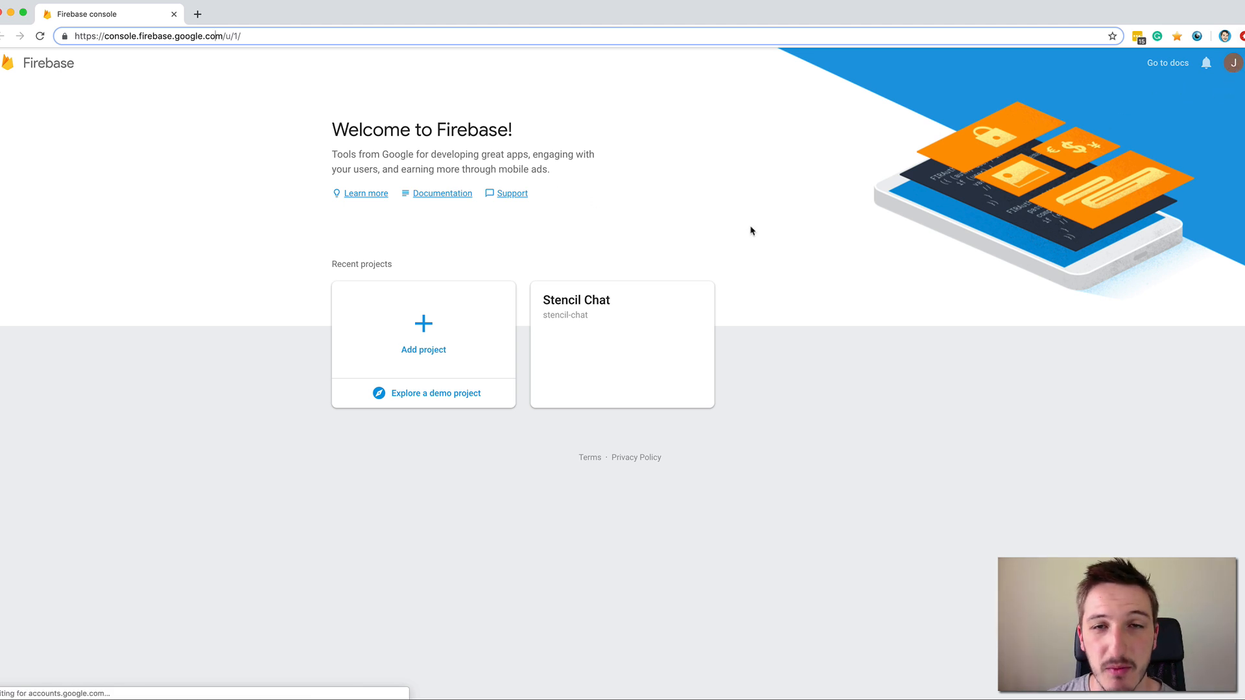
{"action": "mouse_move", "coordinate": [760, 248]}
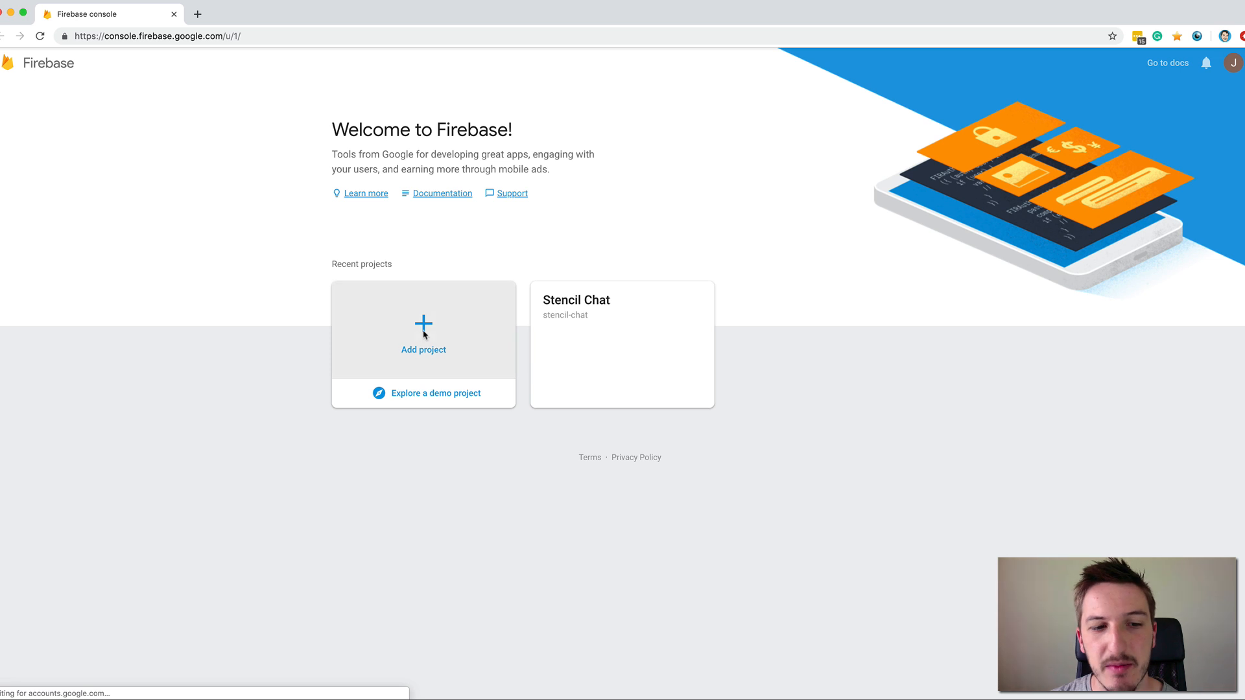
{"action": "left_click", "coordinate": [423, 334]}
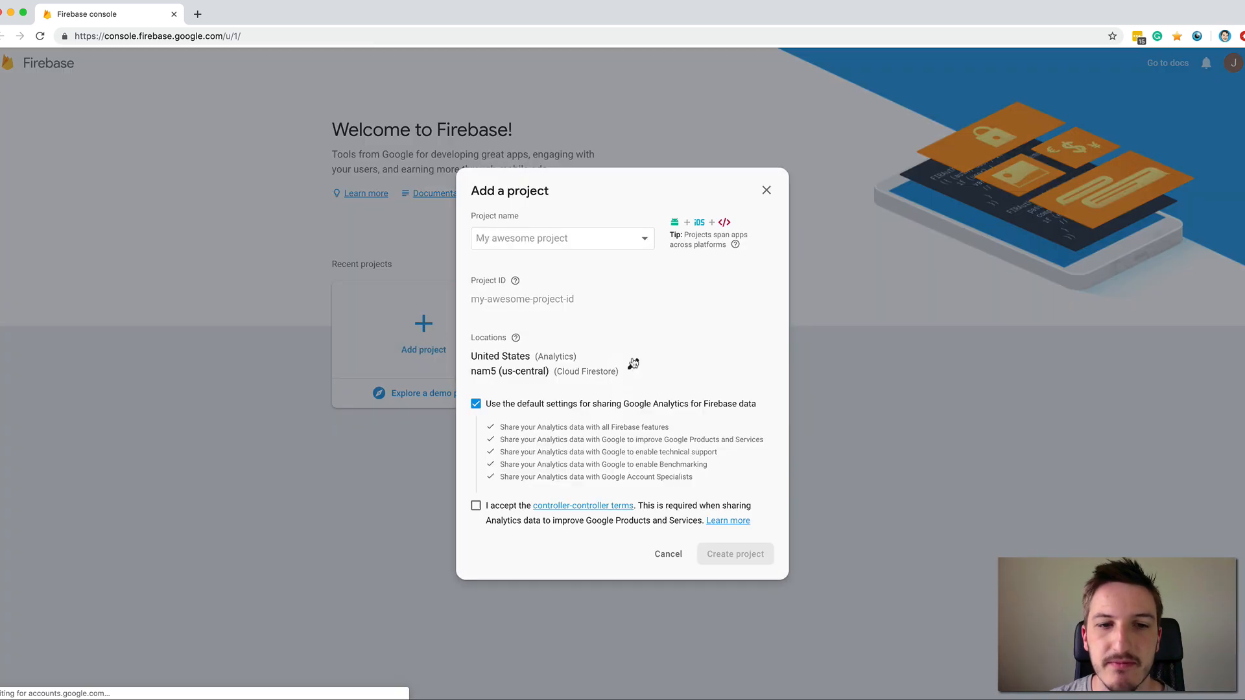
{"action": "mouse_move", "coordinate": [560, 288]}
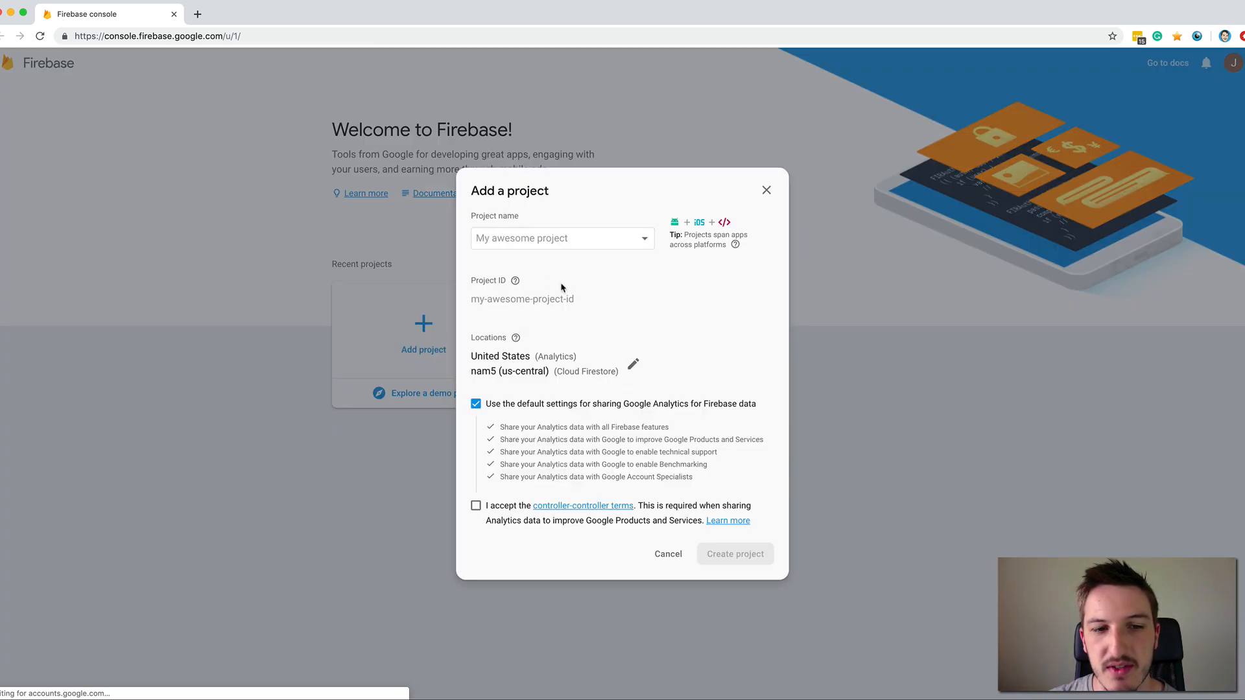
{"action": "left_click", "coordinate": [556, 238]}
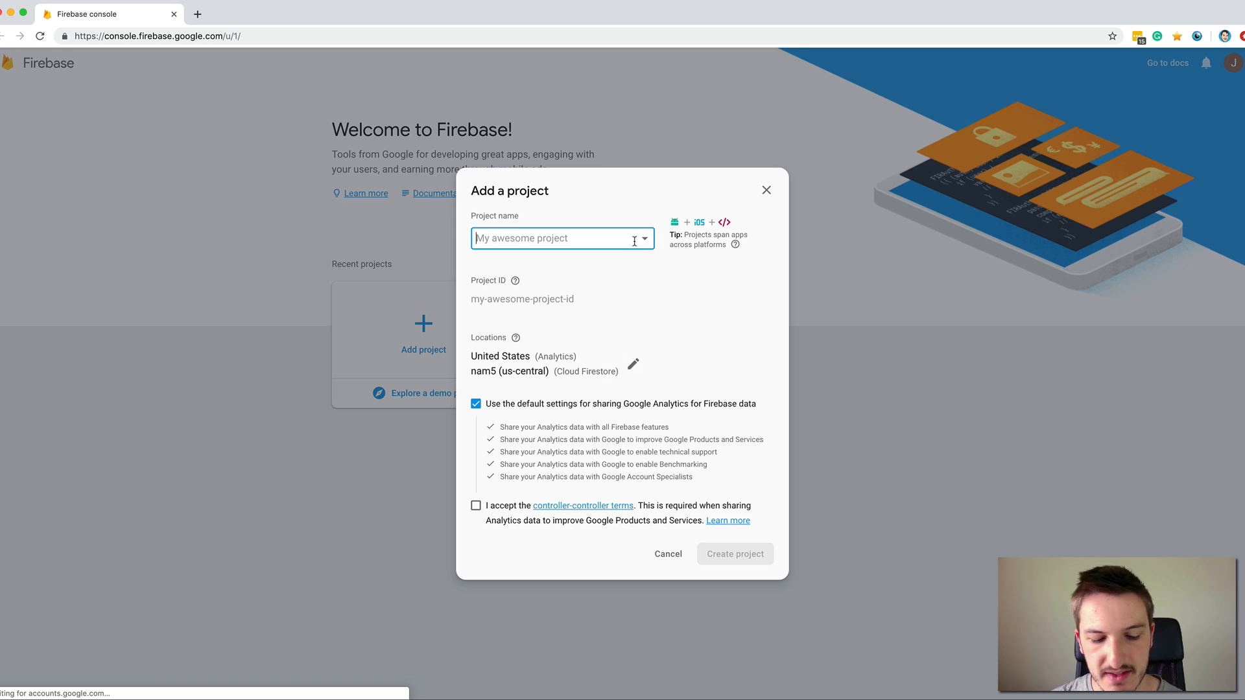
{"action": "type", "text": "stencil-firebase-example"}
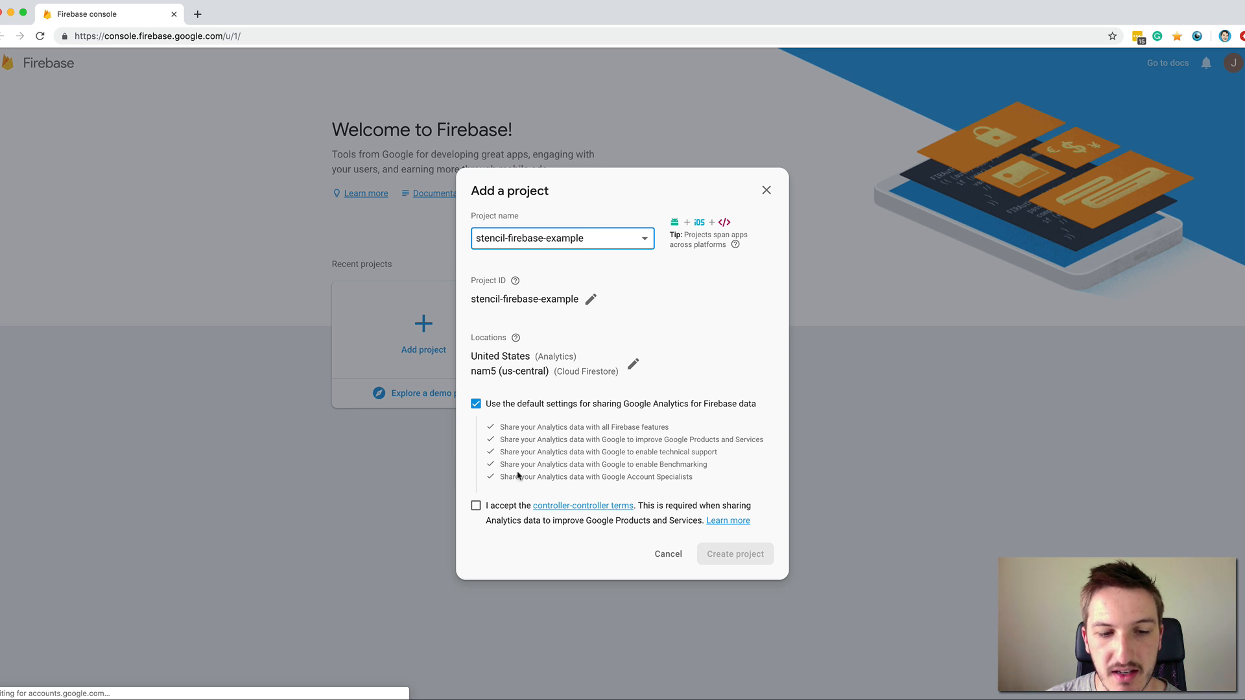
{"action": "left_click", "coordinate": [476, 506]}
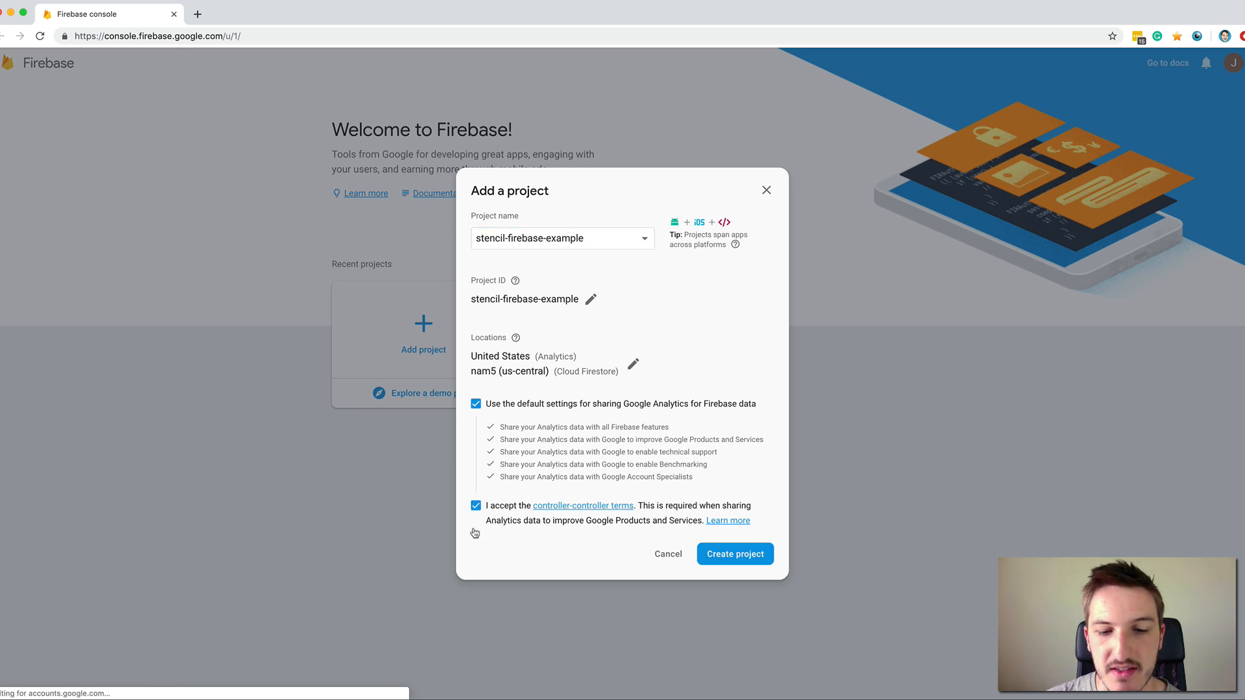
{"action": "left_click", "coordinate": [735, 554]}
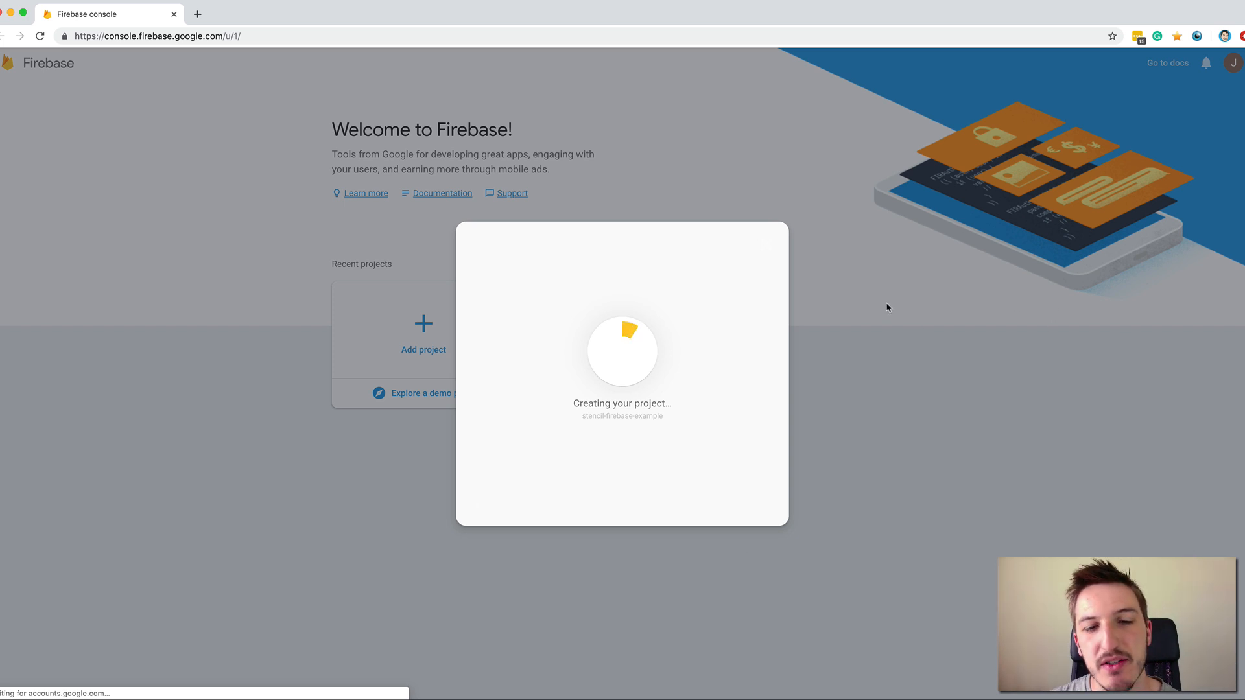
{"action": "mouse_move", "coordinate": [564, 419]}
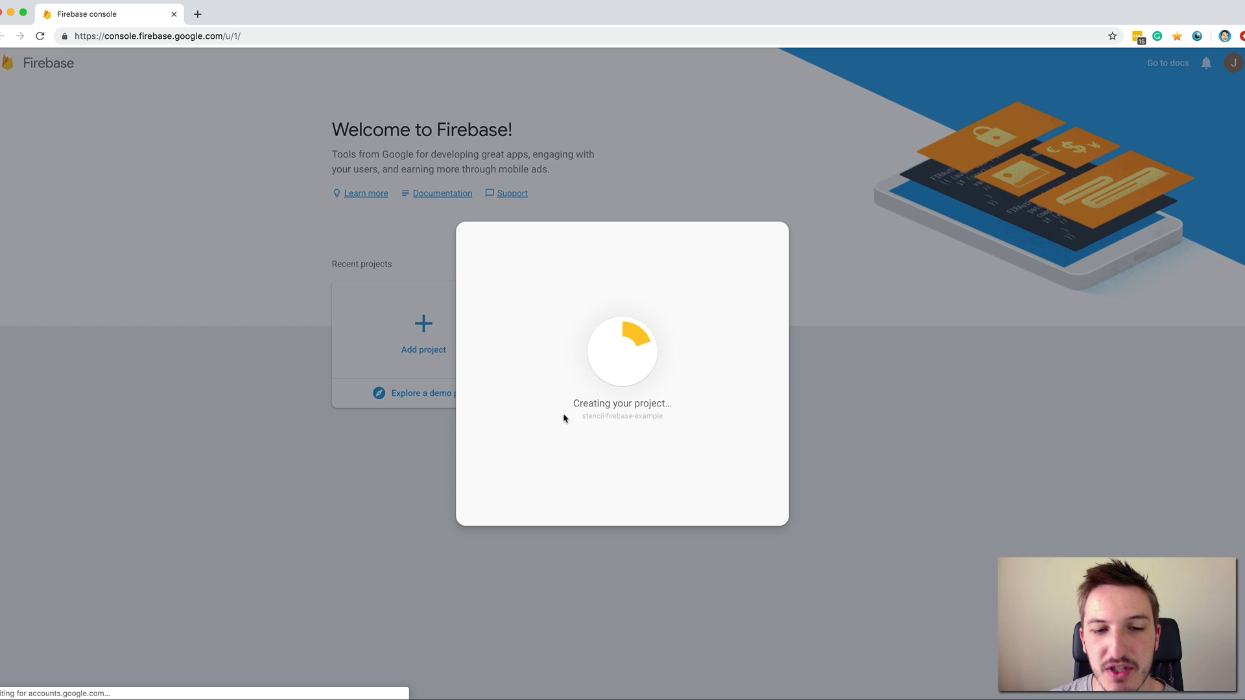
{"action": "mouse_move", "coordinate": [723, 363]}
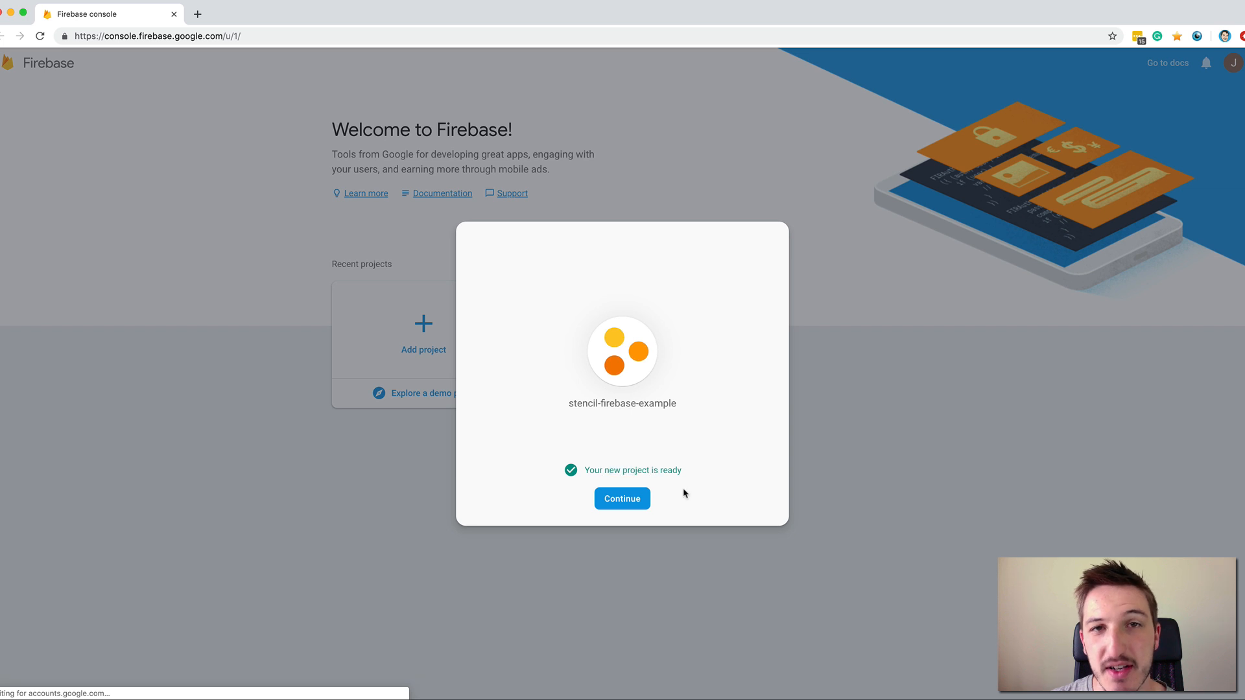
{"action": "left_click", "coordinate": [622, 498]}
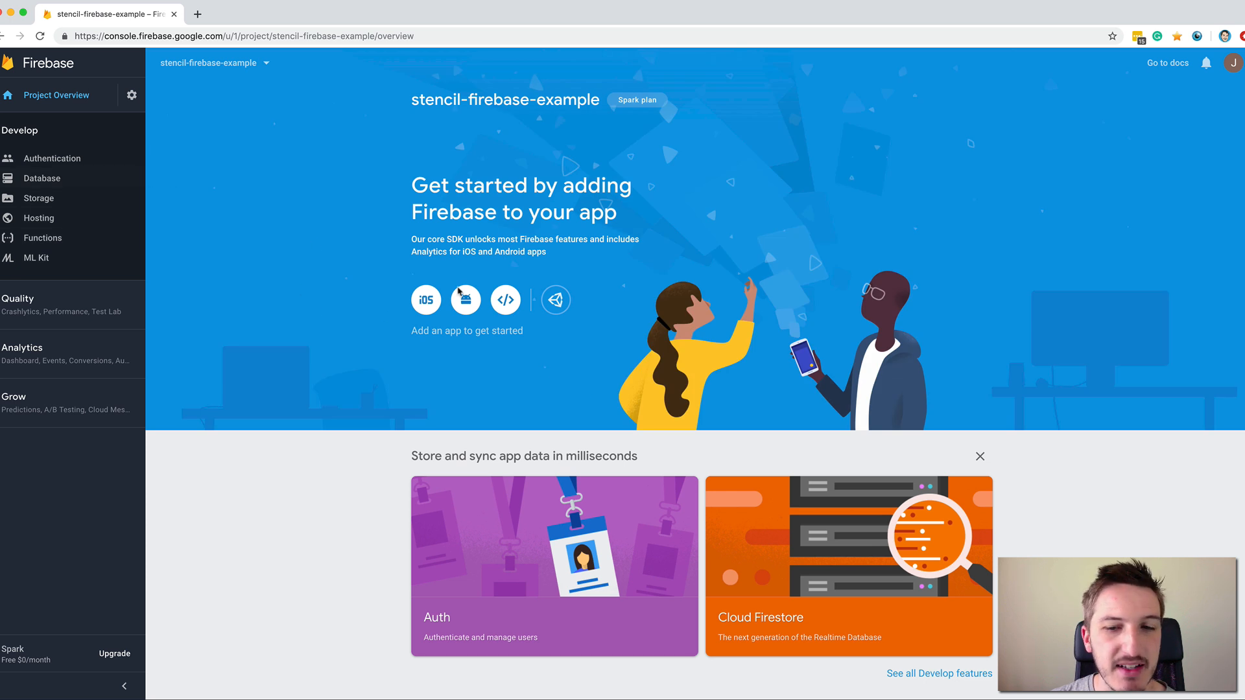
{"action": "mouse_move", "coordinate": [72, 169]}
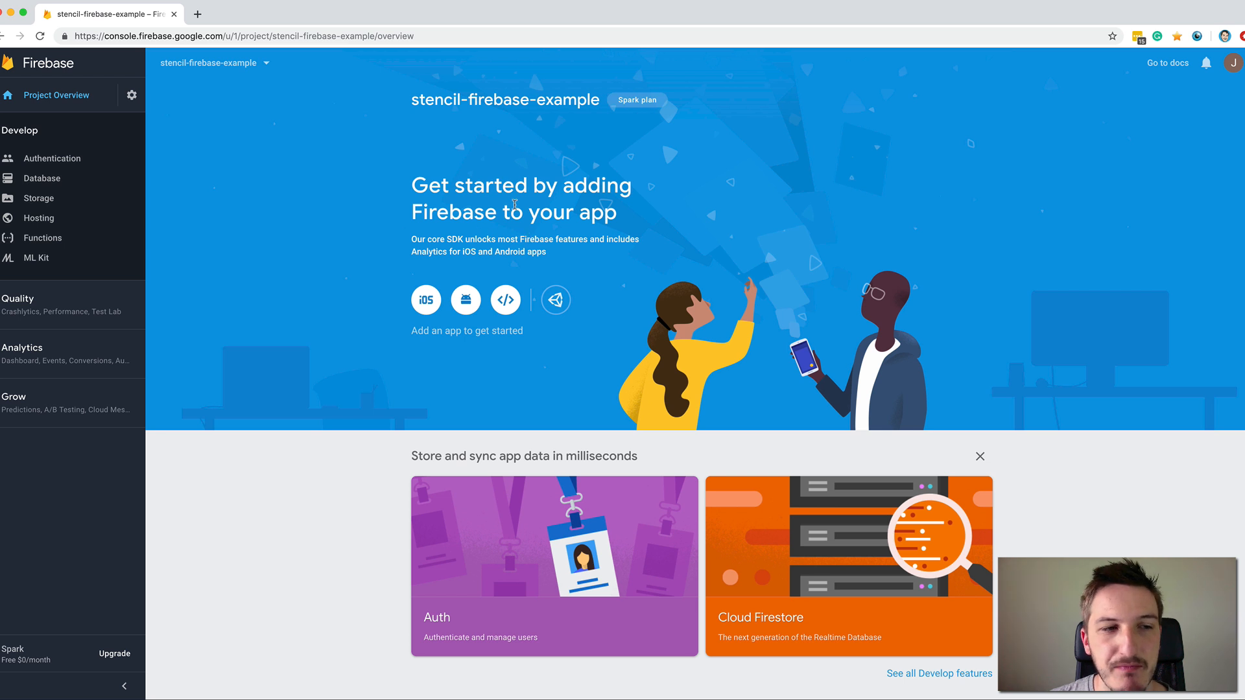
{"action": "mouse_move", "coordinate": [44, 163]}
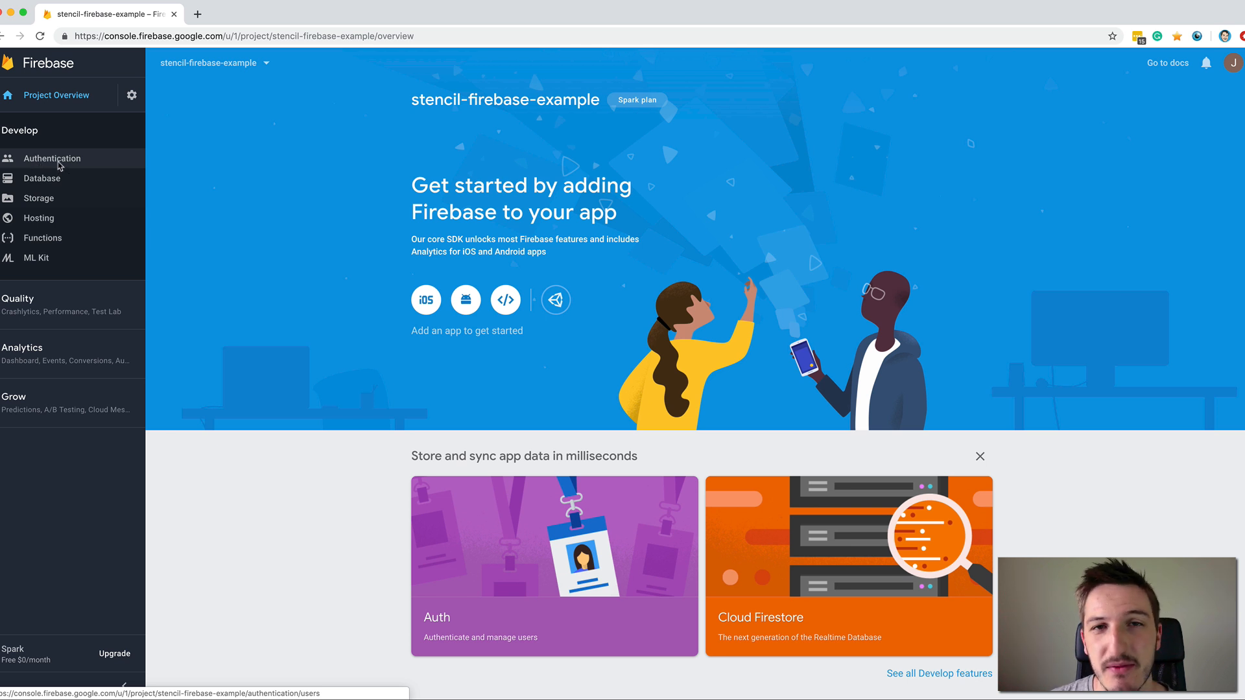
{"action": "mouse_move", "coordinate": [97, 169]}
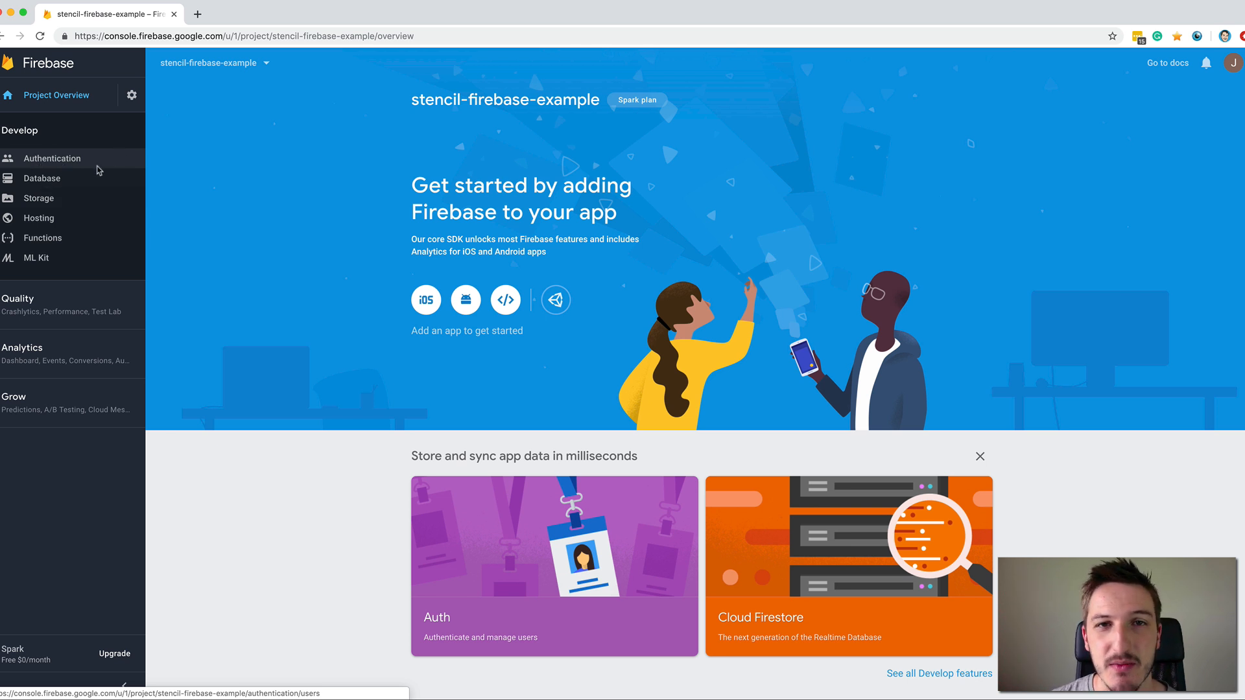
{"action": "mouse_move", "coordinate": [128, 132]}
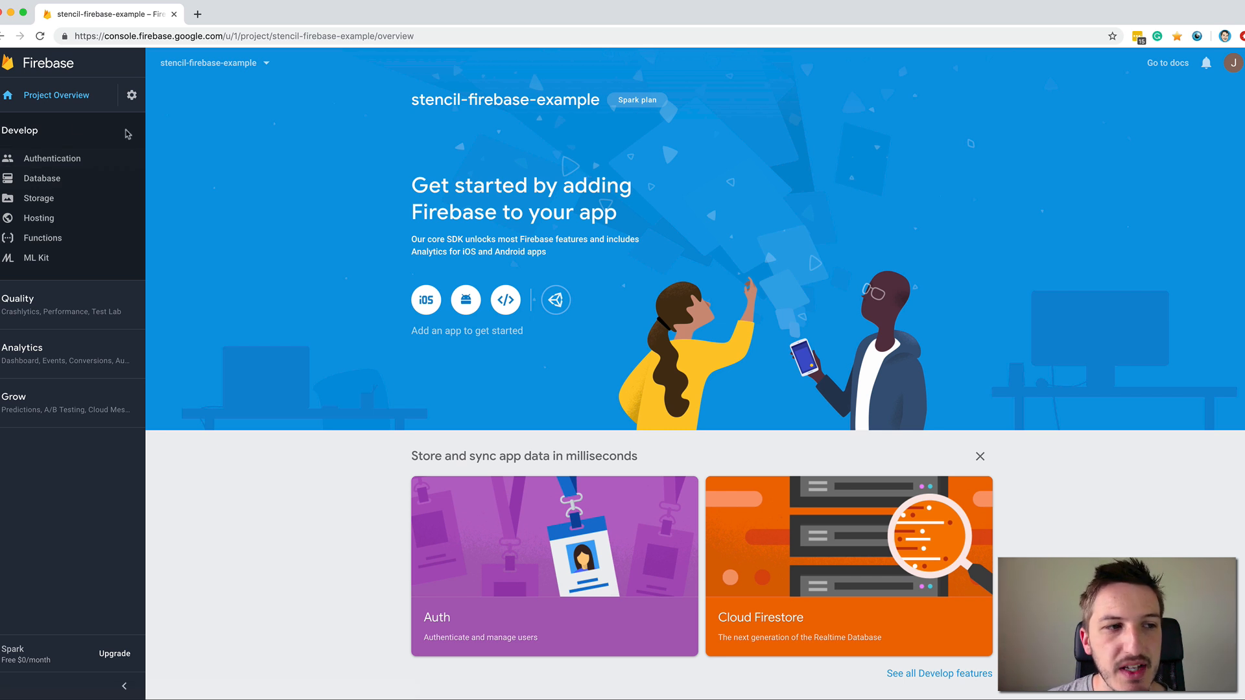
{"action": "mouse_move", "coordinate": [429, 197]}
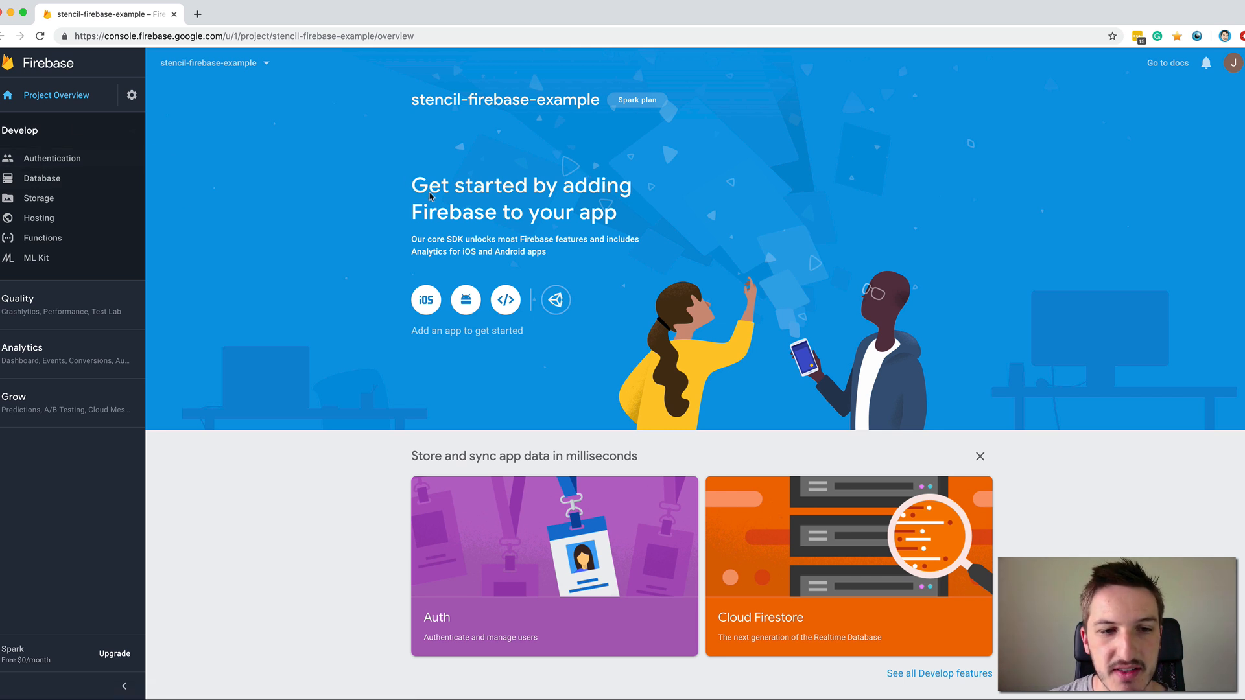
{"action": "mouse_move", "coordinate": [498, 331]}
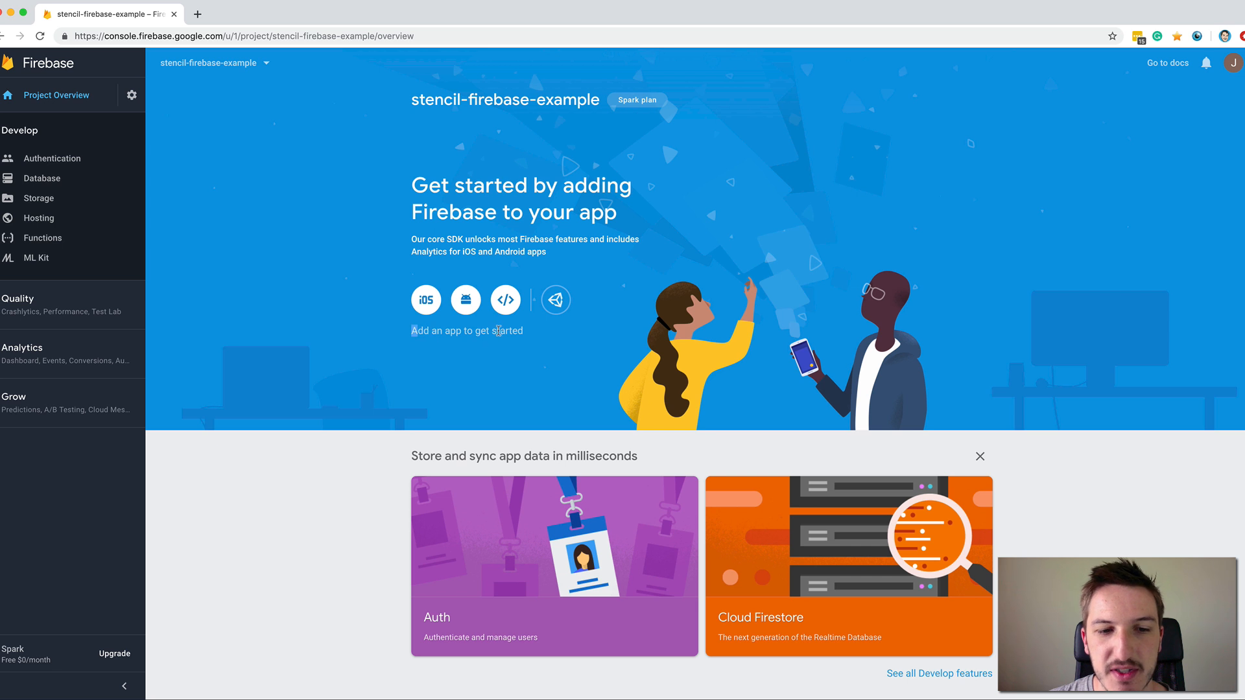
{"action": "mouse_move", "coordinate": [581, 270]}
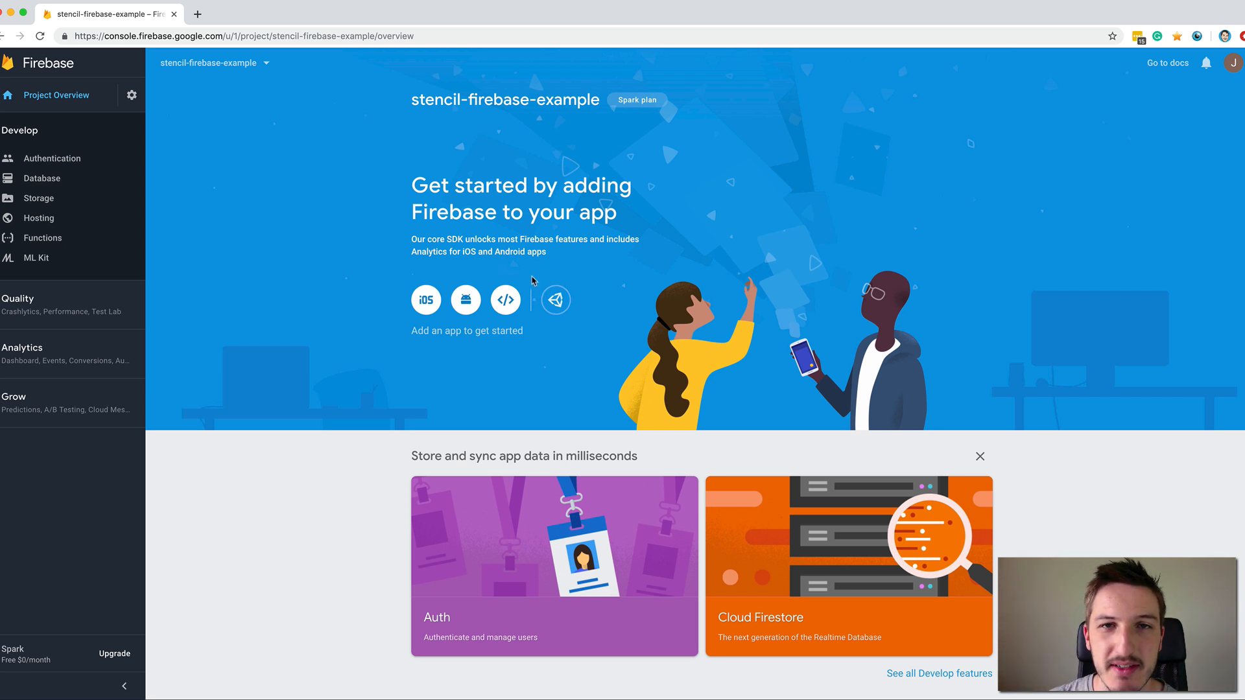
{"action": "mouse_move", "coordinate": [504, 300]}
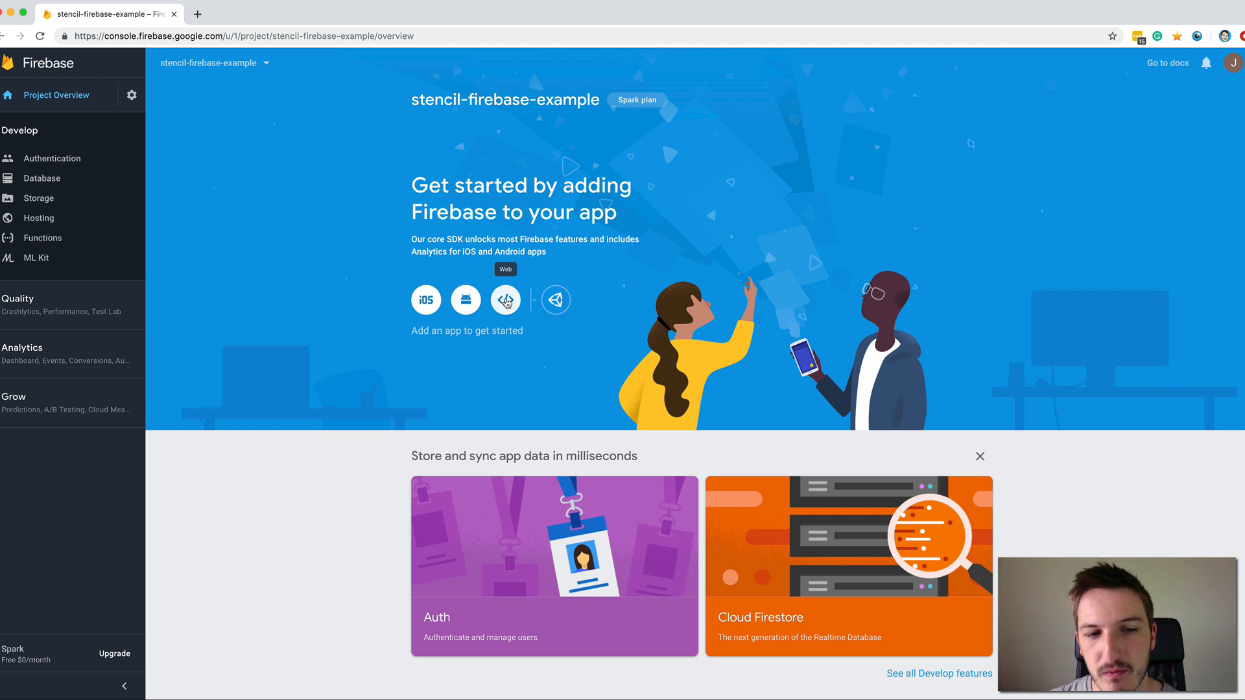
View the web app config snippet for stencil-firebase-example via the Web icon, then dismiss it
{"action": "left_click", "coordinate": [505, 299]}
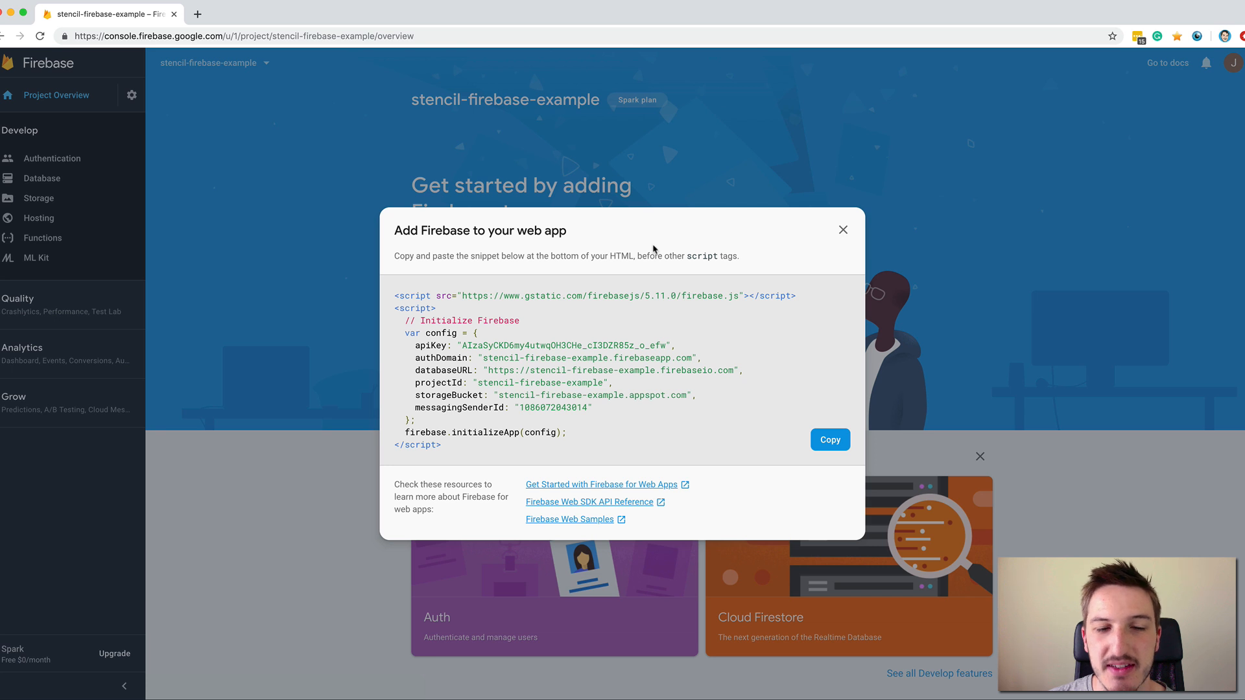
{"action": "double_click", "coordinate": [412, 295]}
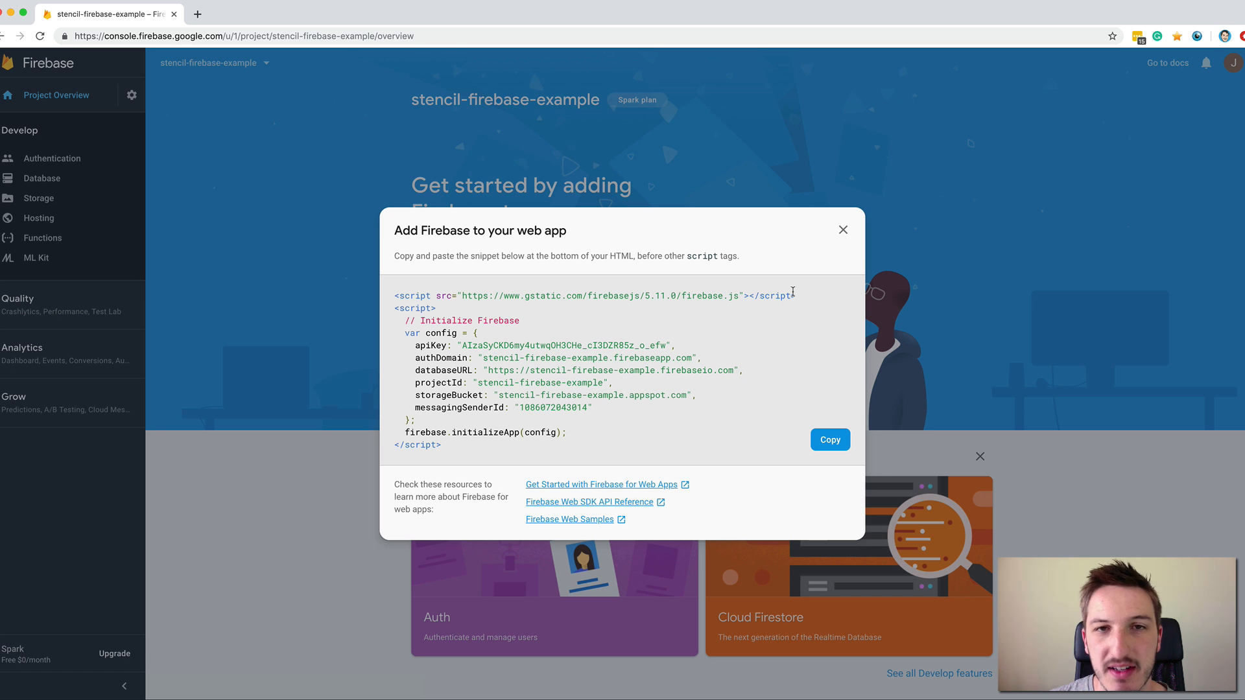
{"action": "mouse_move", "coordinate": [798, 300]}
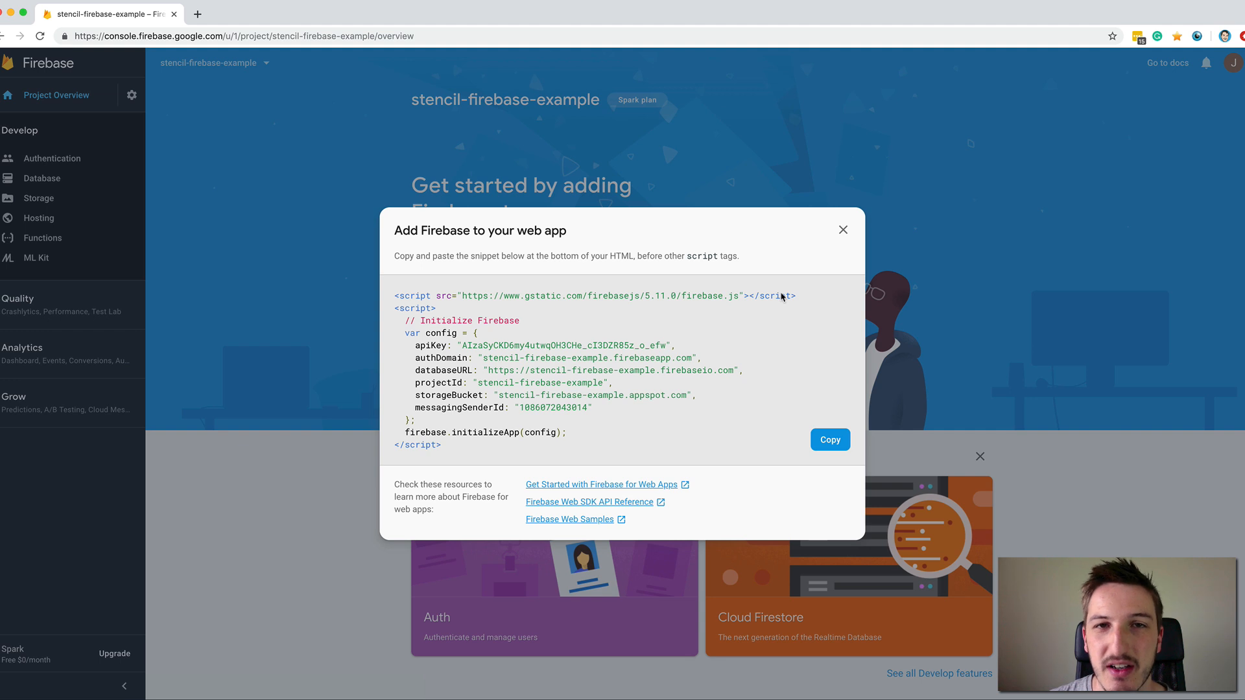
{"action": "left_click", "coordinate": [843, 229]}
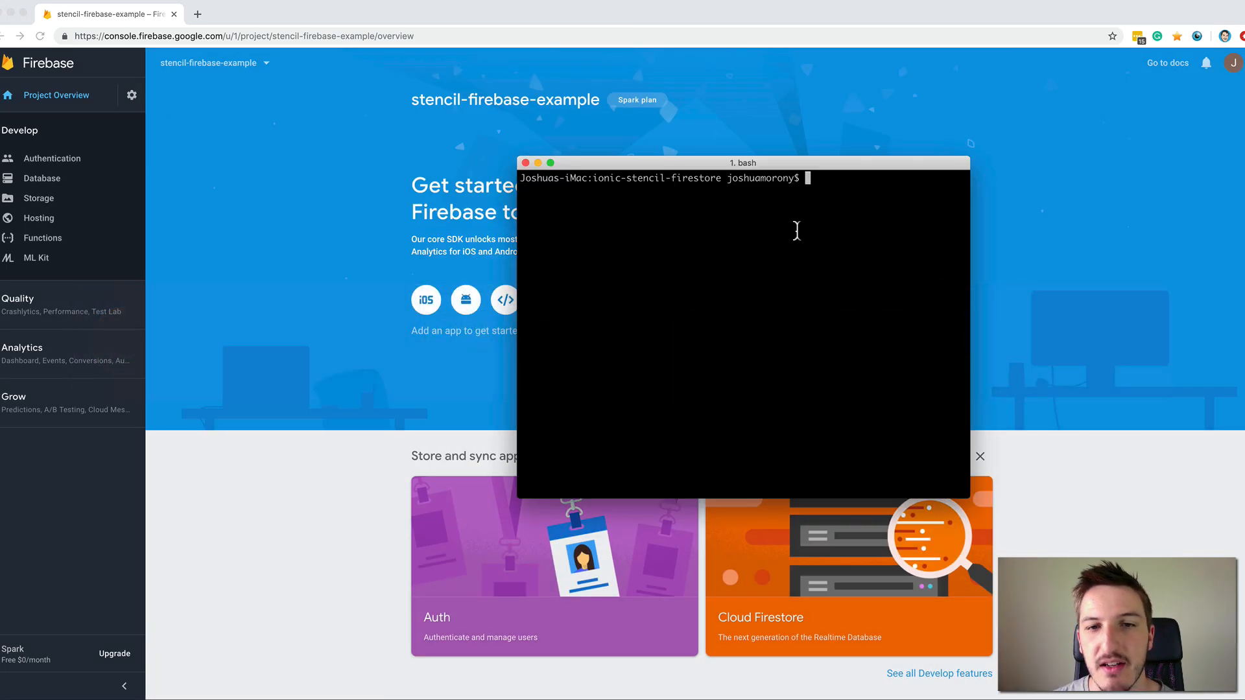
Run npm install firebase --save in the ionic-stencil-firestore folder
{"action": "left_click_drag", "start_coordinate": [742, 163], "coordinate": [762, 144]}
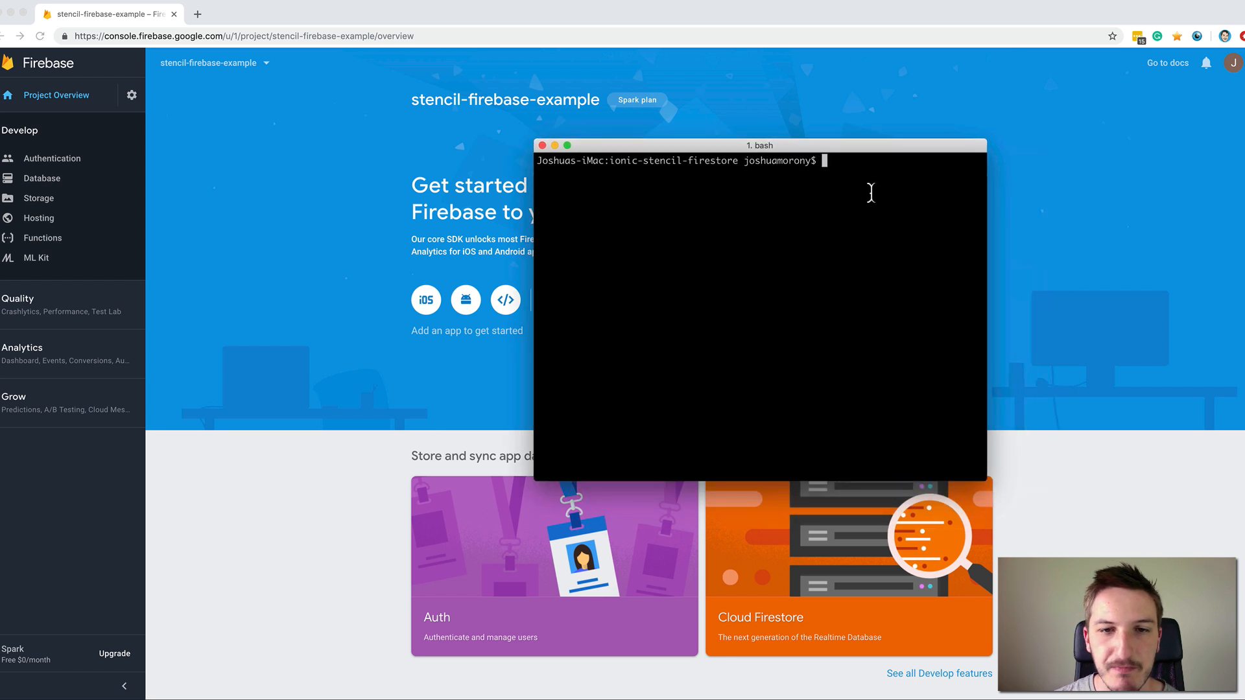
{"action": "type", "text": "npm install firebase"}
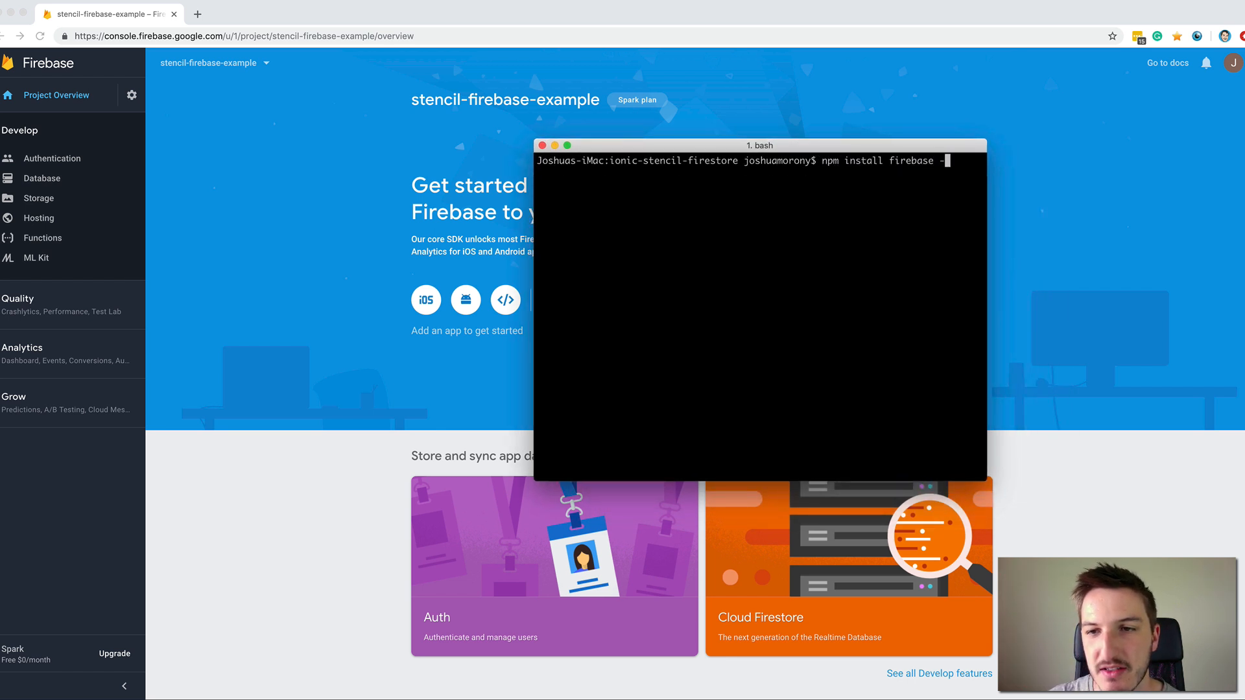
{"action": "type", "text": "-save"}
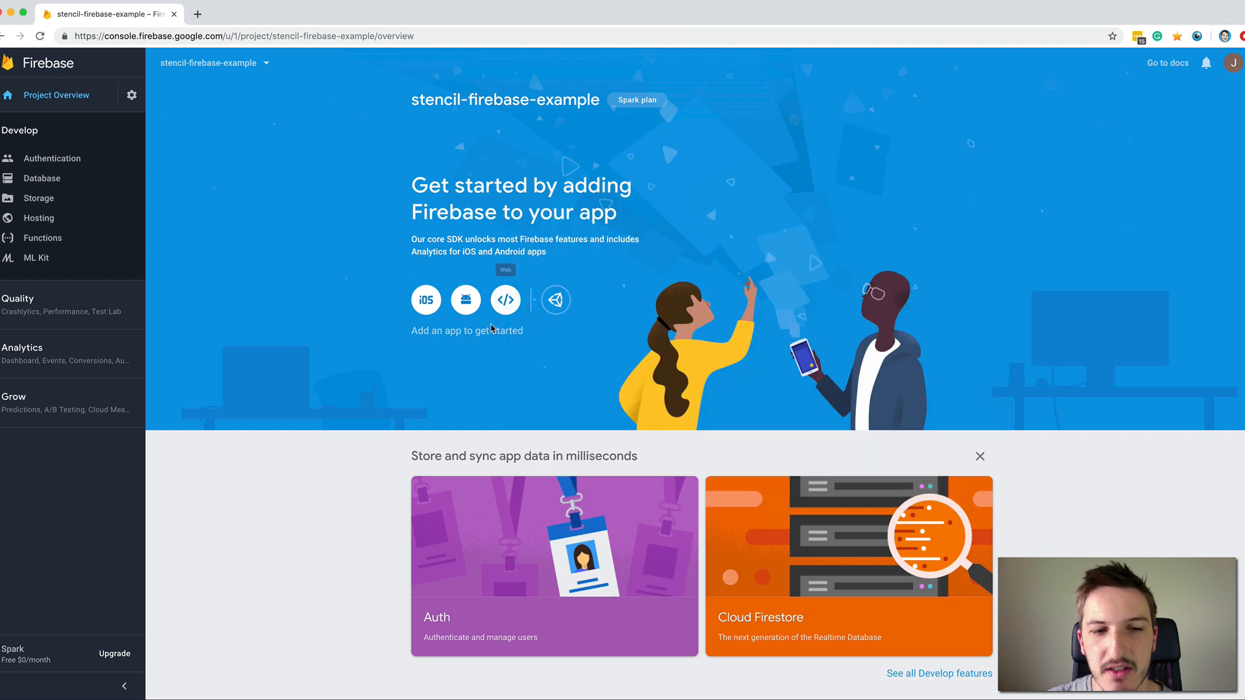
Reopen the web app snippet and select its config object for copying
{"action": "left_click", "coordinate": [505, 299]}
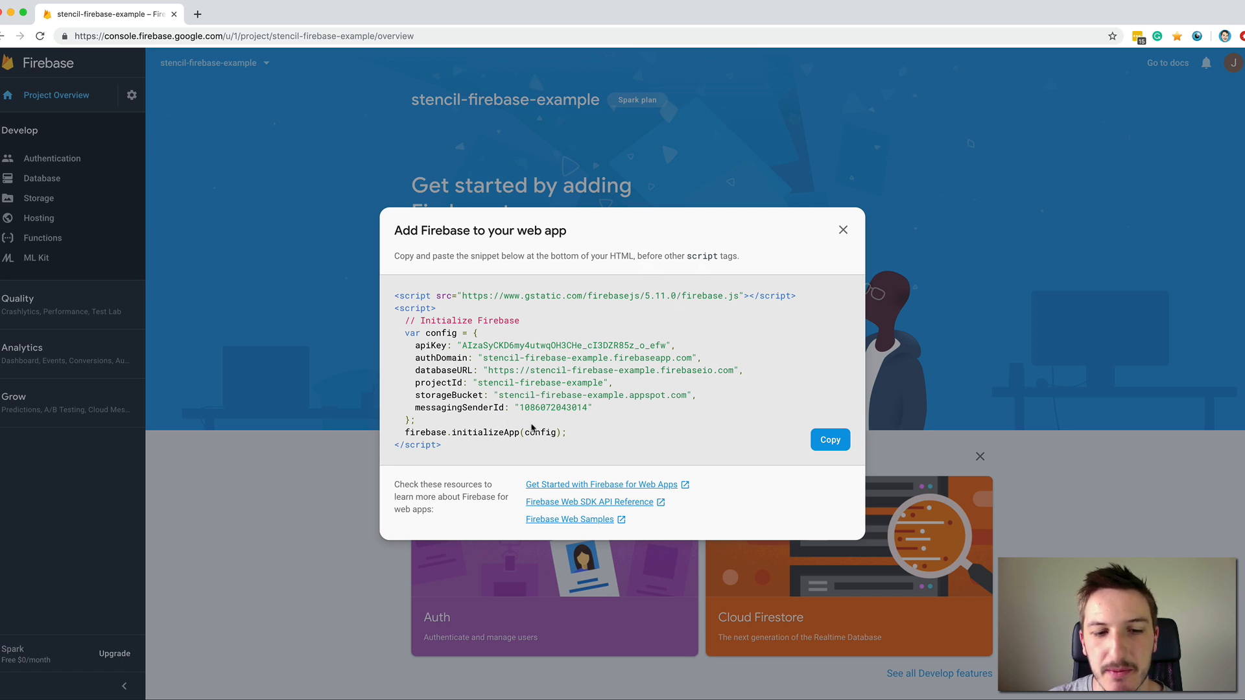
{"action": "left_click_drag", "start_coordinate": [398, 333], "coordinate": [567, 432]}
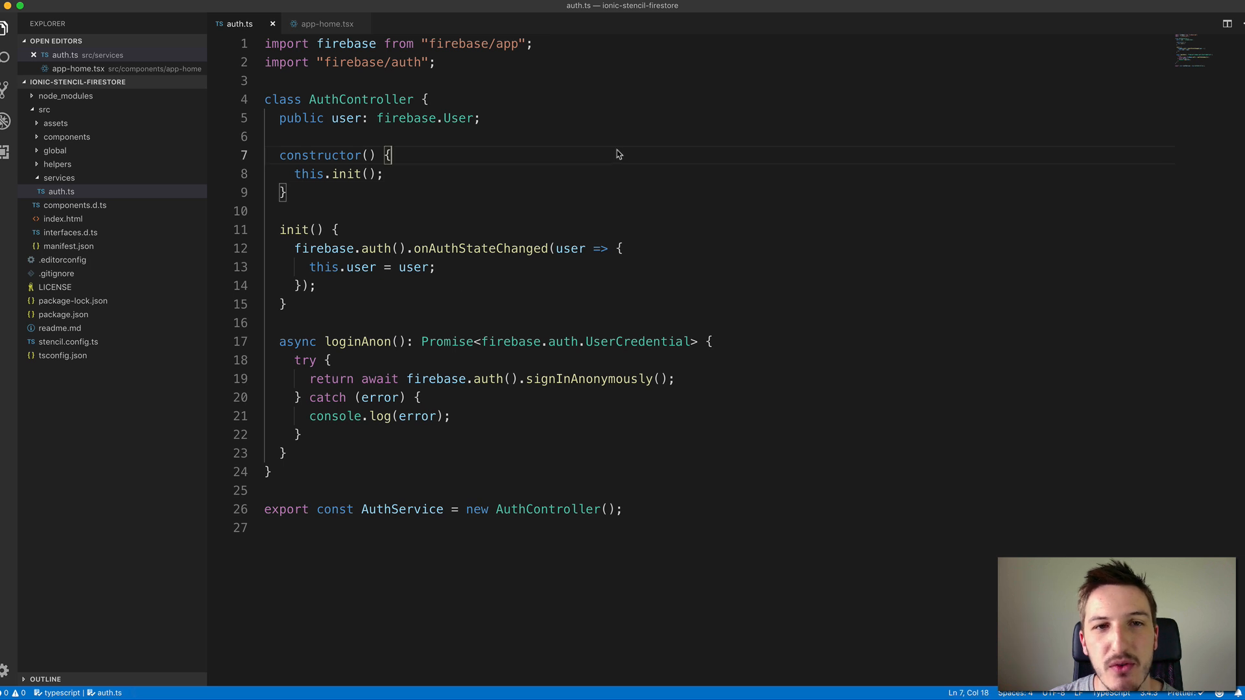
{"action": "mouse_move", "coordinate": [476, 299]}
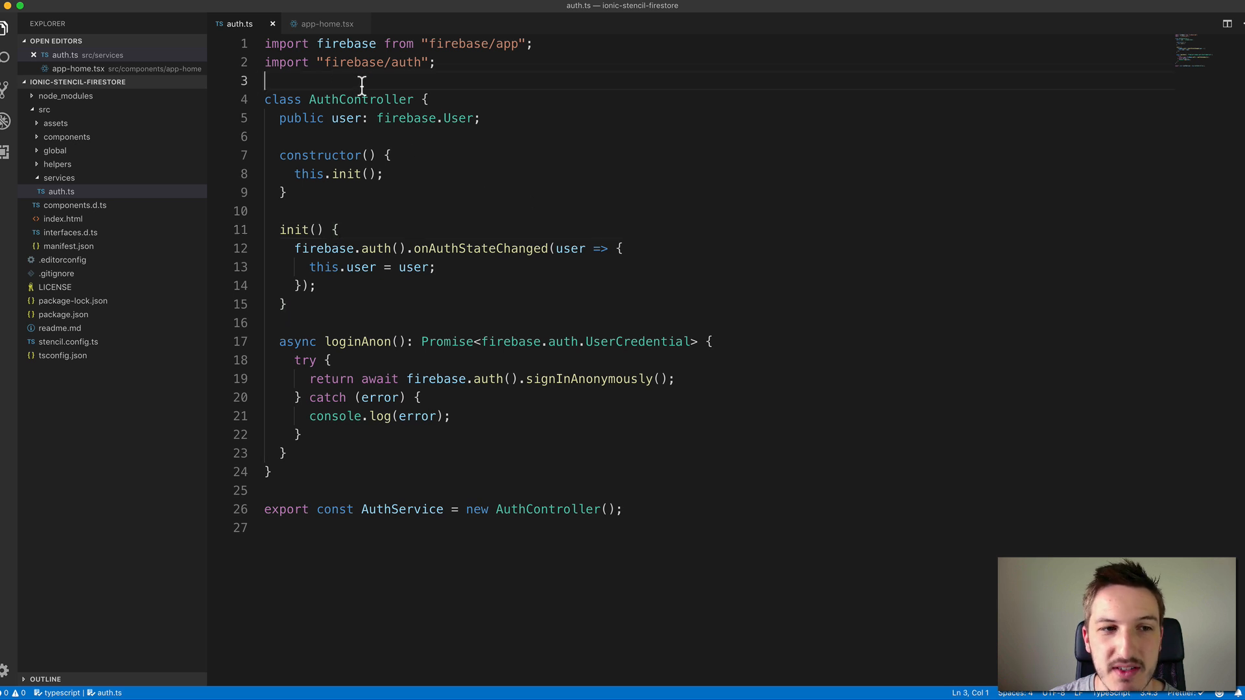
{"action": "left_click_drag", "start_coordinate": [264, 98], "coordinate": [357, 99]}
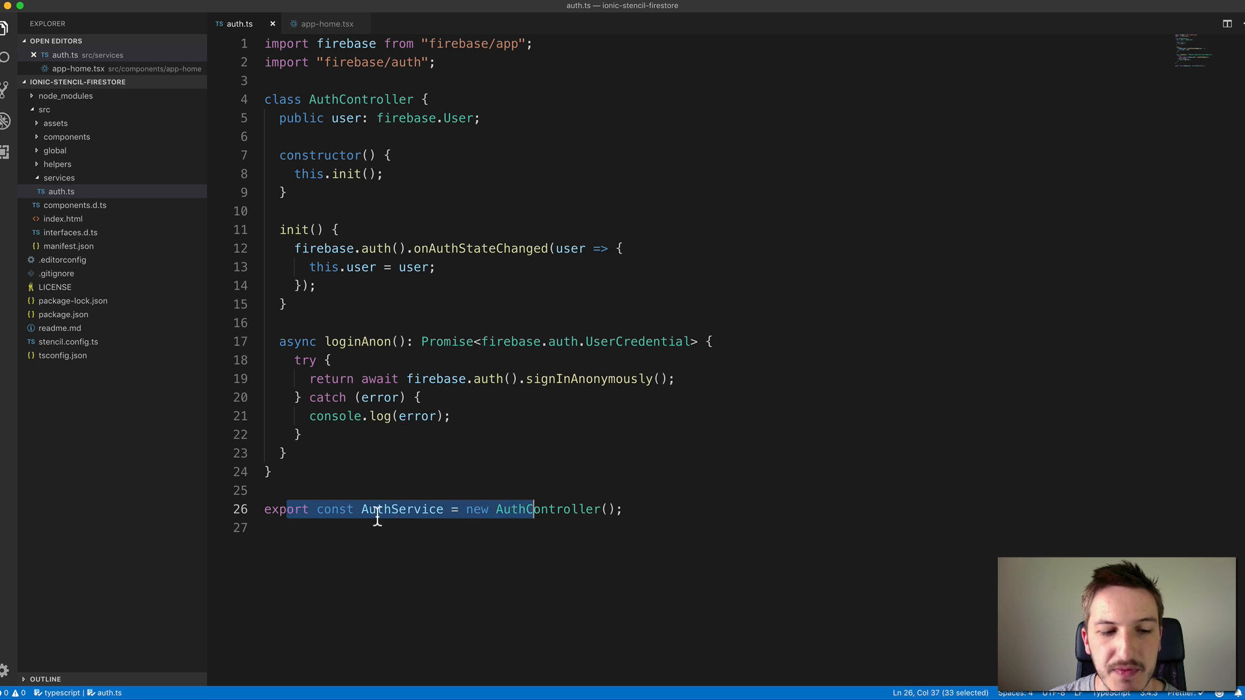
{"action": "left_click", "coordinate": [419, 397]}
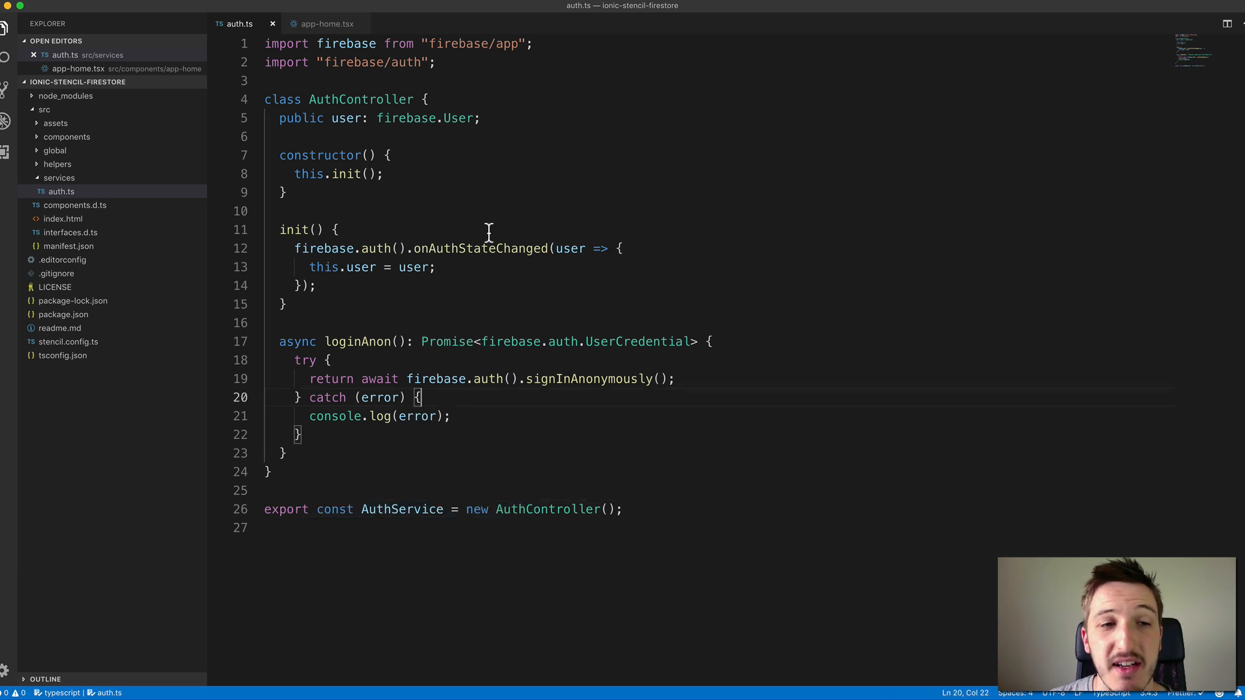
{"action": "double_click", "coordinate": [589, 379]}
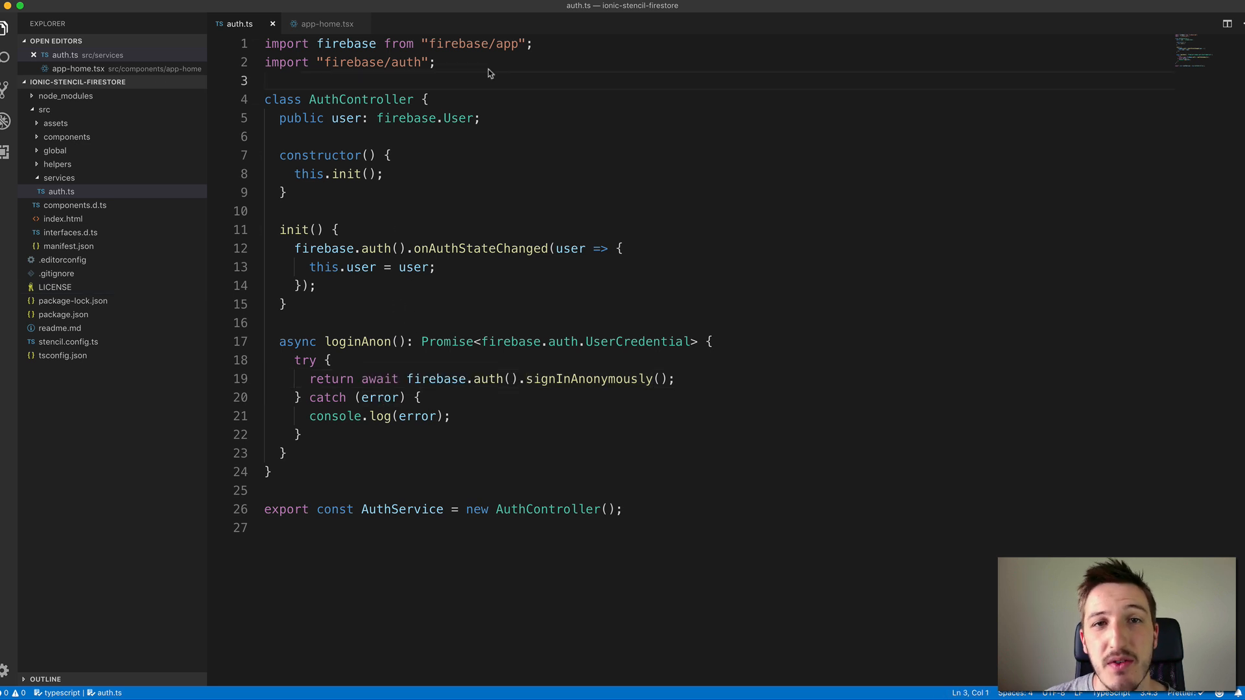
{"action": "double_click", "coordinate": [348, 44]}
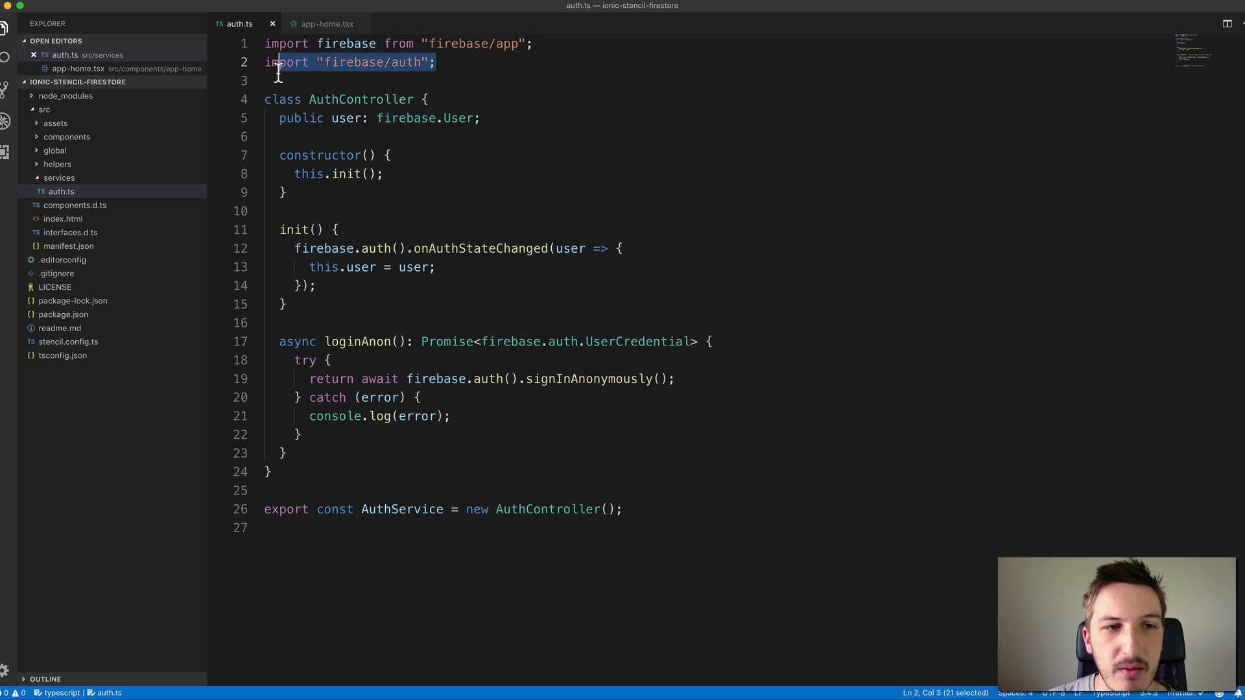
{"action": "left_click", "coordinate": [516, 63]}
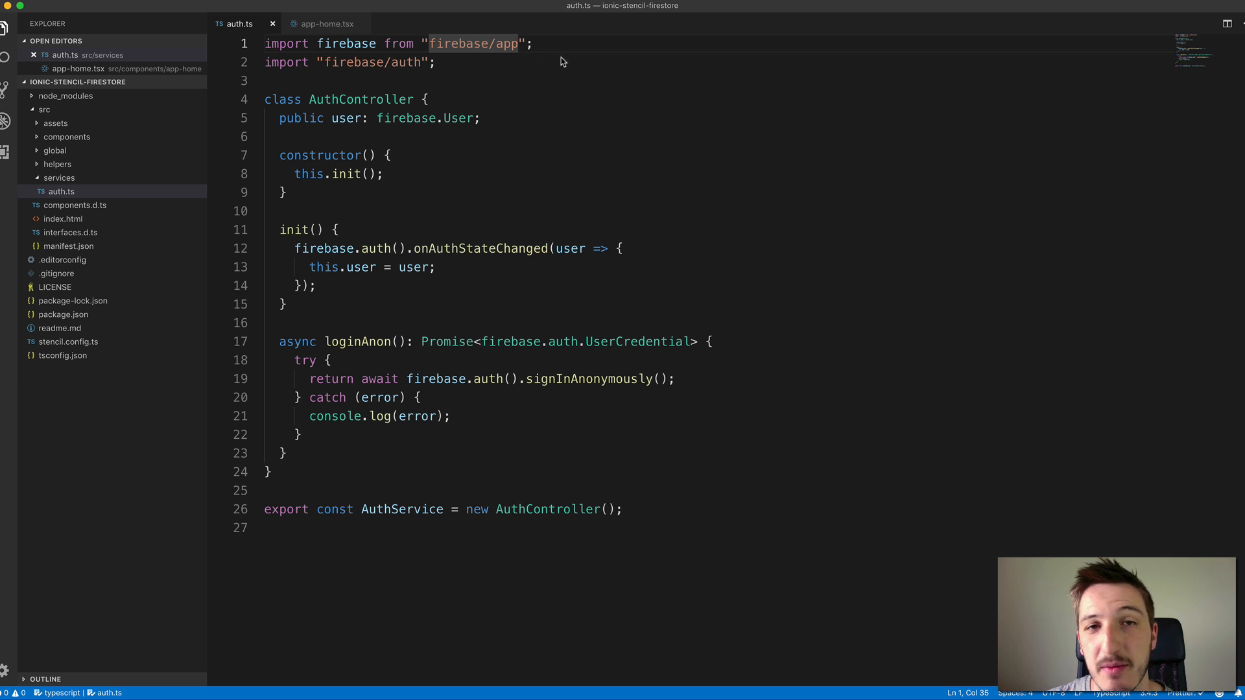
{"action": "mouse_move", "coordinate": [565, 86]}
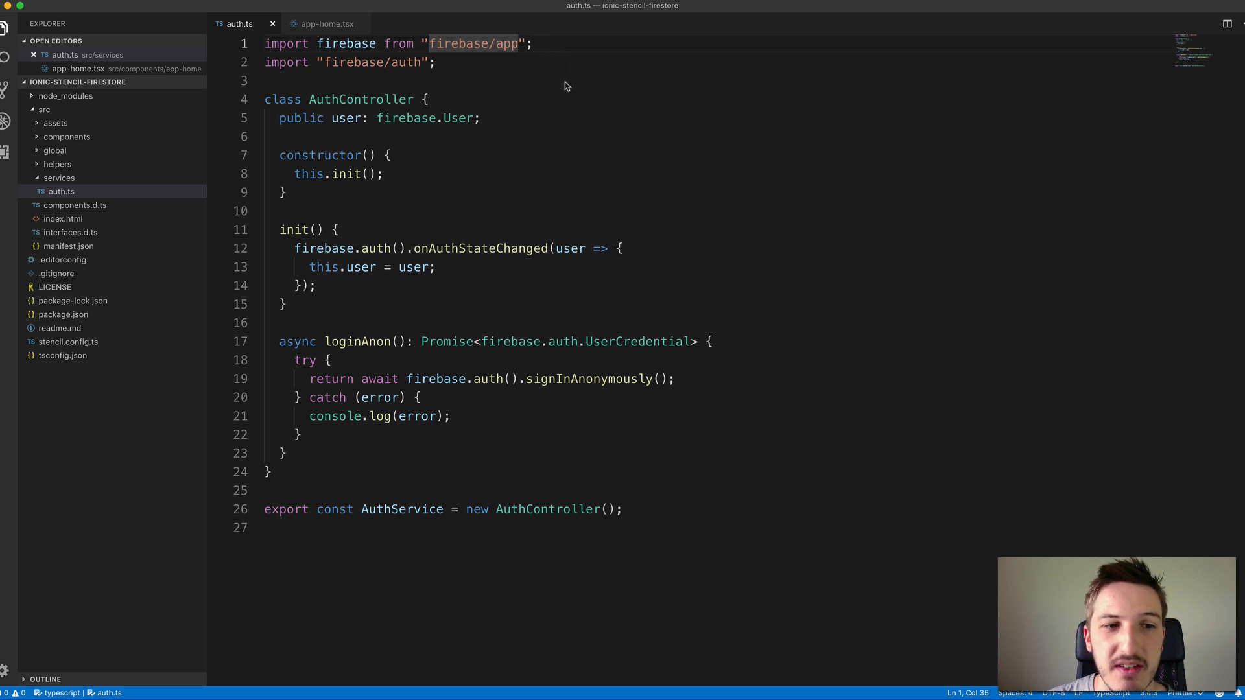
{"action": "mouse_move", "coordinate": [426, 153]}
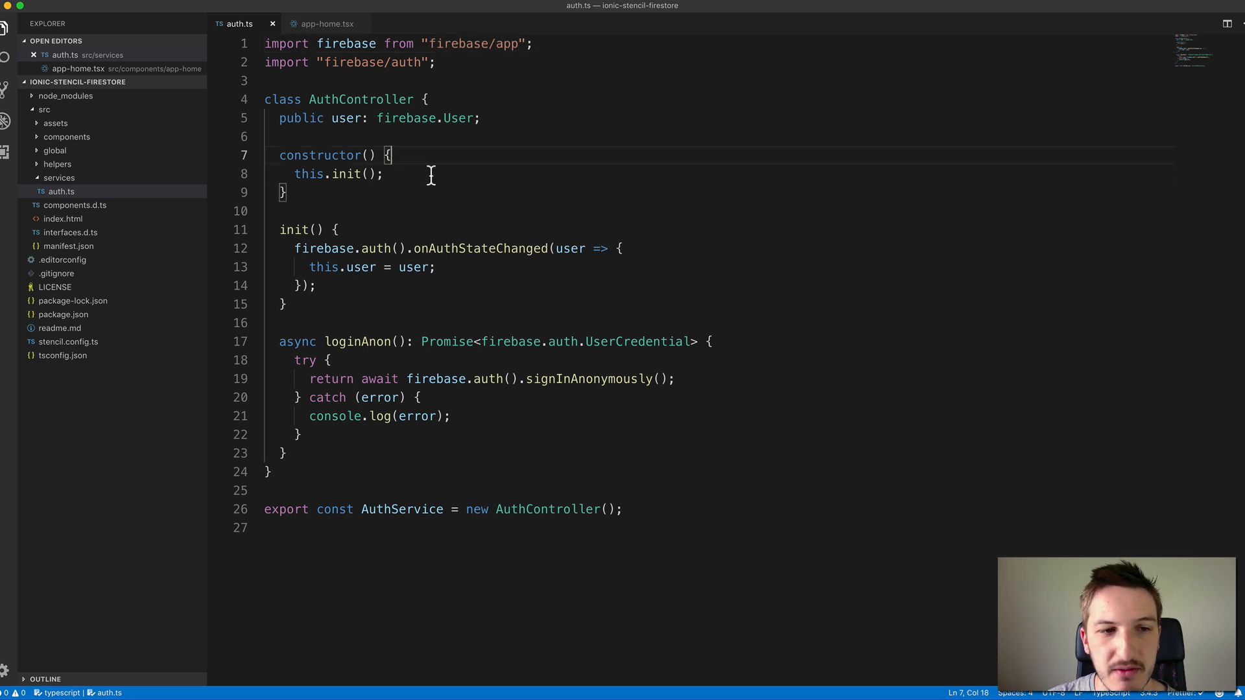
Paste the Firebase config into init() and declare it as const instead of var
{"action": "left_click", "coordinate": [302, 174]}
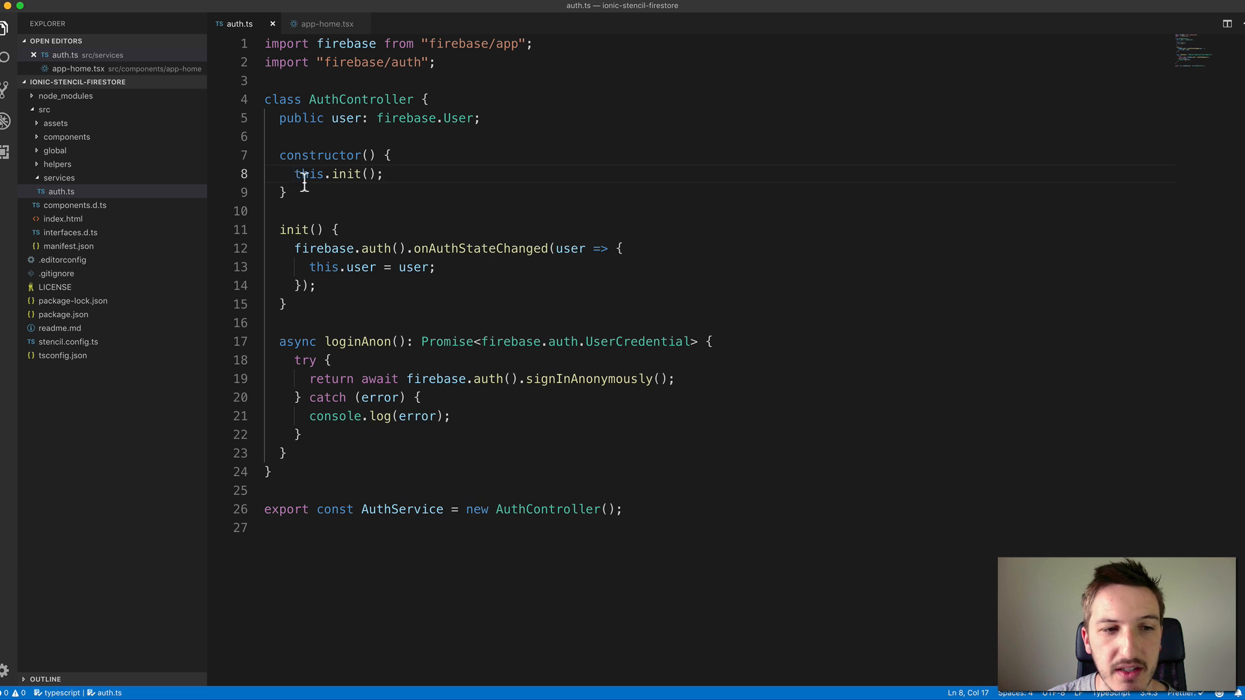
{"action": "left_click", "coordinate": [337, 229]}
{"action": "type", "text": "firebase.initializeApp(config);"}
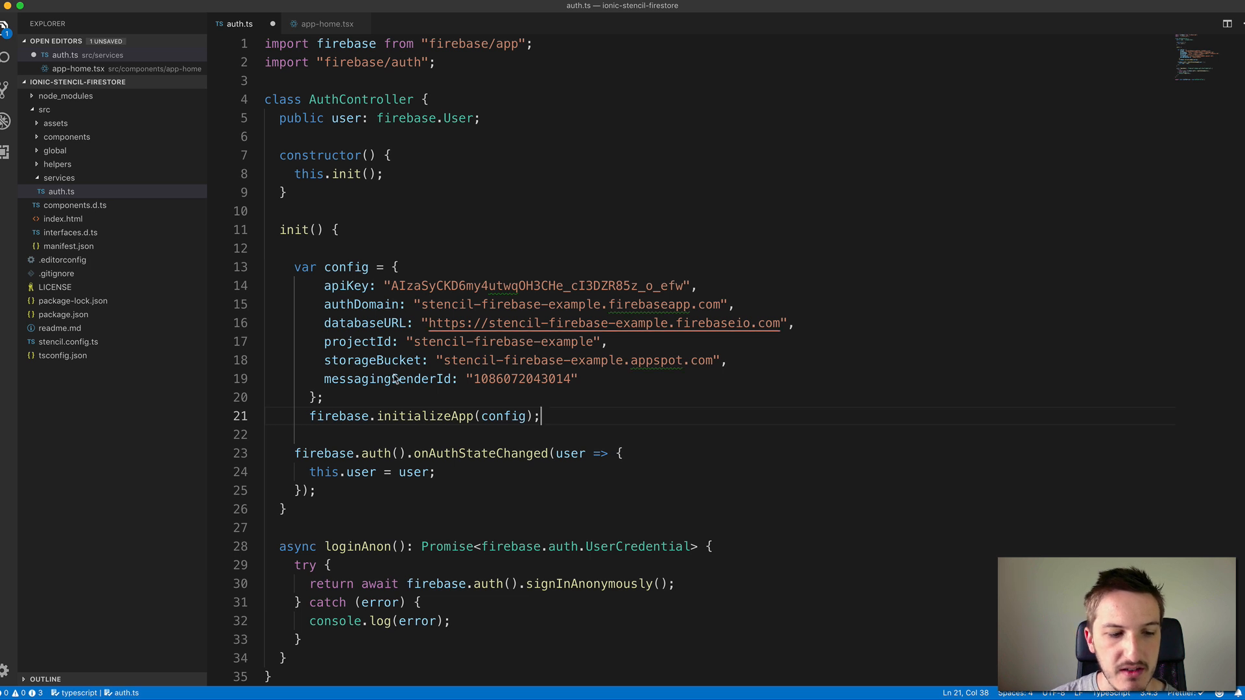
{"action": "mouse_move", "coordinate": [454, 390]}
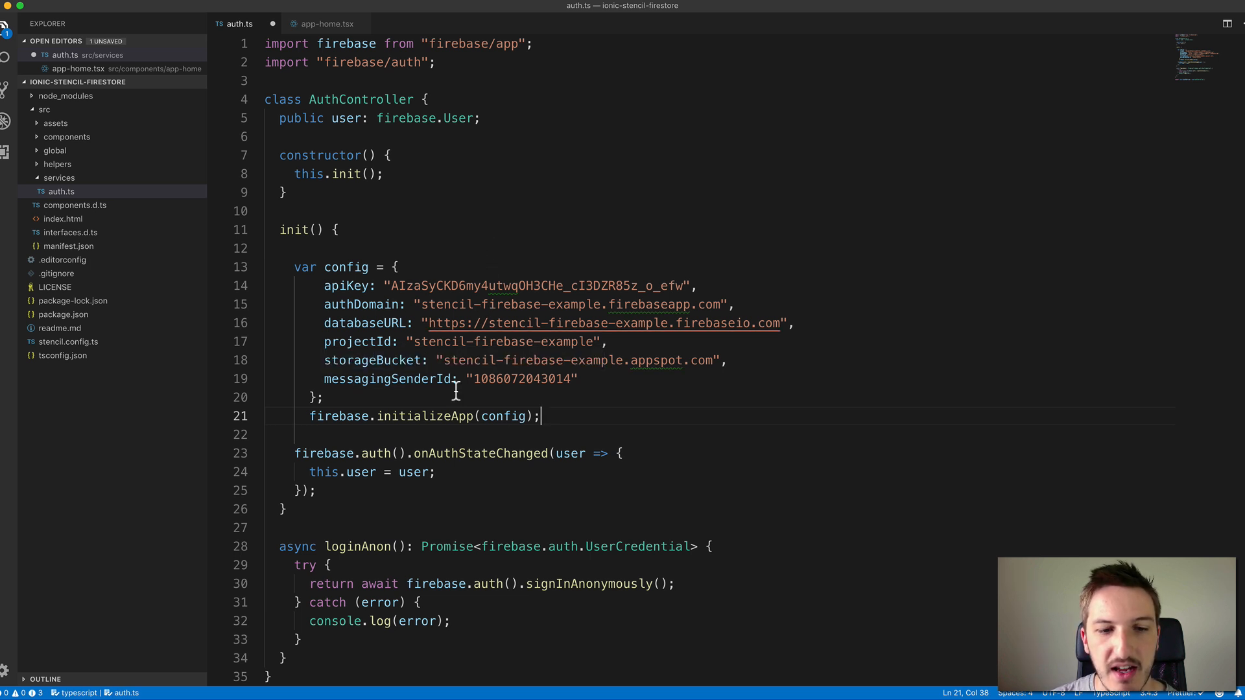
{"action": "mouse_move", "coordinate": [569, 246]}
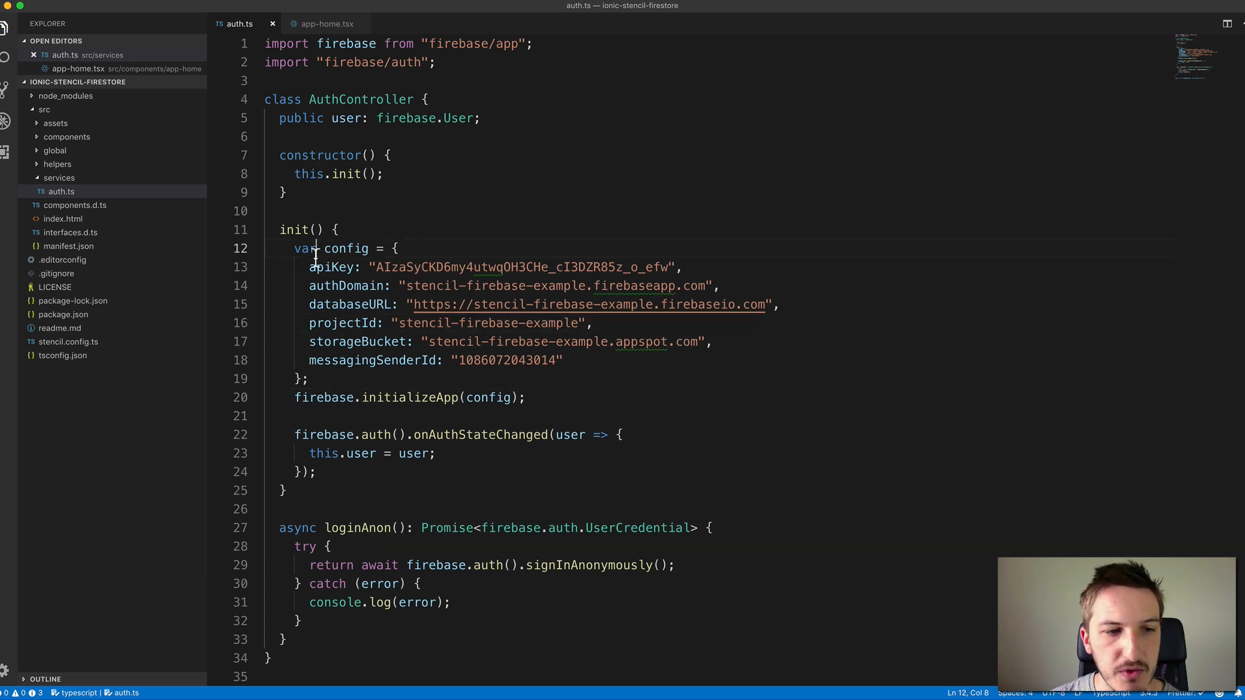
{"action": "double_click", "coordinate": [304, 249]}
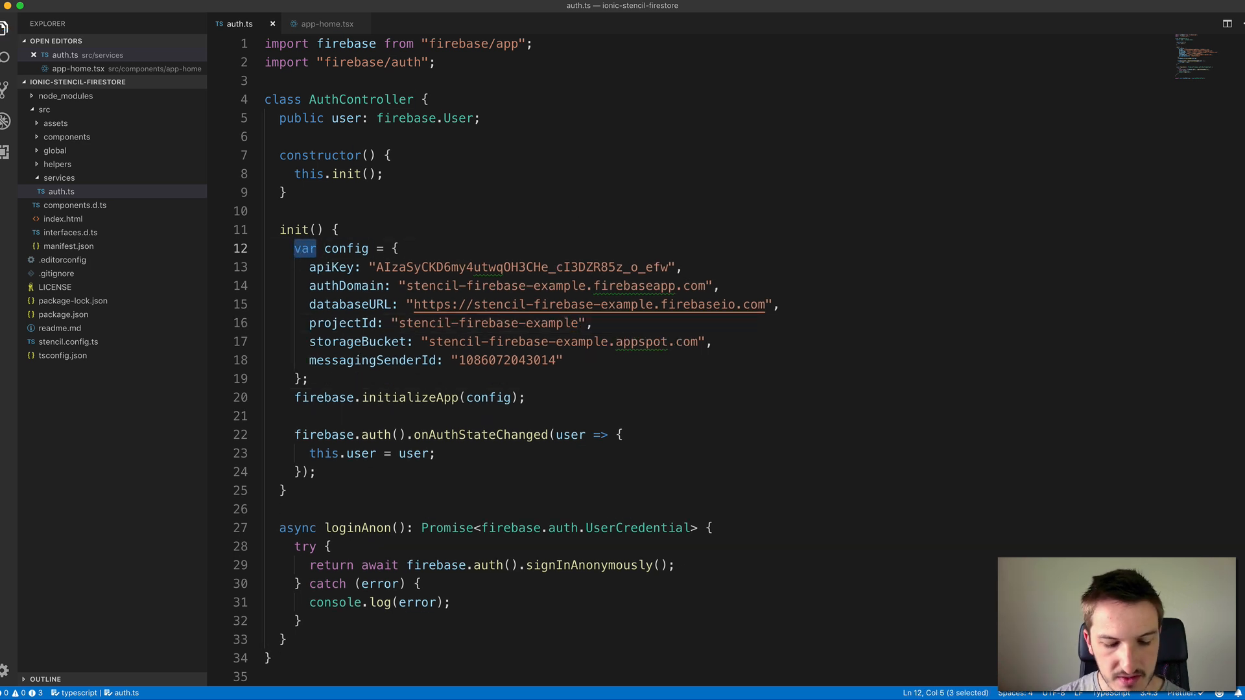
{"action": "type", "text": "const"}
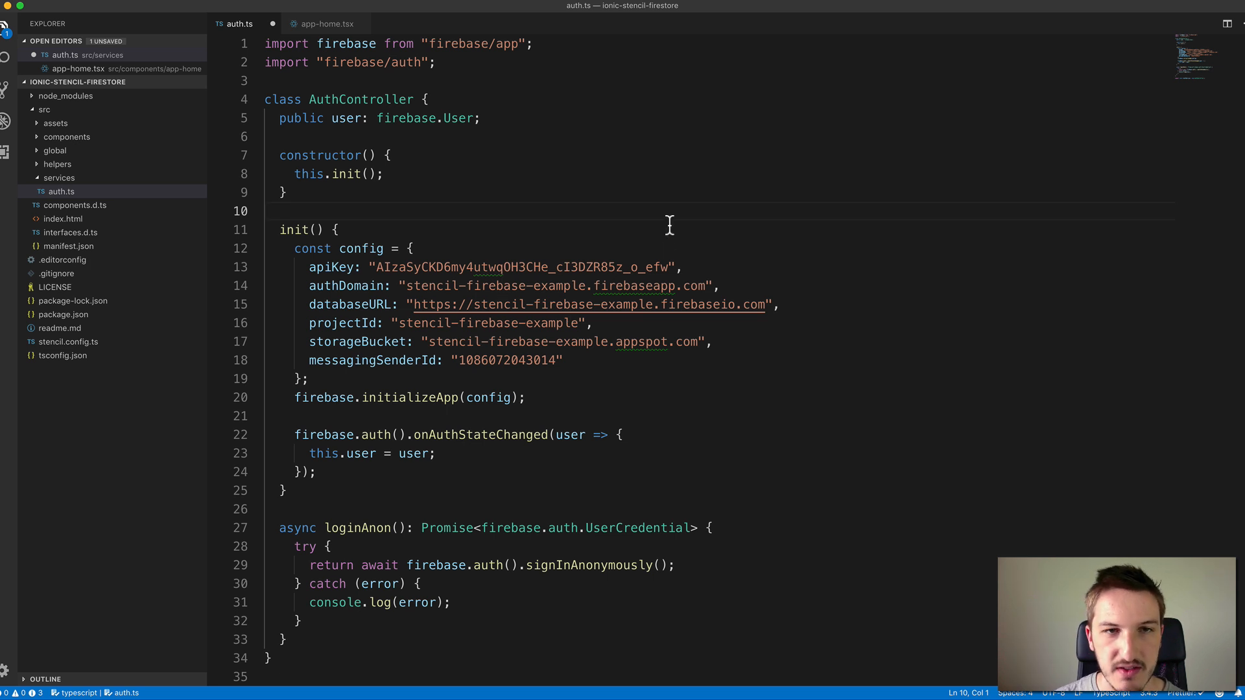
Change the workspace spell-checking setting from the command palette
{"action": "type", "text": "spell"}
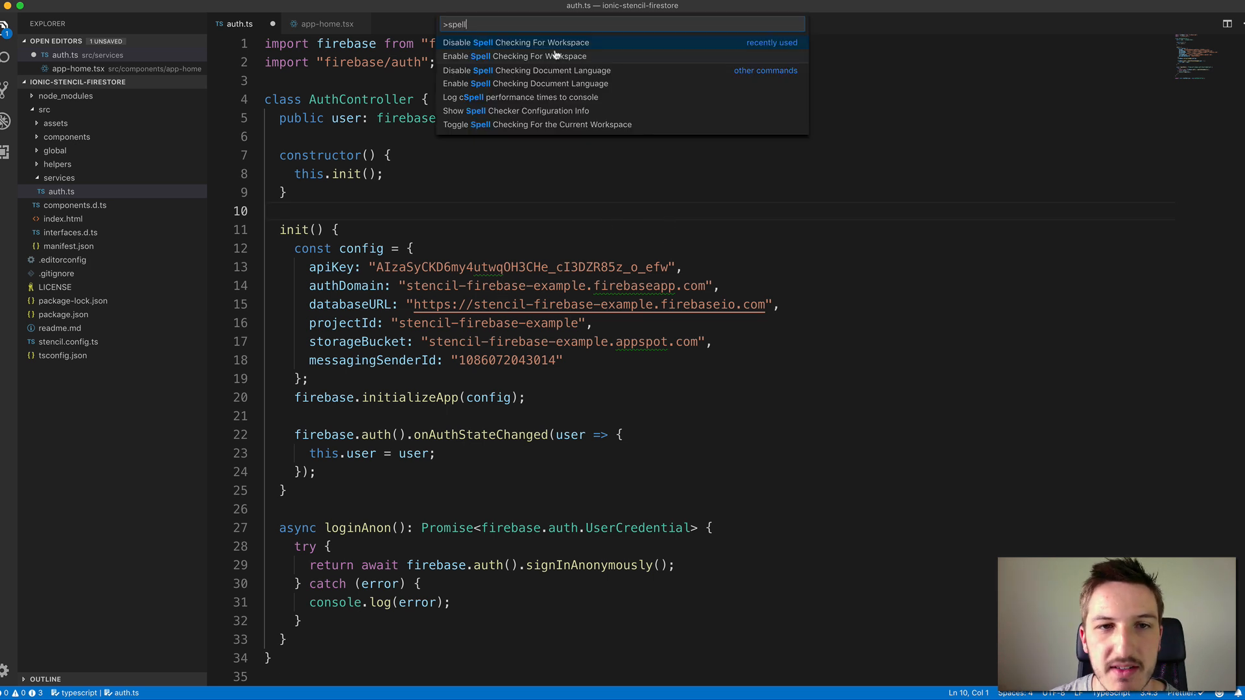
{"action": "left_click", "coordinate": [519, 56]}
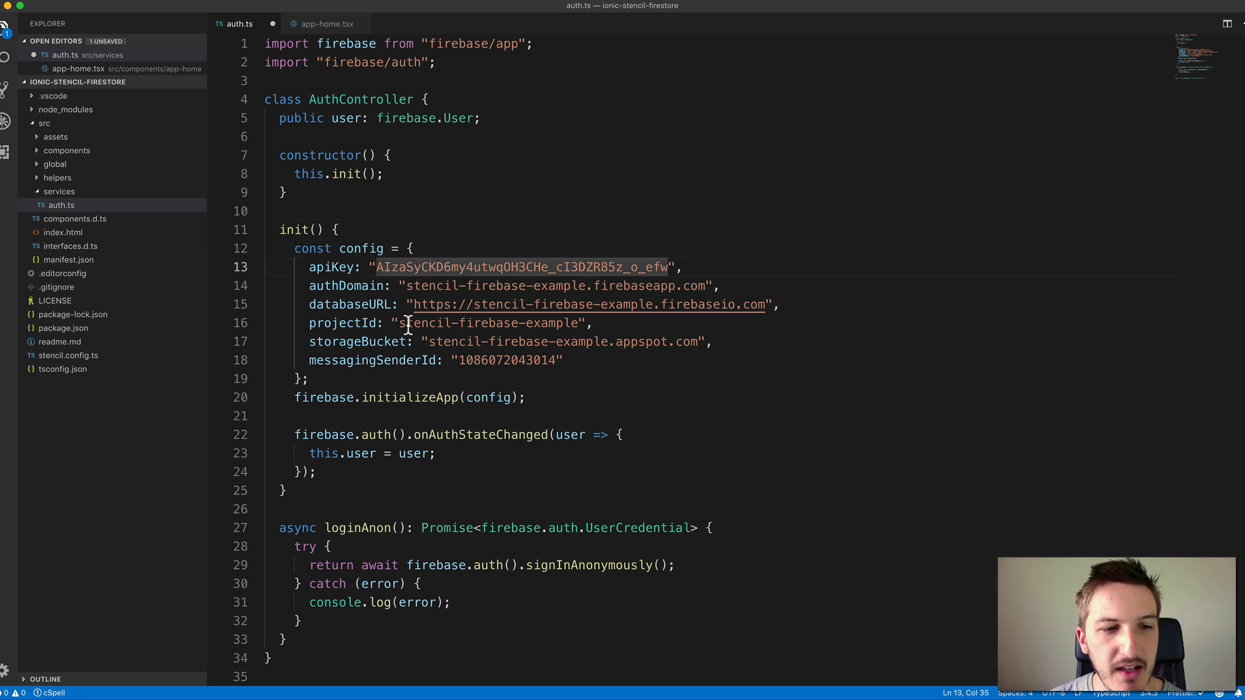
{"action": "double_click", "coordinate": [331, 268]}
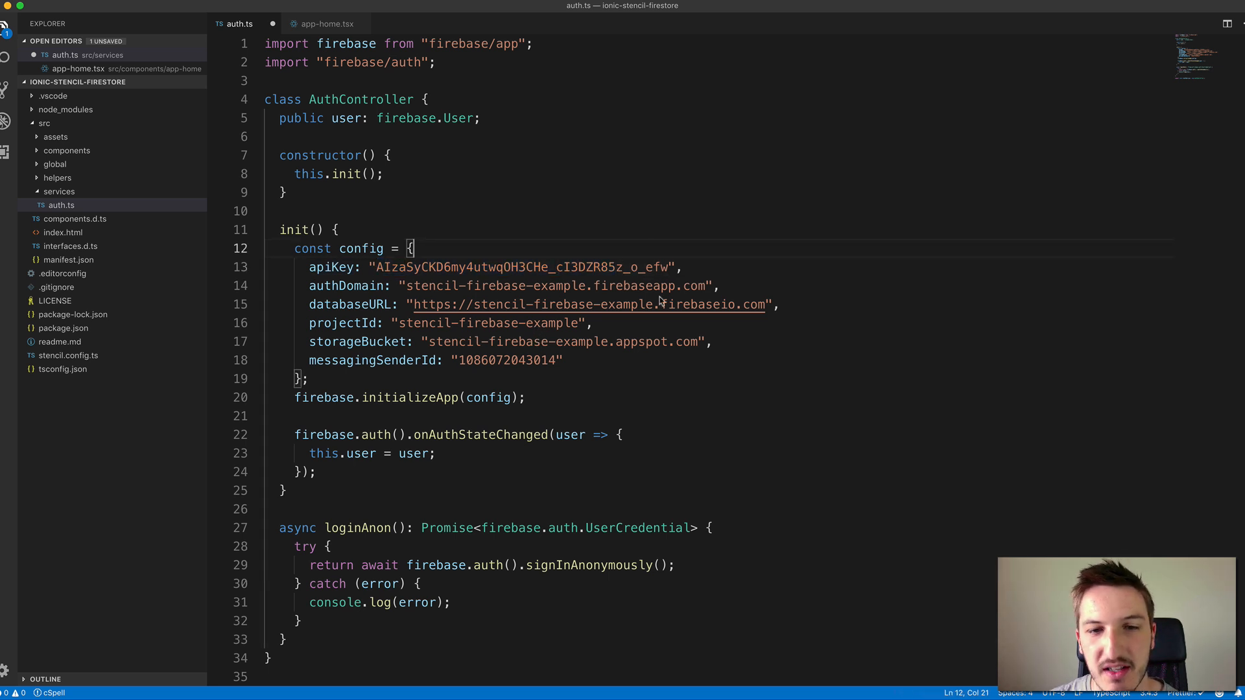
{"action": "mouse_move", "coordinate": [639, 324]}
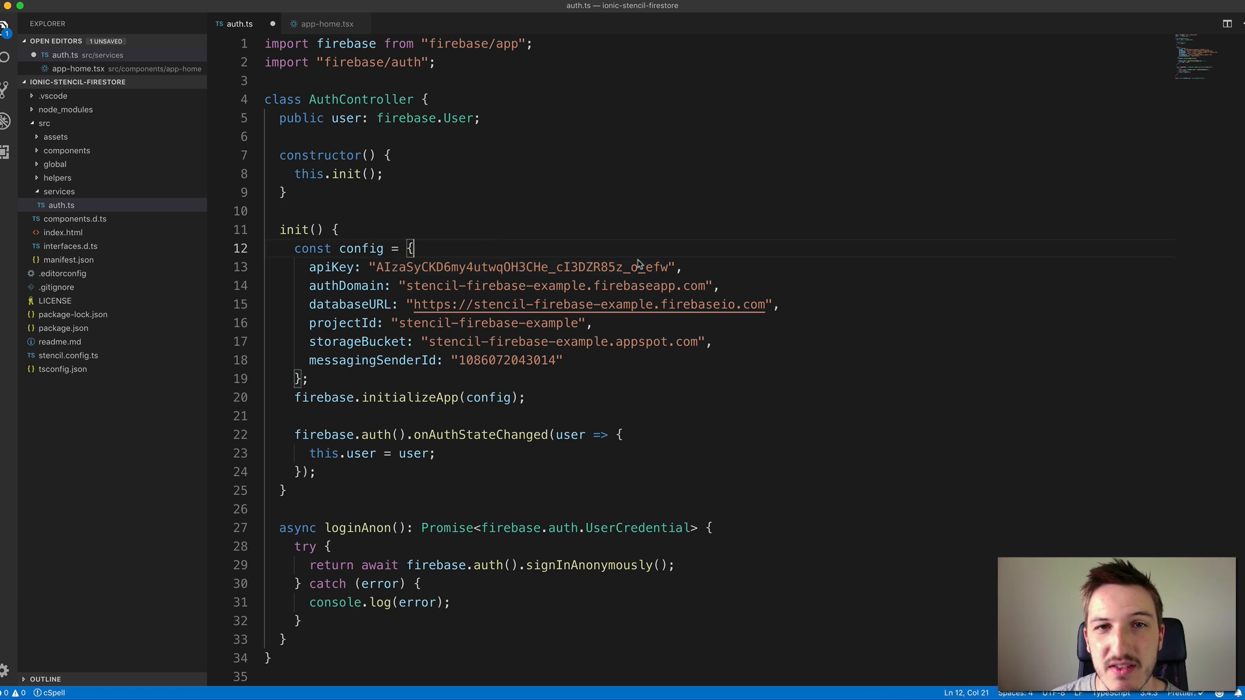
{"action": "mouse_move", "coordinate": [645, 263]}
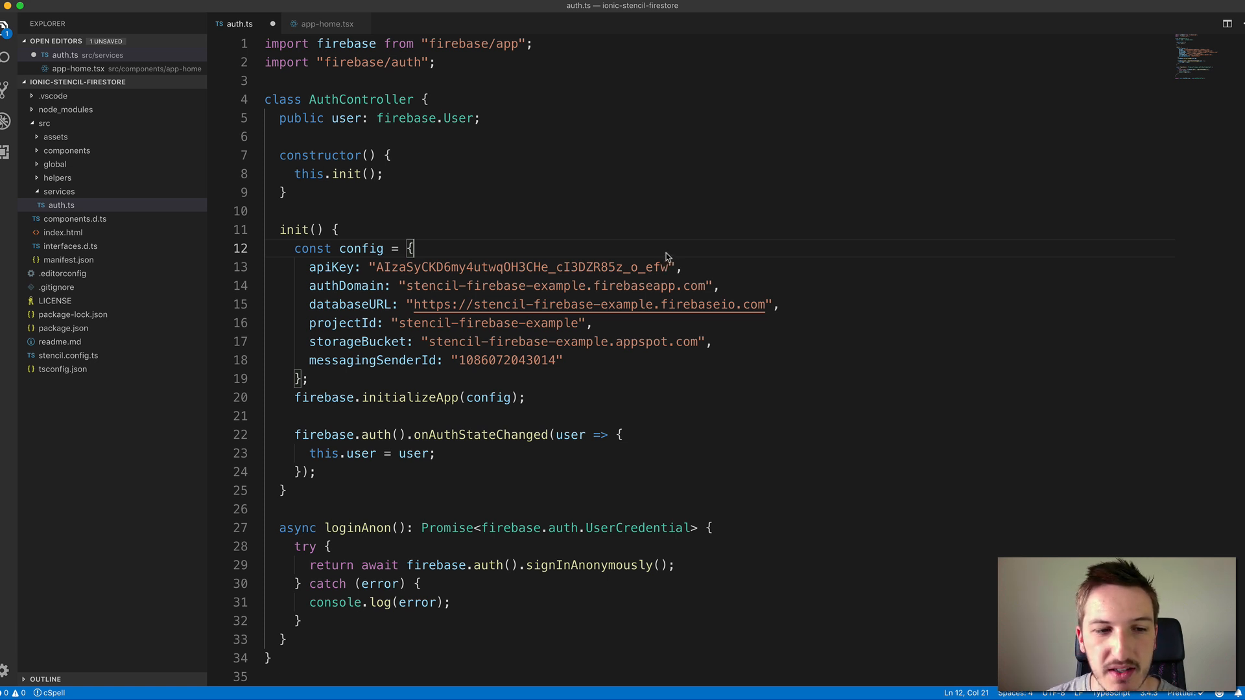
{"action": "mouse_move", "coordinate": [669, 275]}
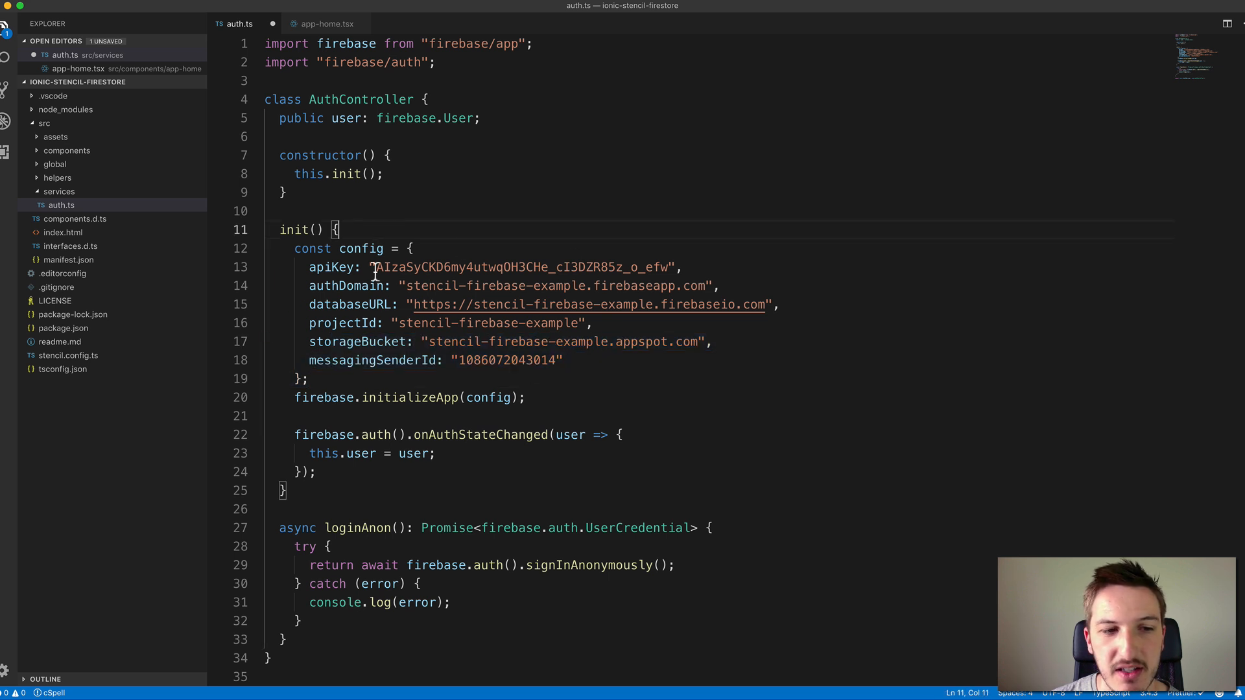
{"action": "double_click", "coordinate": [562, 341]}
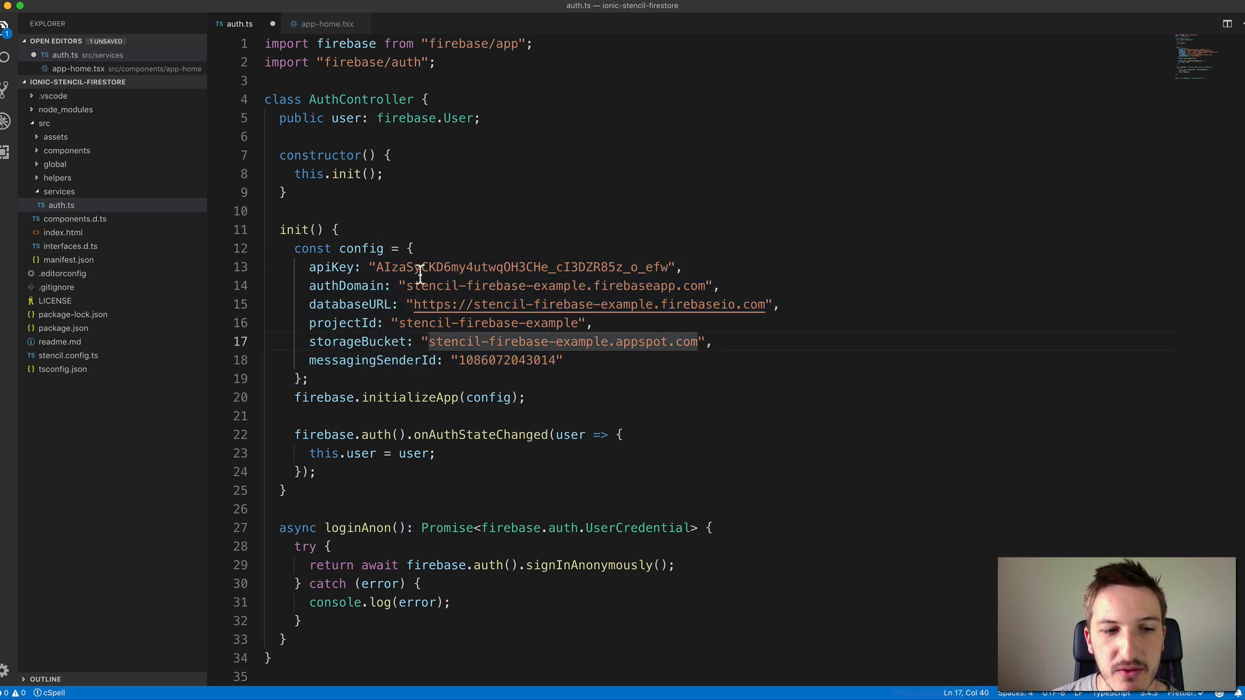
{"action": "left_click", "coordinate": [420, 359]}
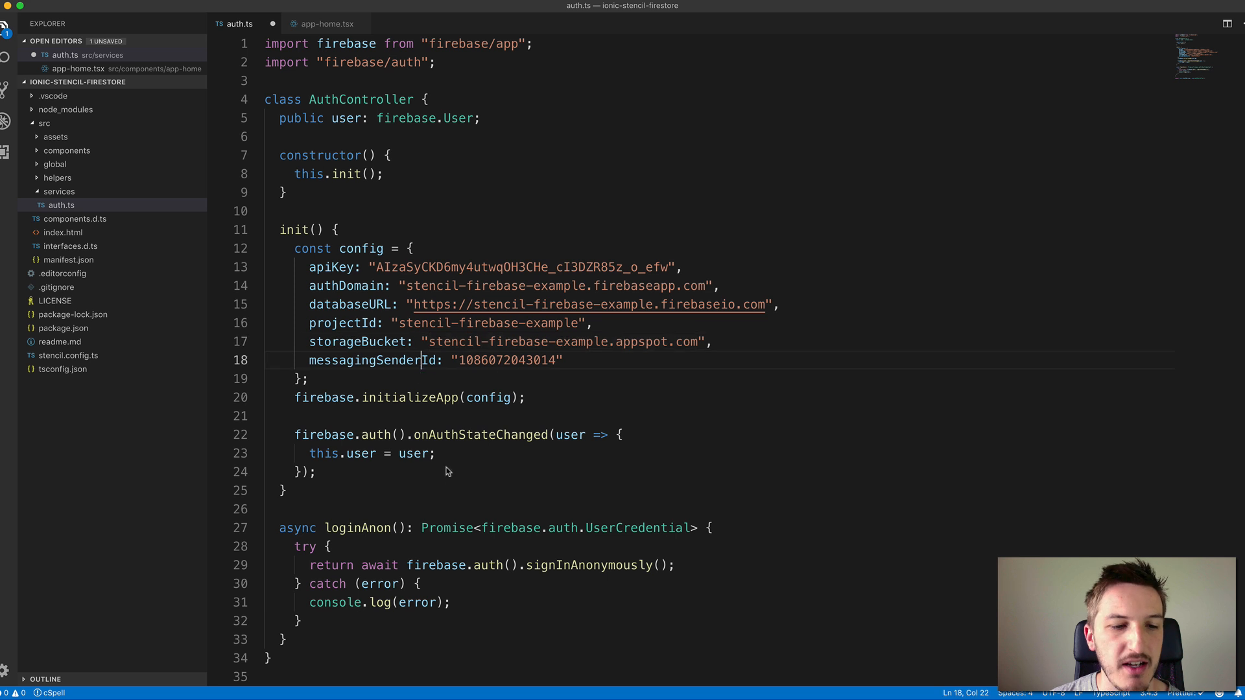
{"action": "left_click", "coordinate": [310, 396]}
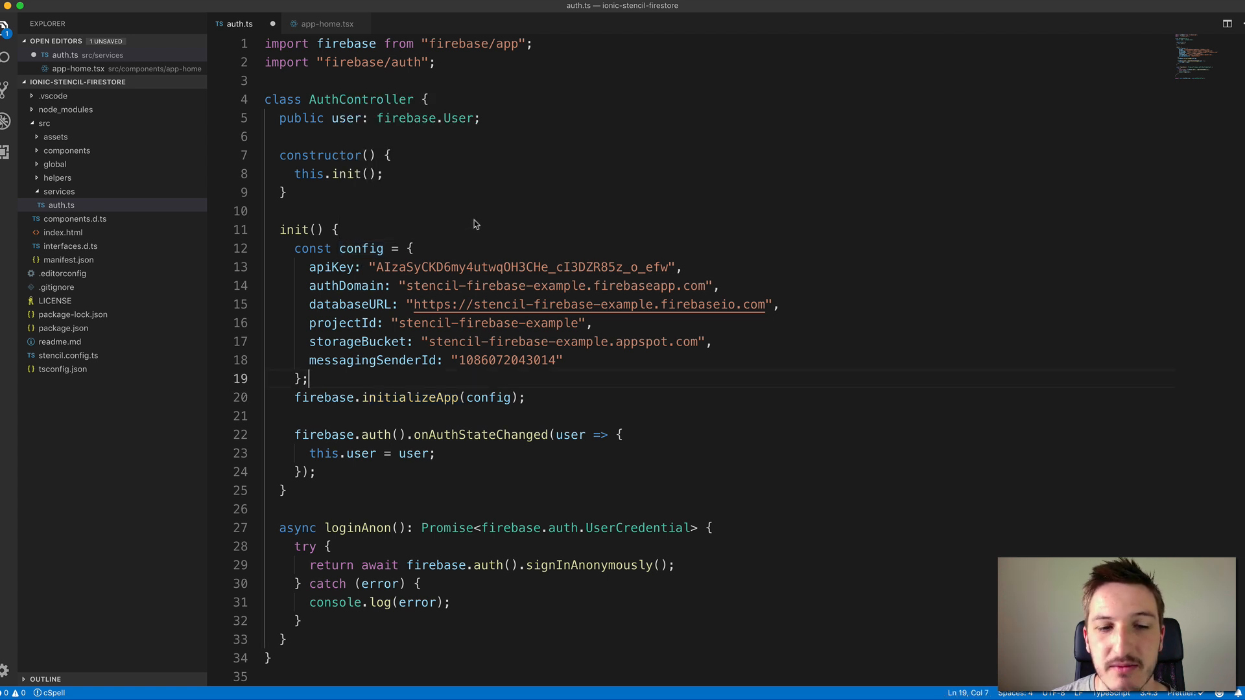
{"action": "mouse_move", "coordinate": [460, 242]}
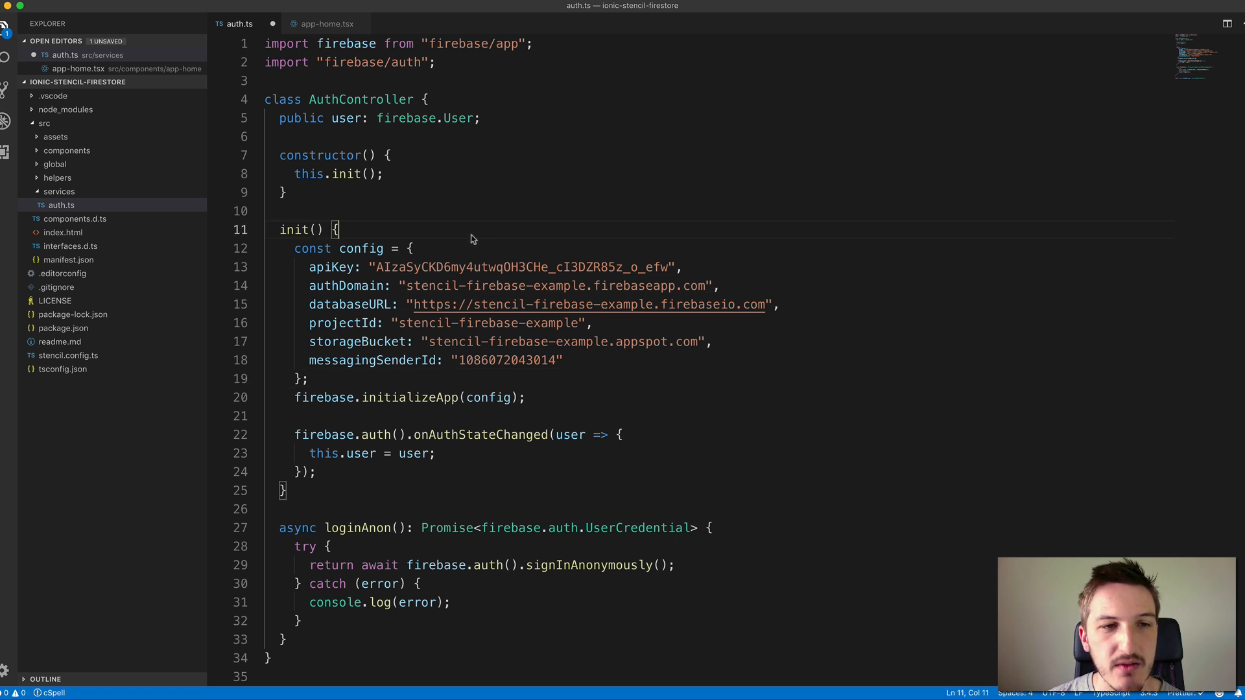
{"action": "mouse_move", "coordinate": [476, 240]}
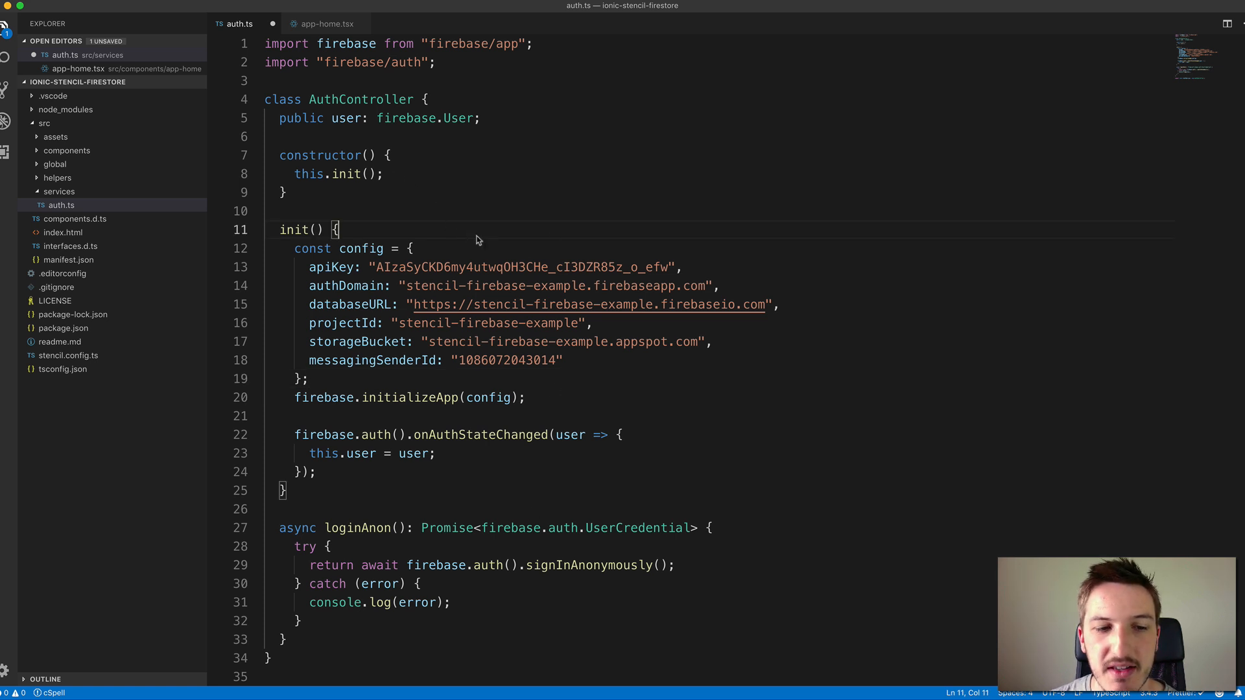
{"action": "left_click", "coordinate": [284, 192]}
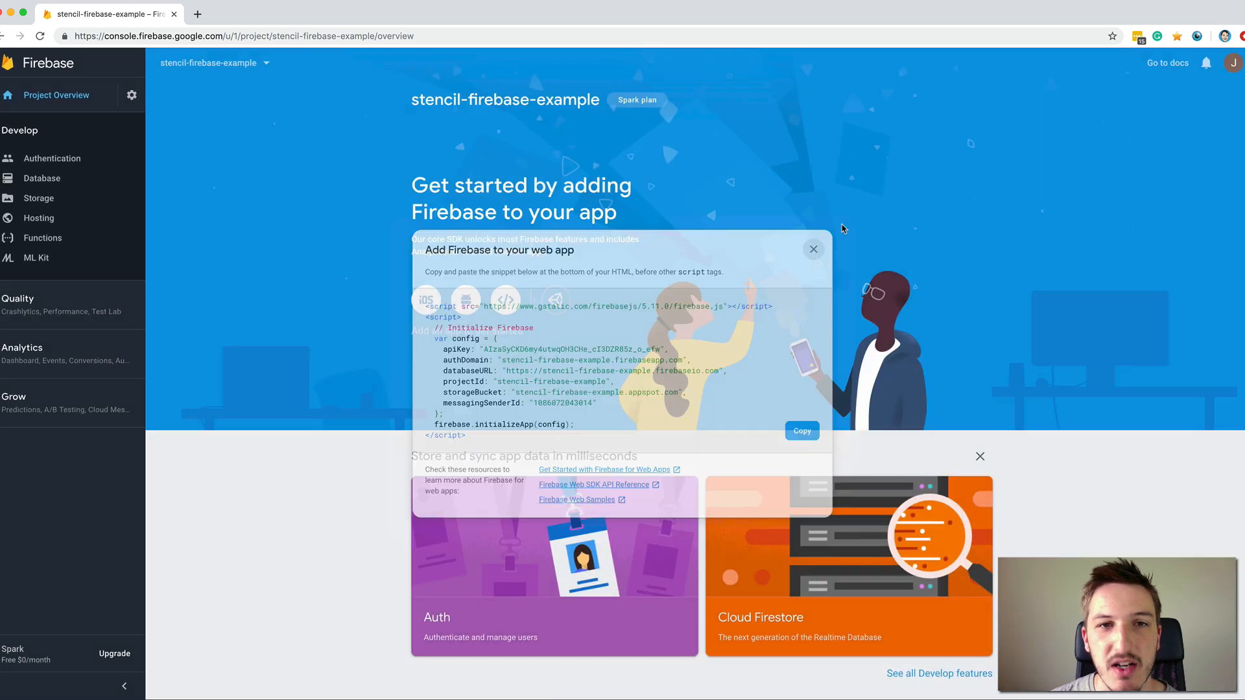
Dismiss the web app config snippet and go to the project's Authentication section
{"action": "left_click", "coordinate": [813, 249]}
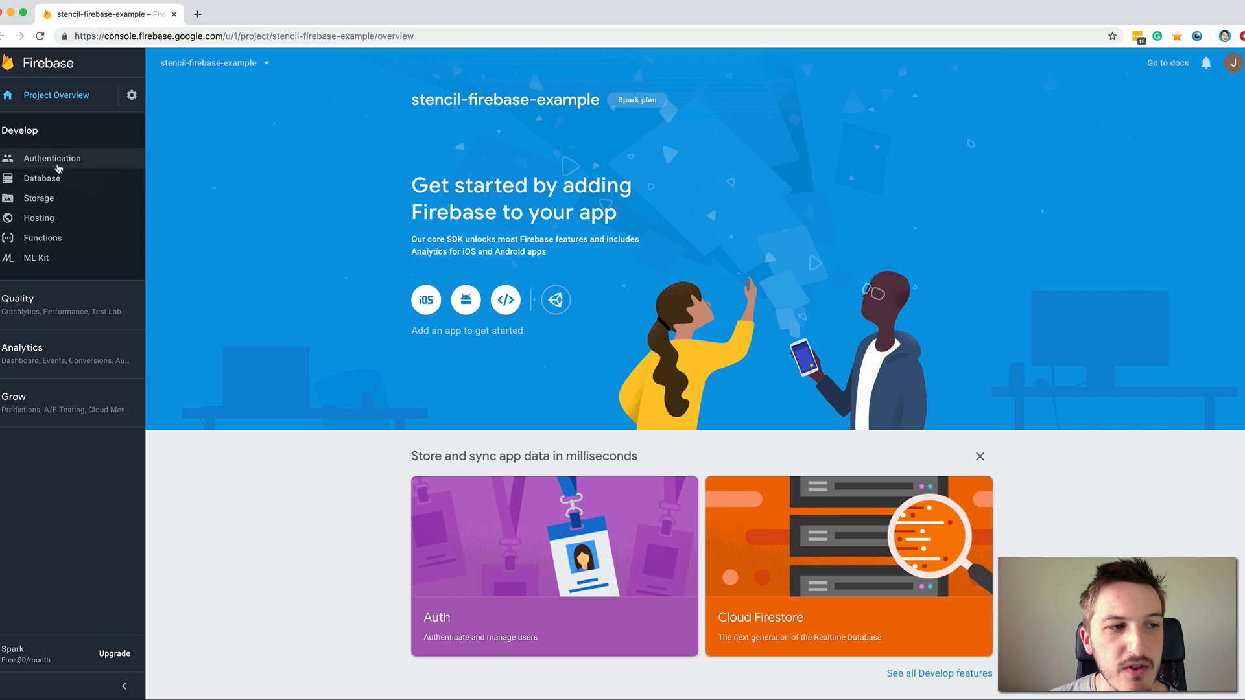
{"action": "mouse_move", "coordinate": [52, 158]}
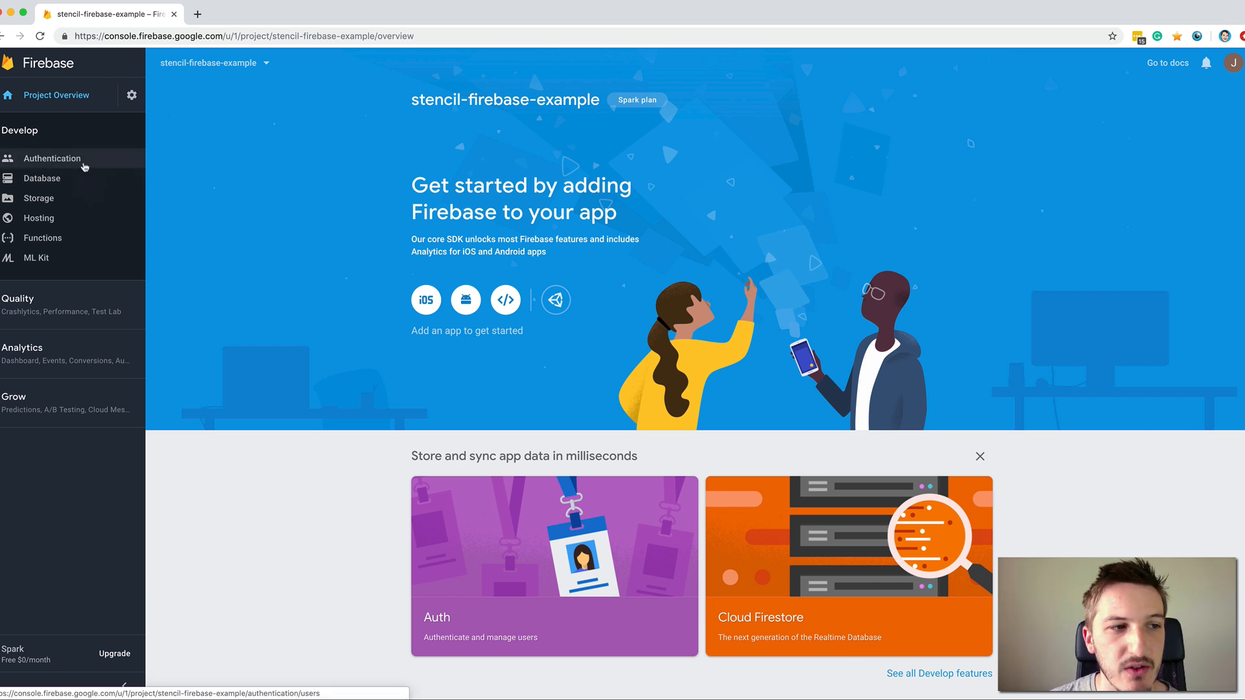
{"action": "left_click", "coordinate": [52, 158]}
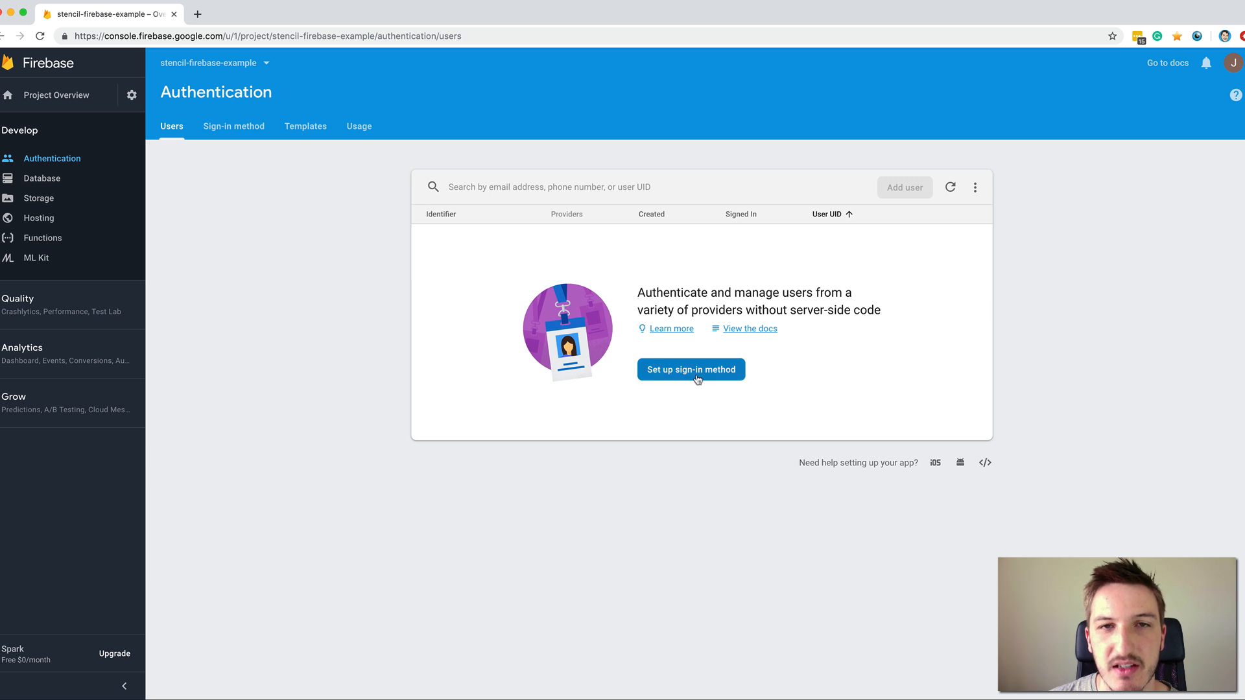
Show the Sign-in method list with all providers disabled
{"action": "left_click", "coordinate": [690, 370]}
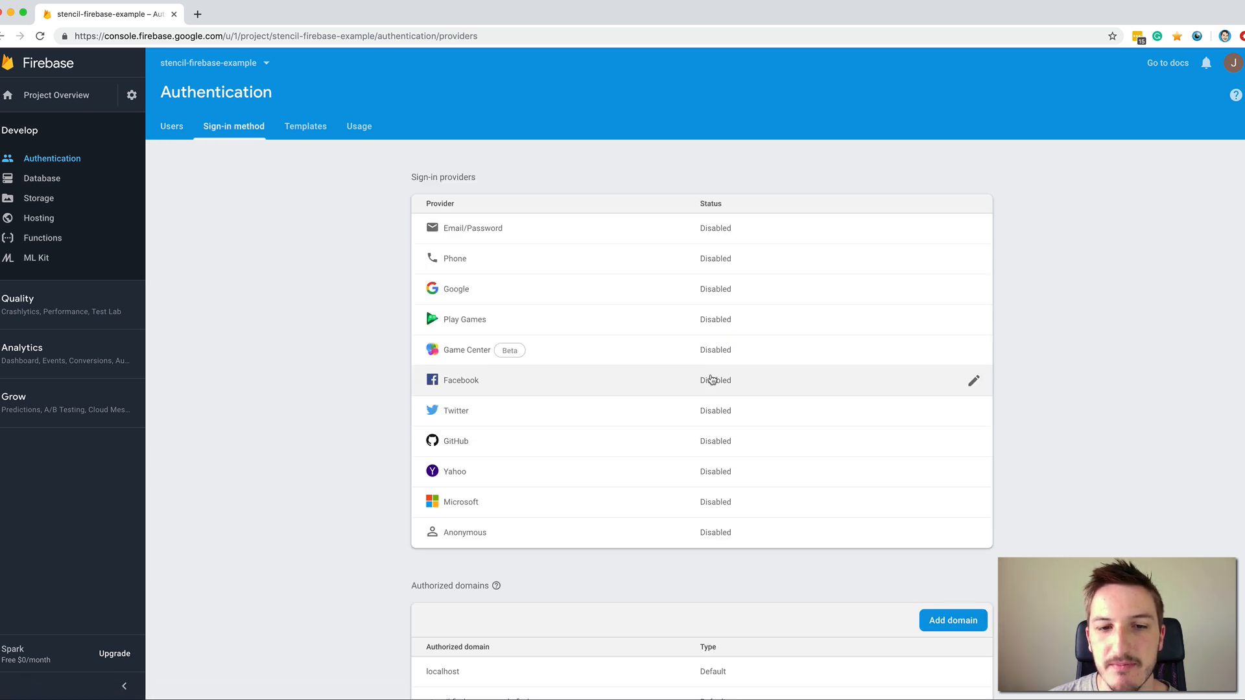
{"action": "mouse_move", "coordinate": [531, 187]}
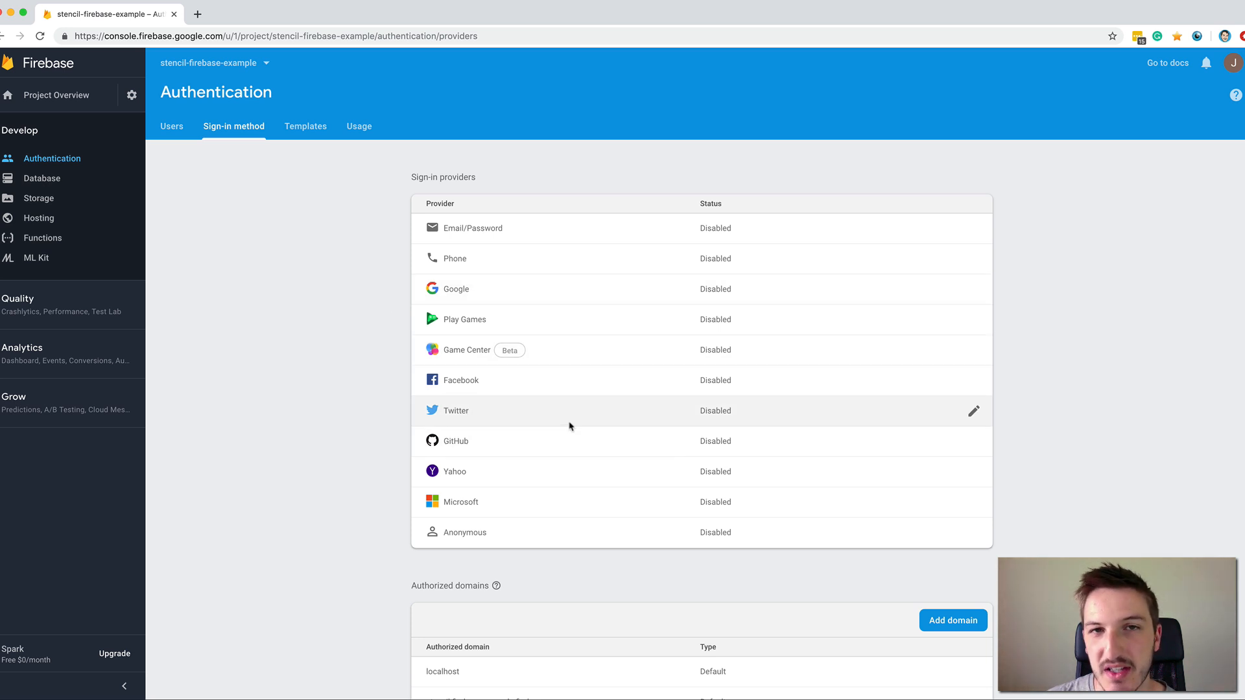
{"action": "mouse_move", "coordinate": [642, 409]}
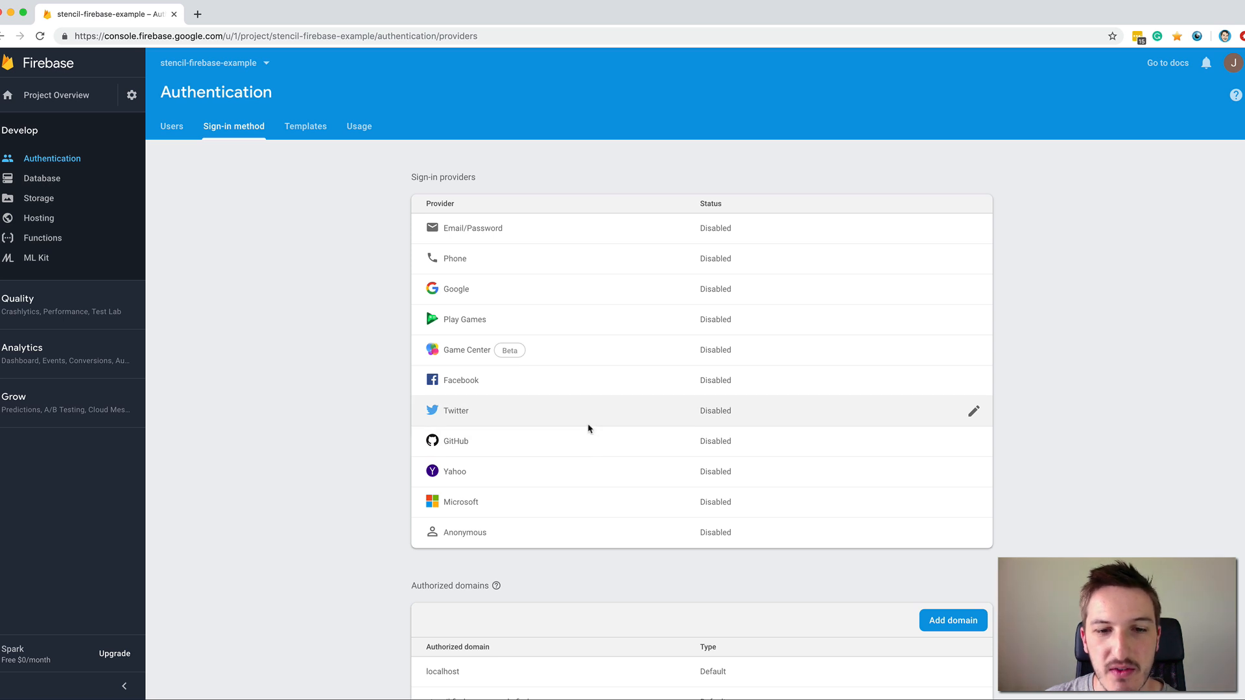
{"action": "mouse_move", "coordinate": [730, 462]}
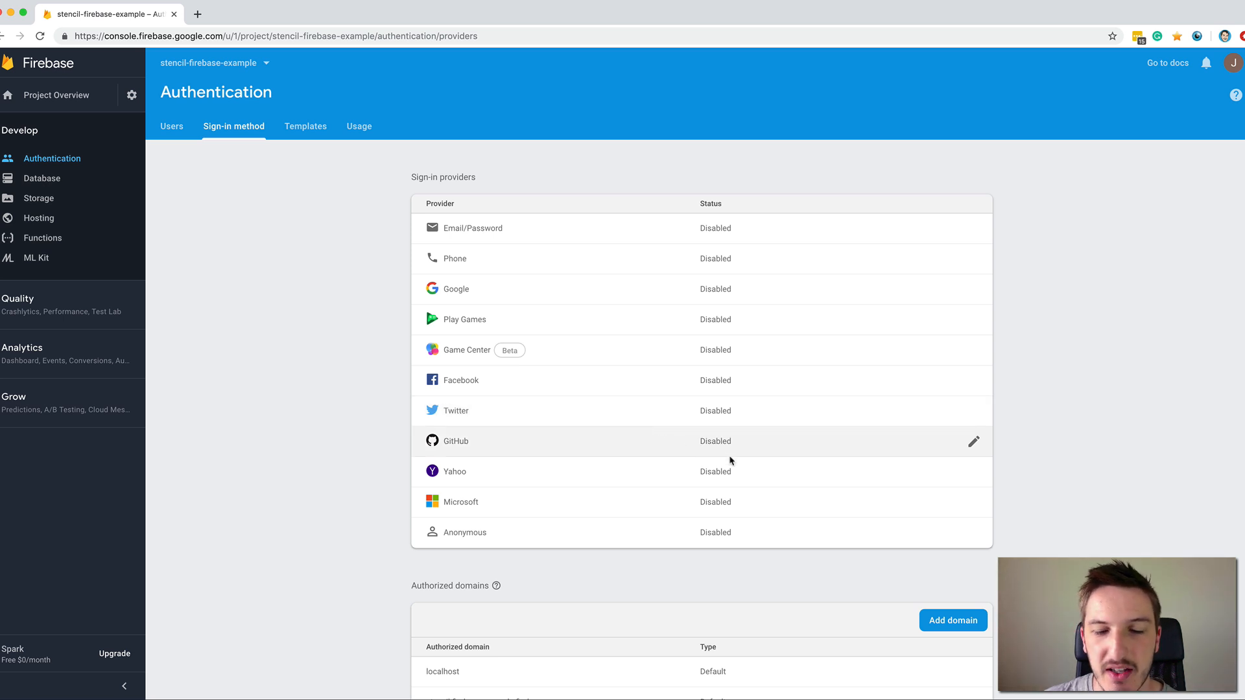
{"action": "mouse_move", "coordinate": [613, 427]}
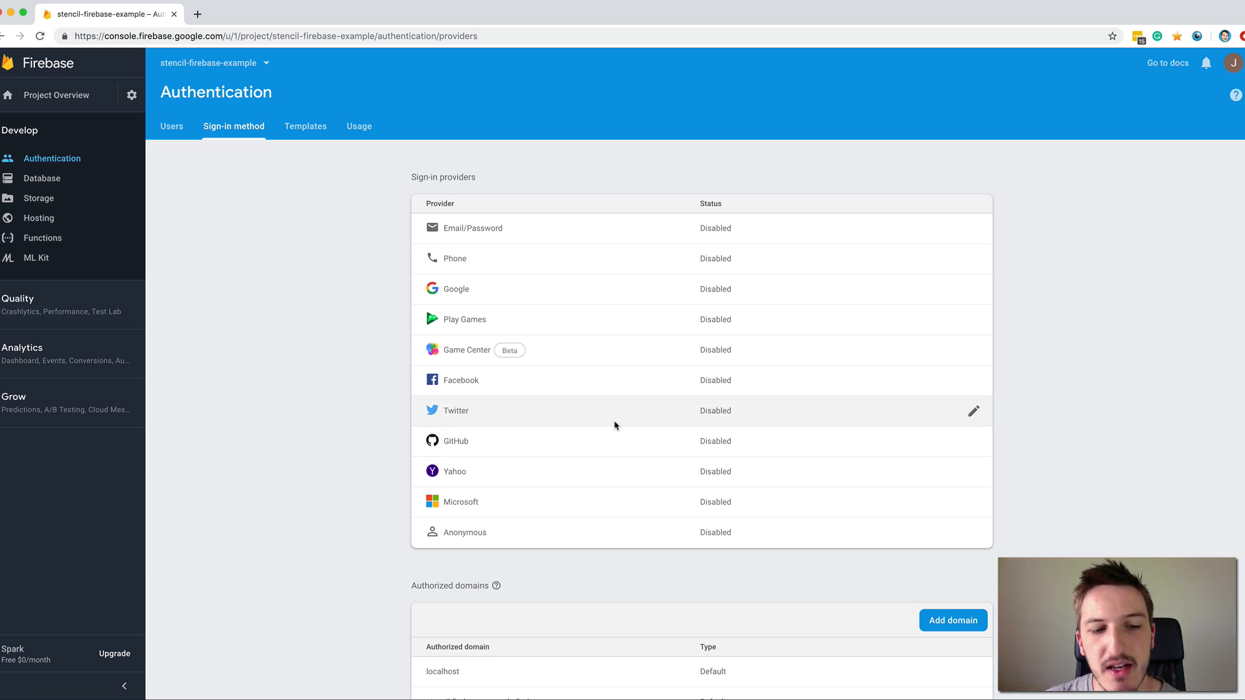
{"action": "mouse_move", "coordinate": [464, 532]}
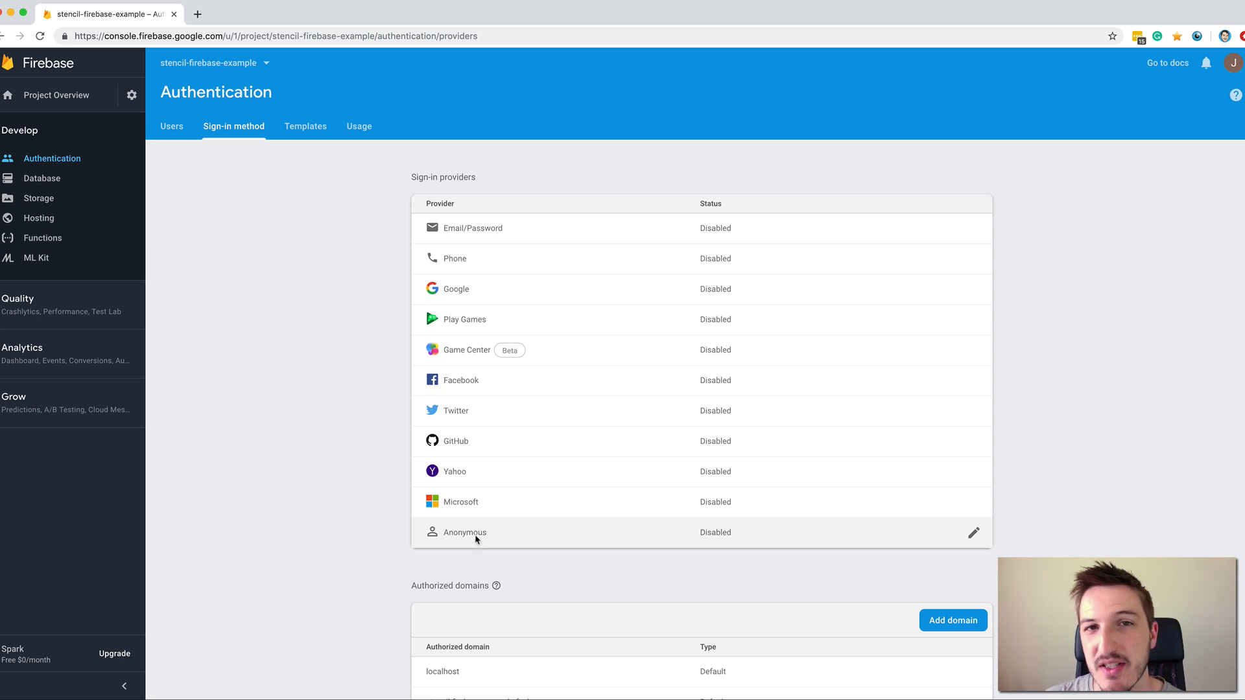
{"action": "mouse_move", "coordinate": [506, 542]}
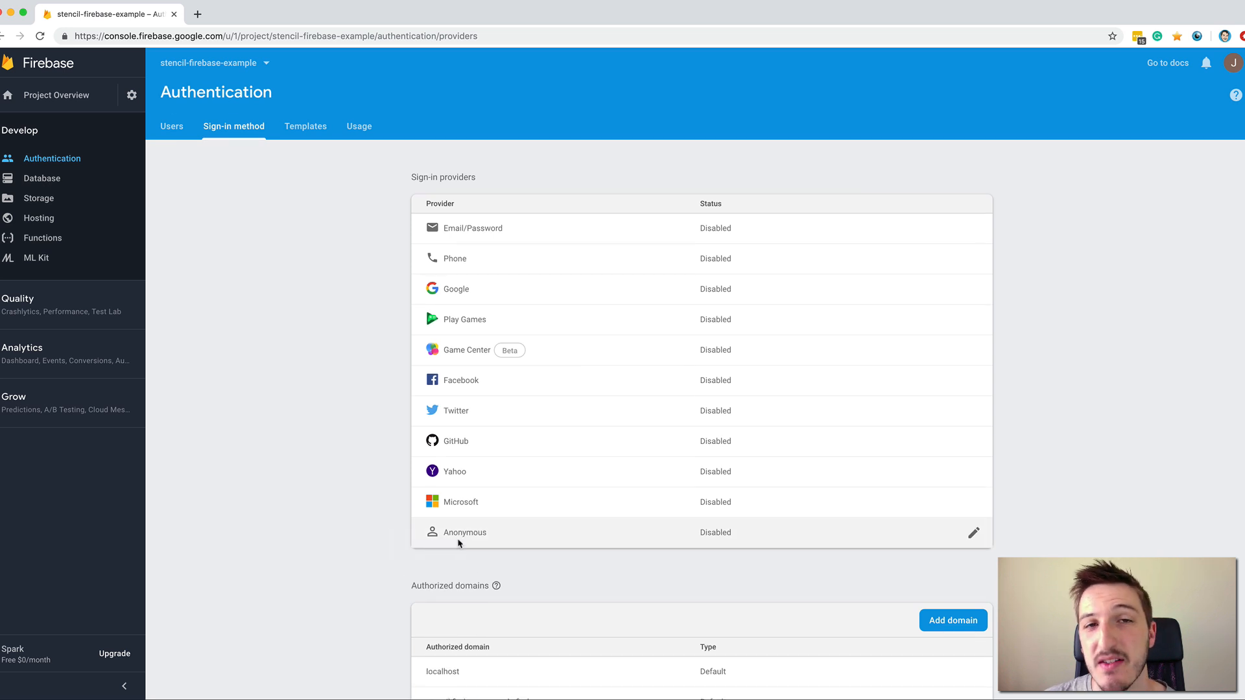
{"action": "mouse_move", "coordinate": [454, 546]}
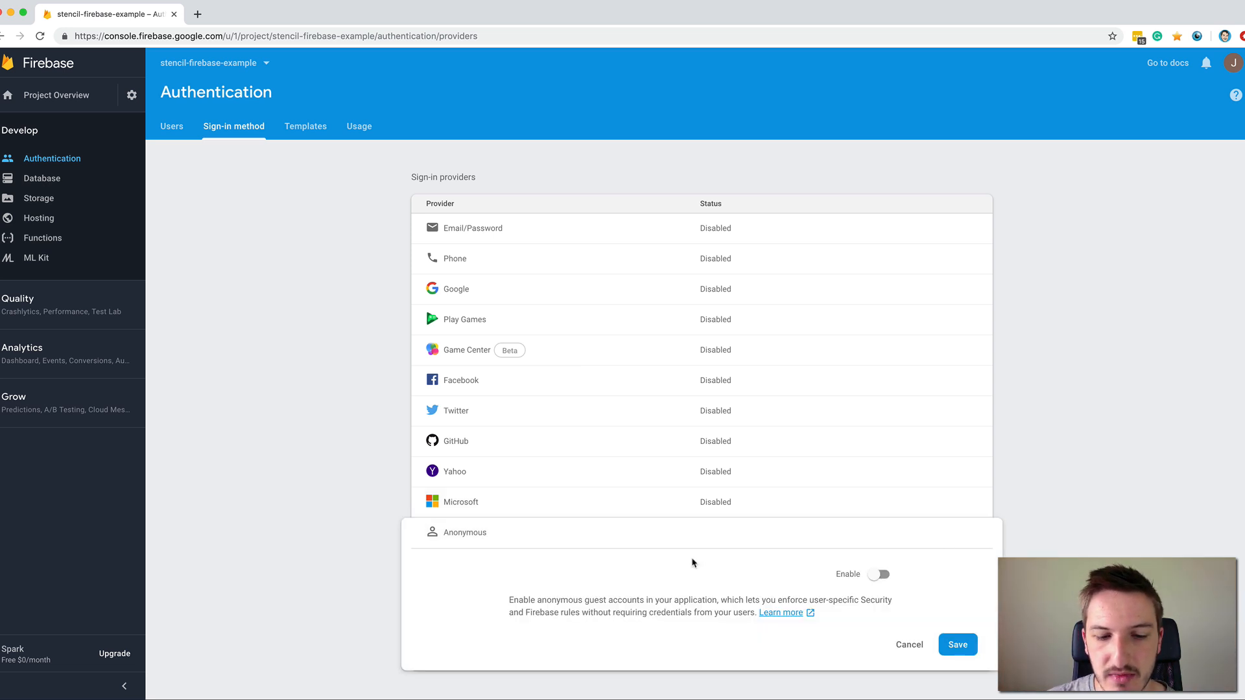
Switch the Anonymous provider's Enable toggle on and save it
{"action": "scroll", "scroll_direction": "down", "scroll_amount": 3}
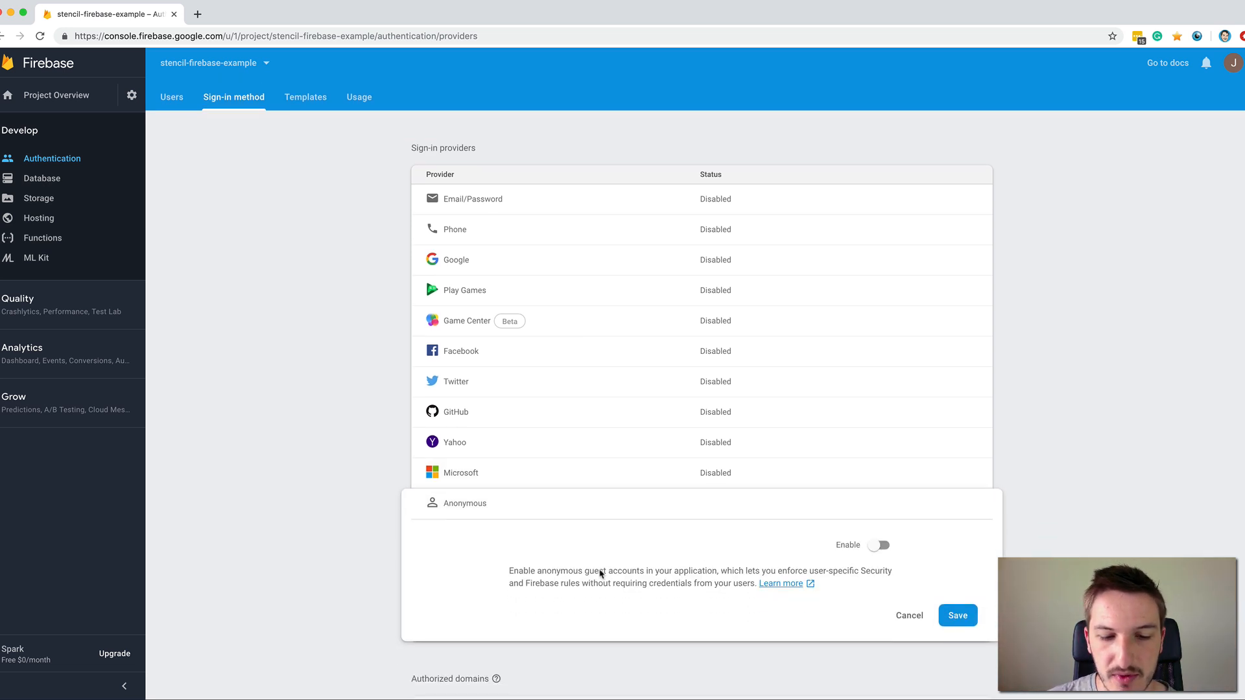
{"action": "left_click_drag", "start_coordinate": [602, 570], "coordinate": [693, 571]}
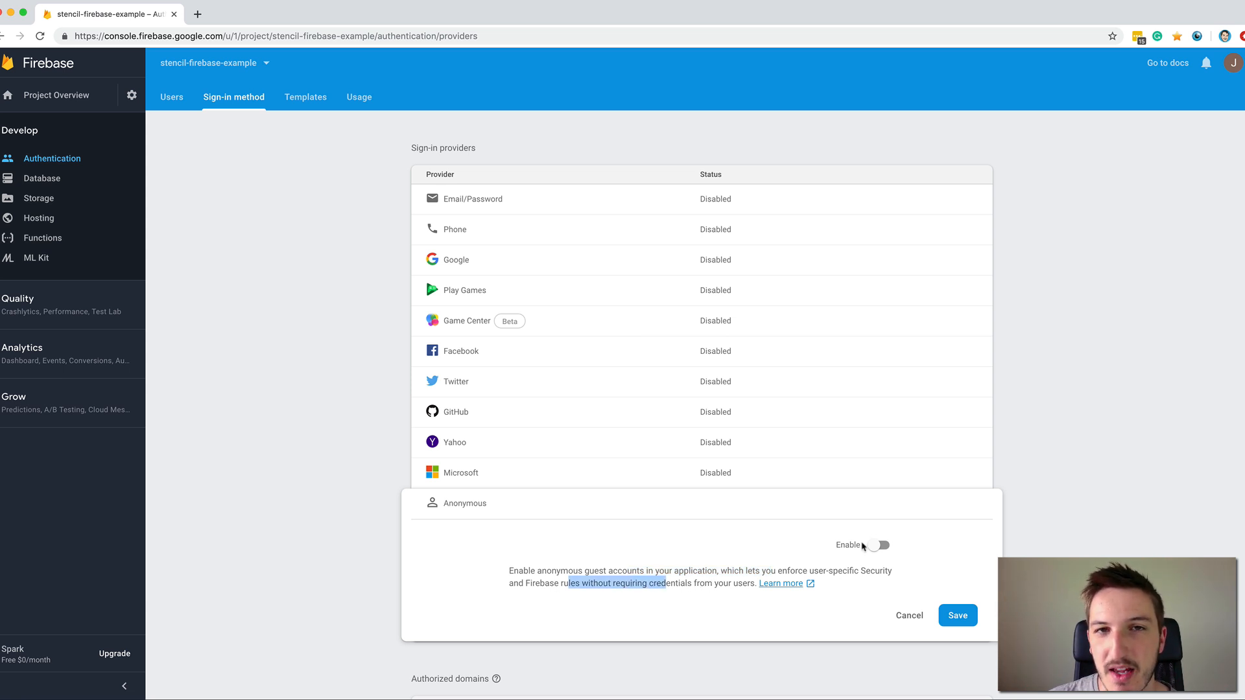
{"action": "left_click", "coordinate": [879, 547]}
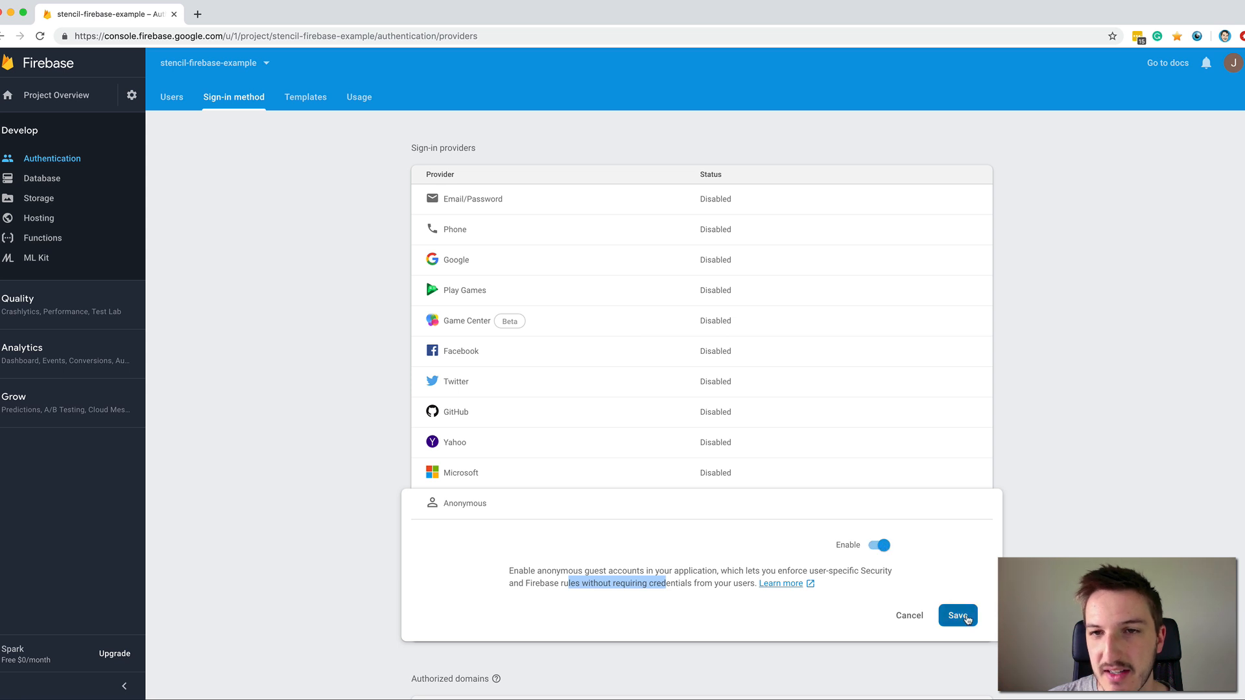
{"action": "left_click", "coordinate": [958, 615]}
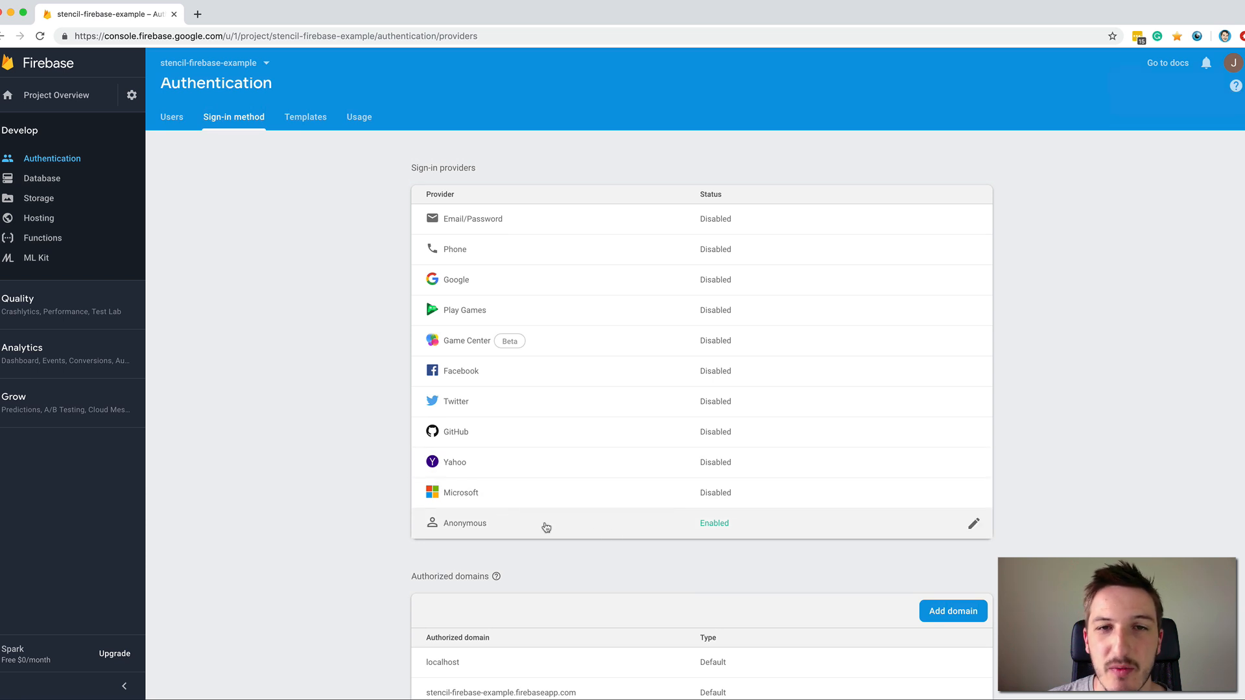
{"action": "mouse_move", "coordinate": [1093, 314]}
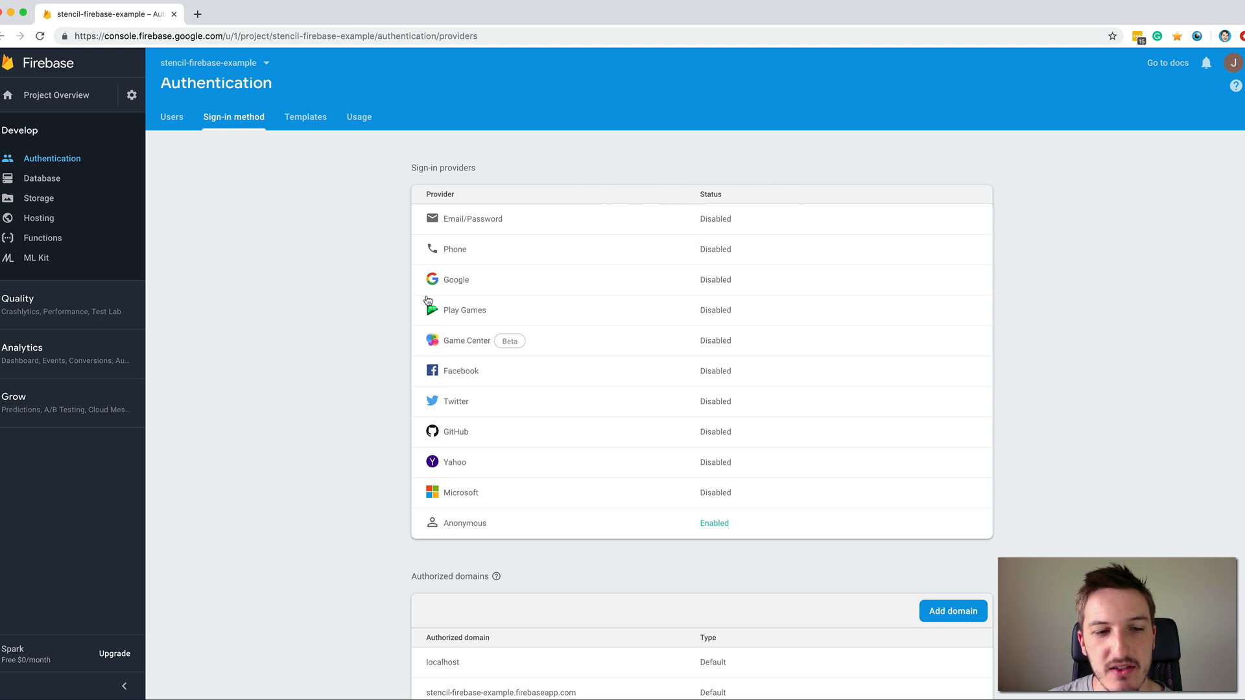
{"action": "mouse_move", "coordinate": [334, 191]}
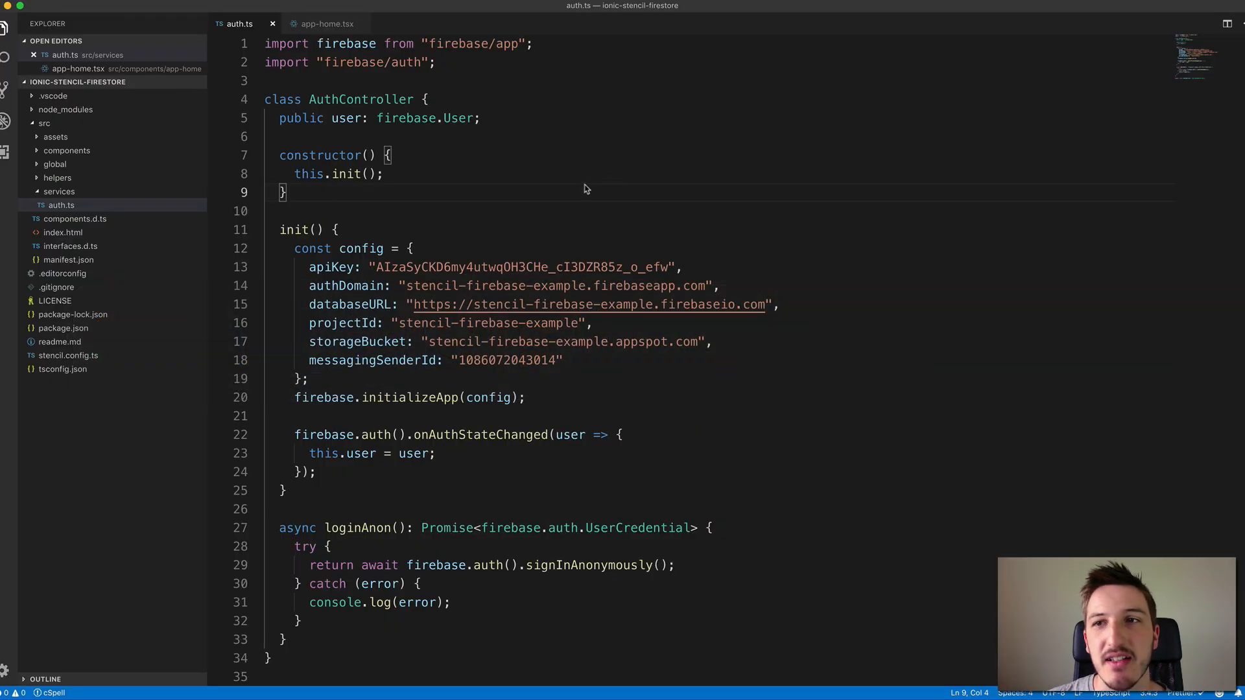
{"action": "mouse_move", "coordinate": [470, 175]}
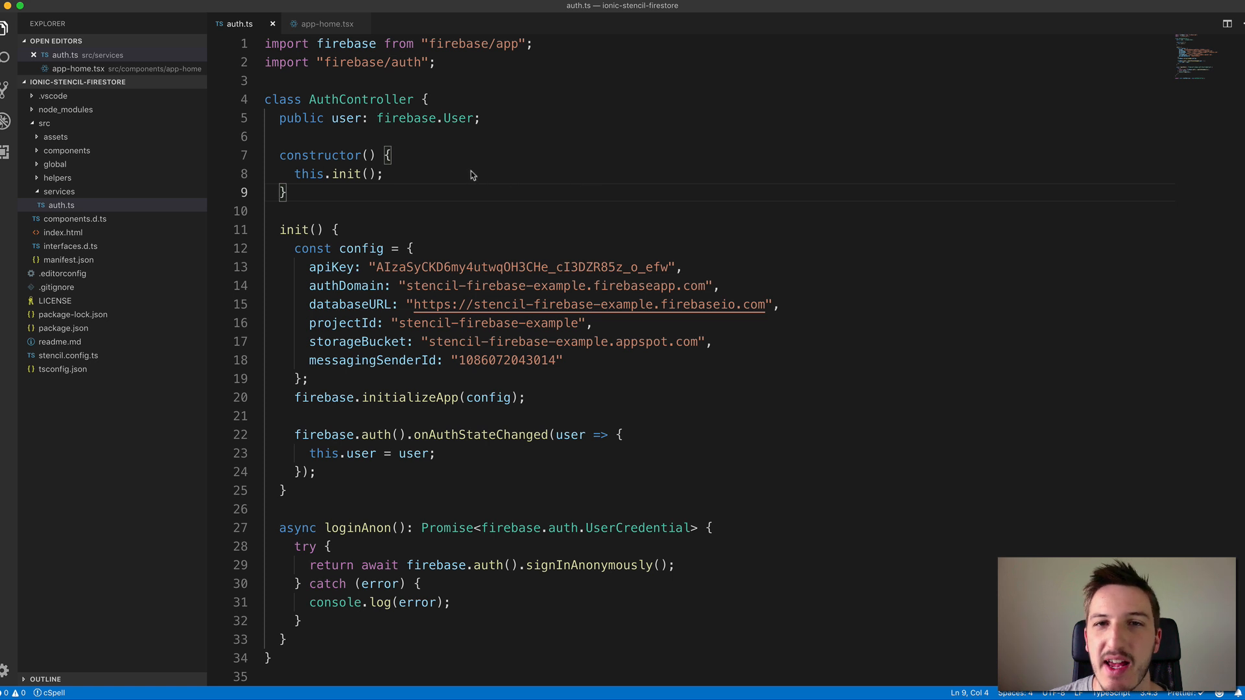
{"action": "scroll", "scroll_direction": "down", "scroll_amount": 3}
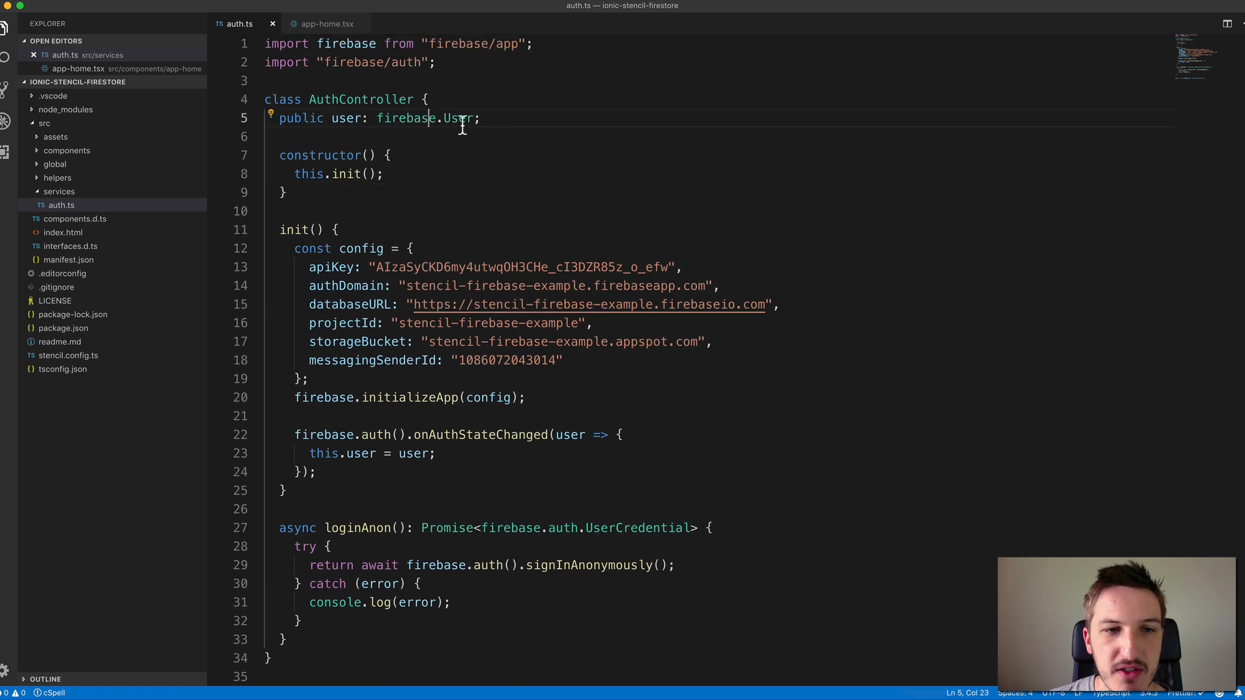
{"action": "left_click_drag", "start_coordinate": [378, 119], "coordinate": [478, 119]}
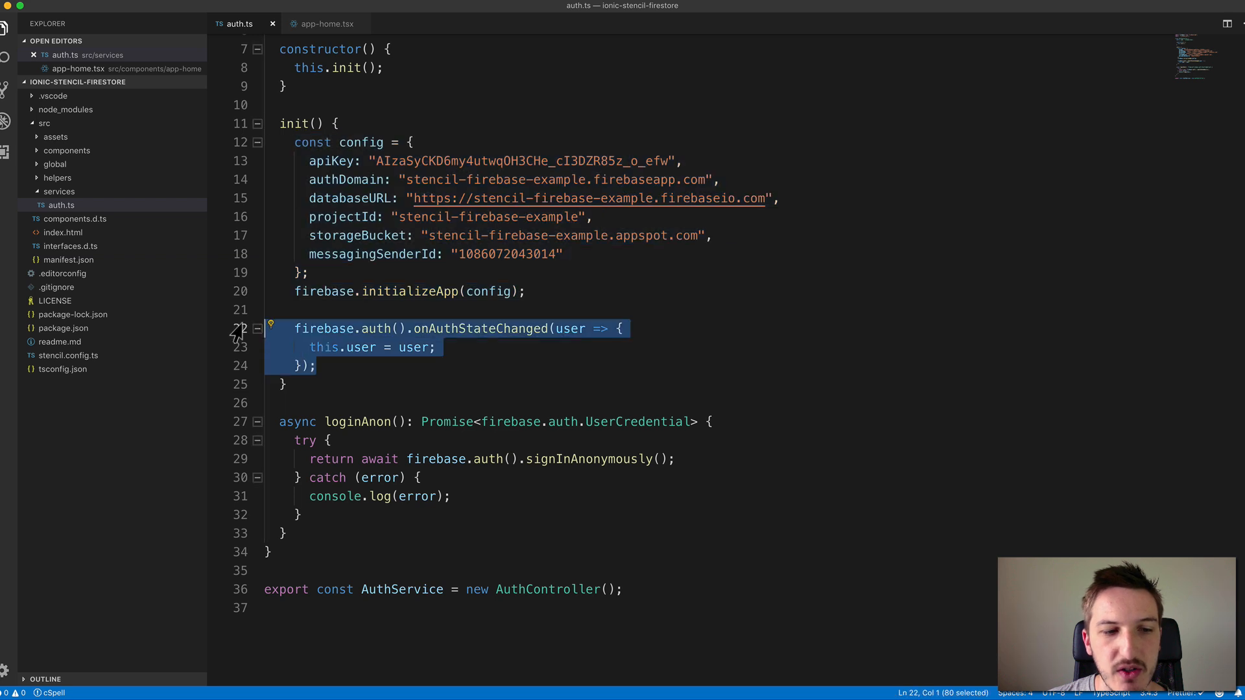
{"action": "mouse_move", "coordinate": [571, 328]}
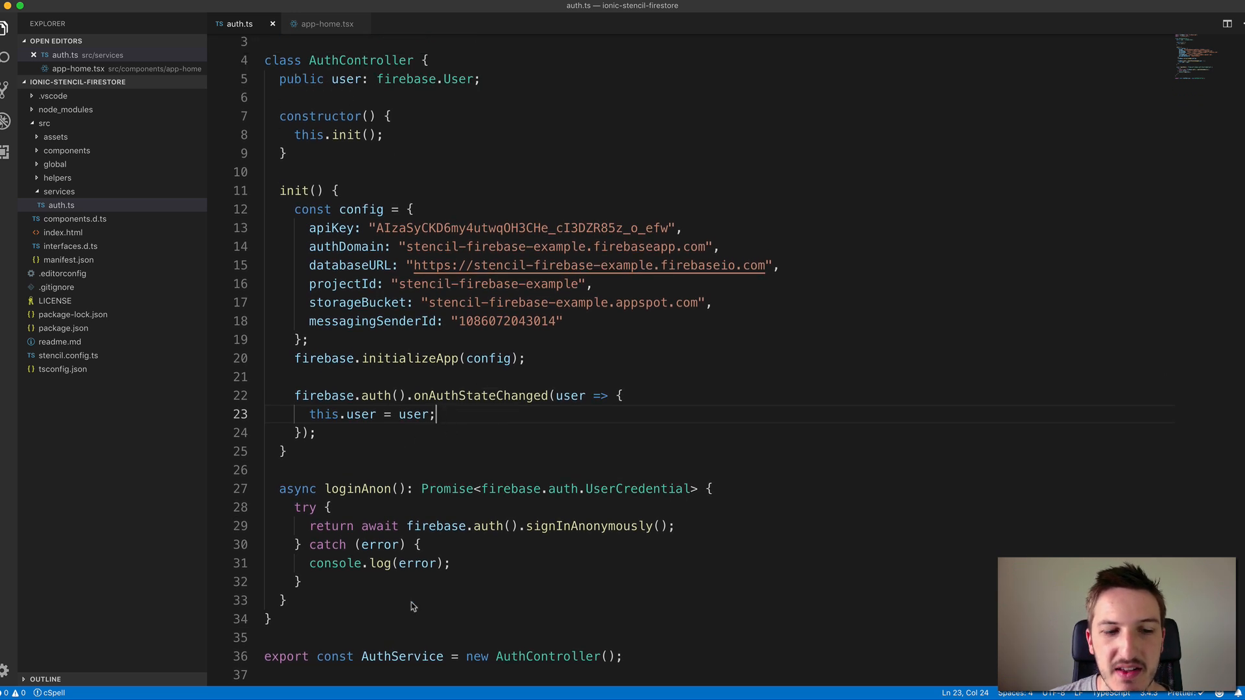
{"action": "left_click_drag", "start_coordinate": [336, 414], "coordinate": [435, 413]}
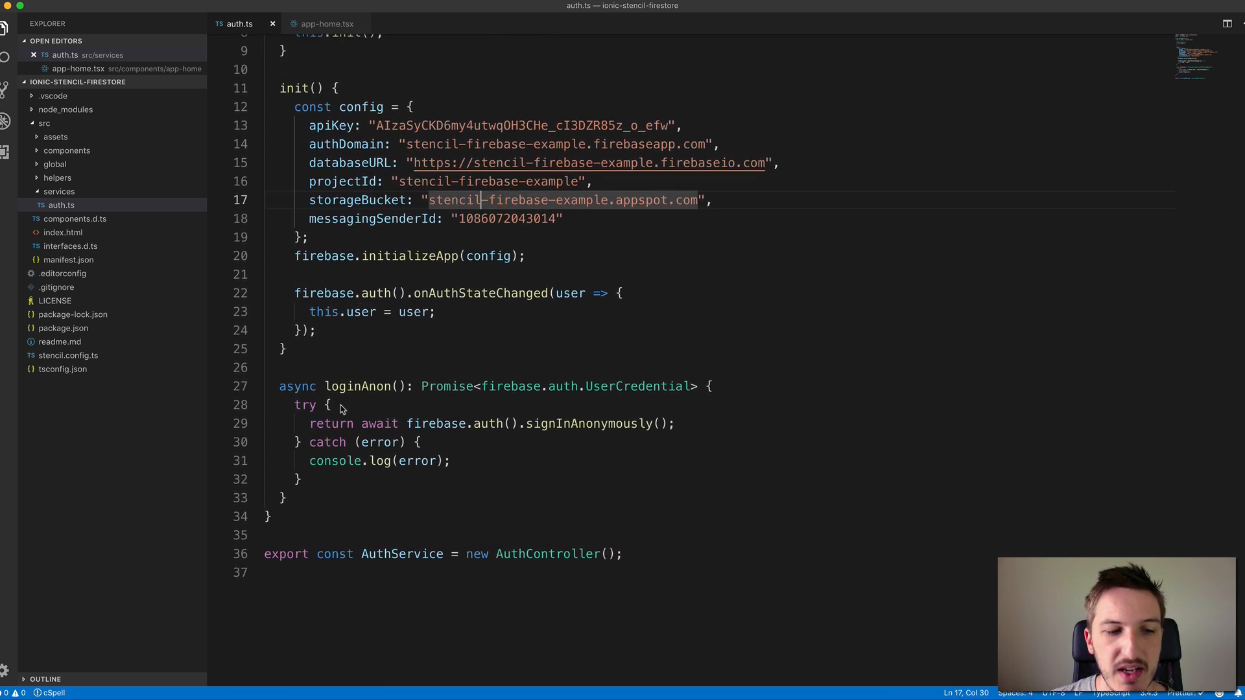
{"action": "double_click", "coordinate": [355, 386]}
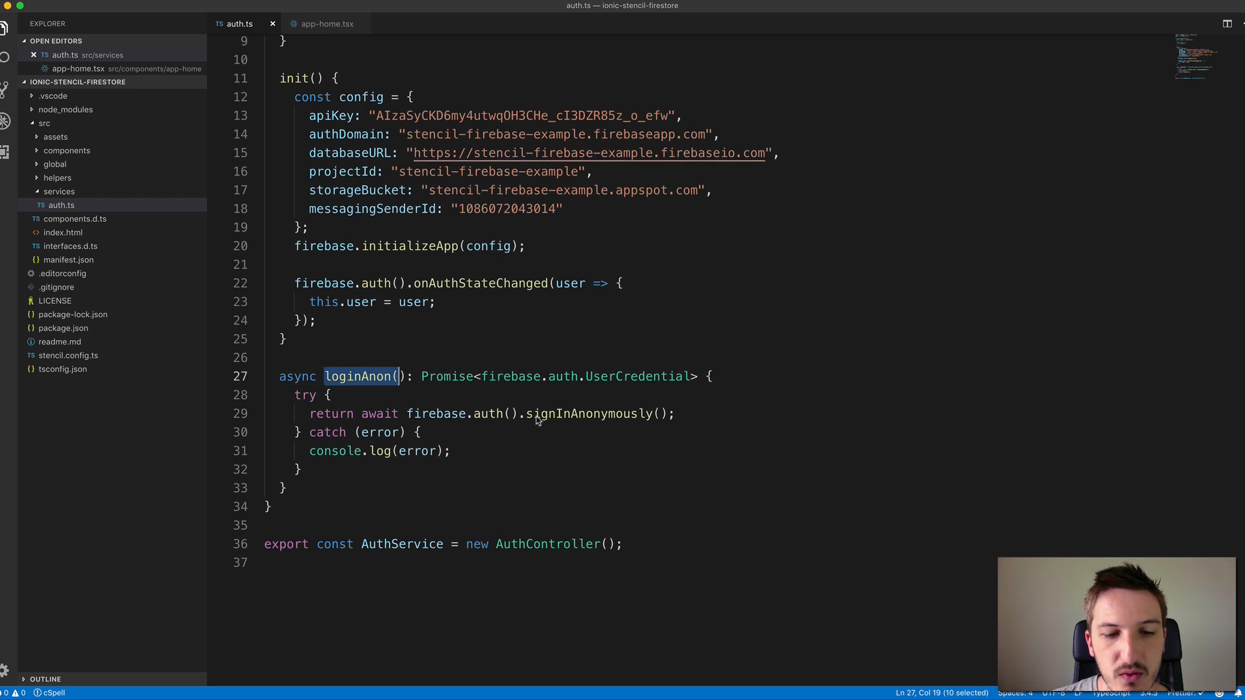
{"action": "double_click", "coordinate": [594, 413]}
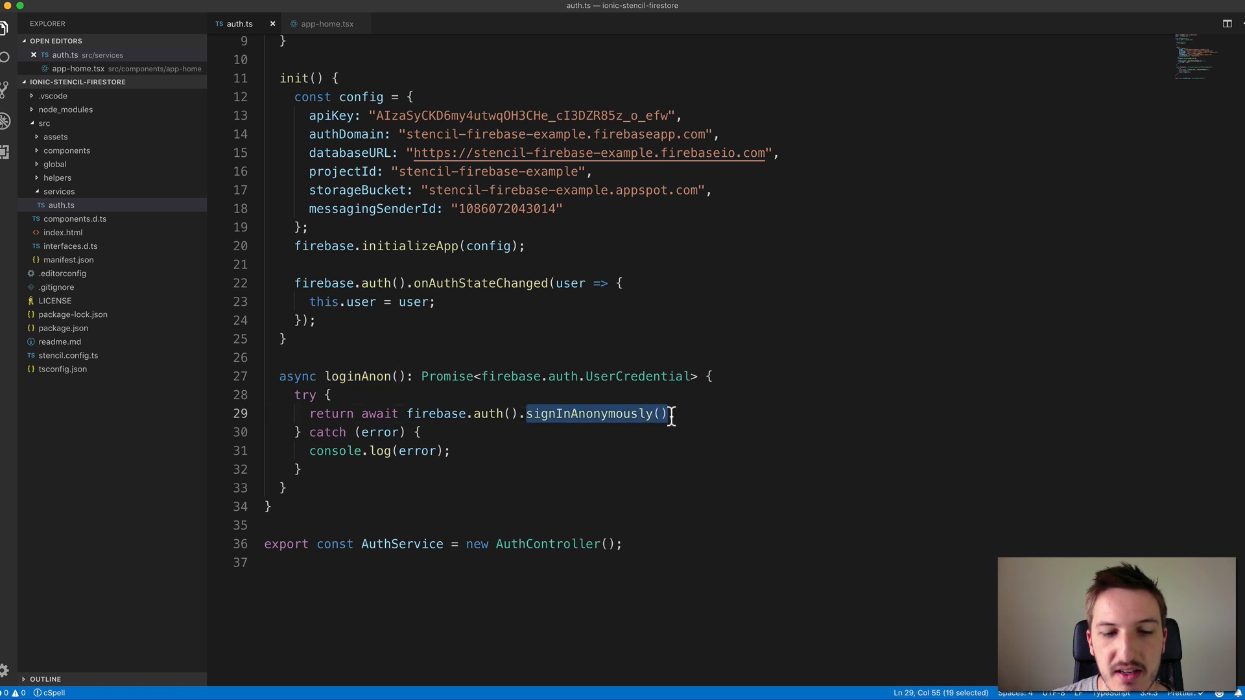
{"action": "mouse_move", "coordinate": [565, 414]}
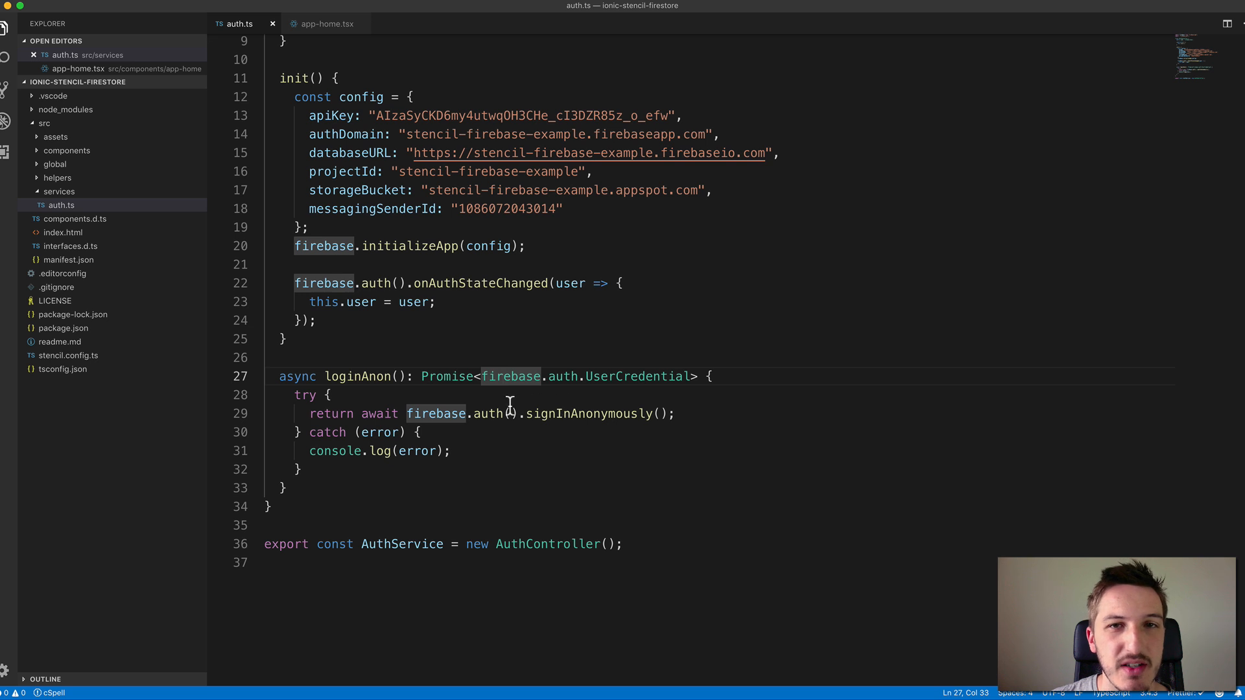
{"action": "mouse_move", "coordinate": [531, 360]}
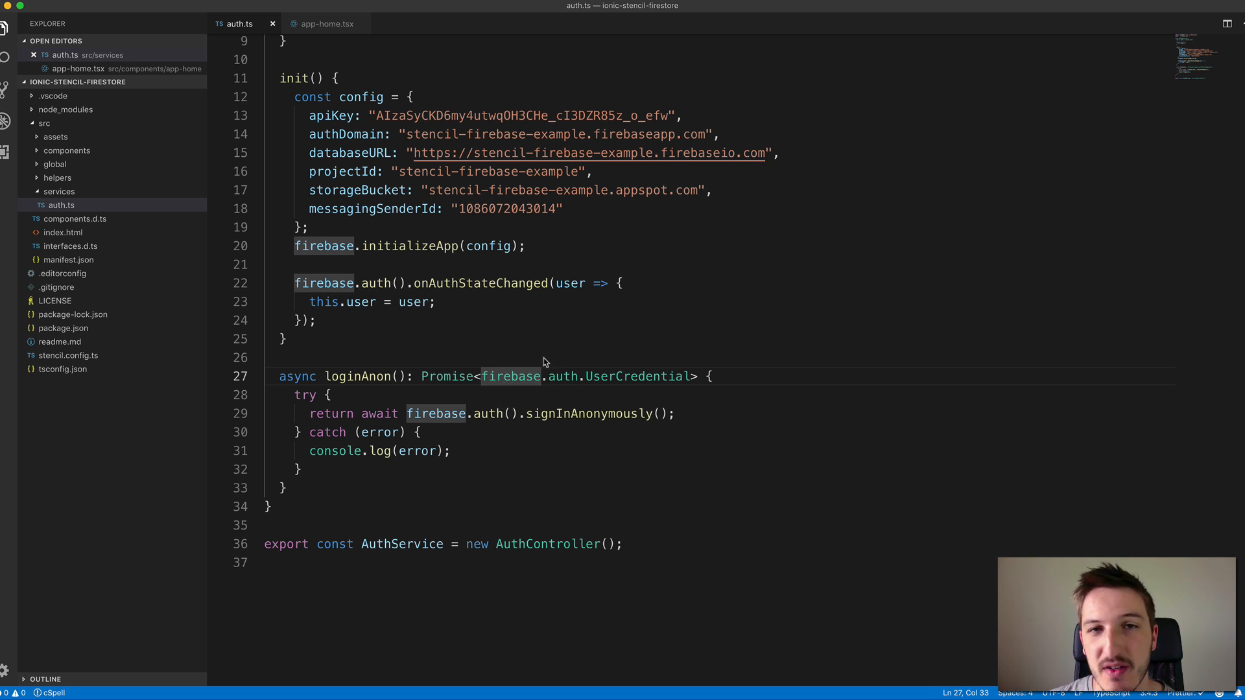
{"action": "mouse_move", "coordinate": [484, 439]}
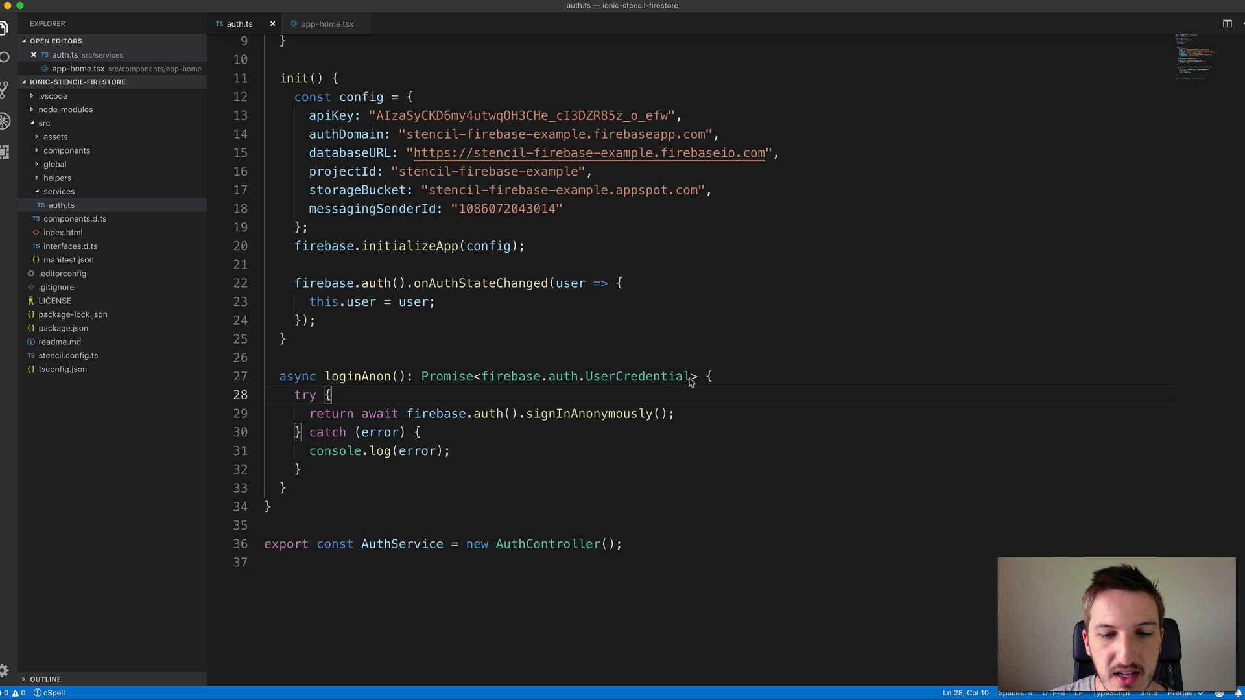
{"action": "mouse_move", "coordinate": [692, 425]}
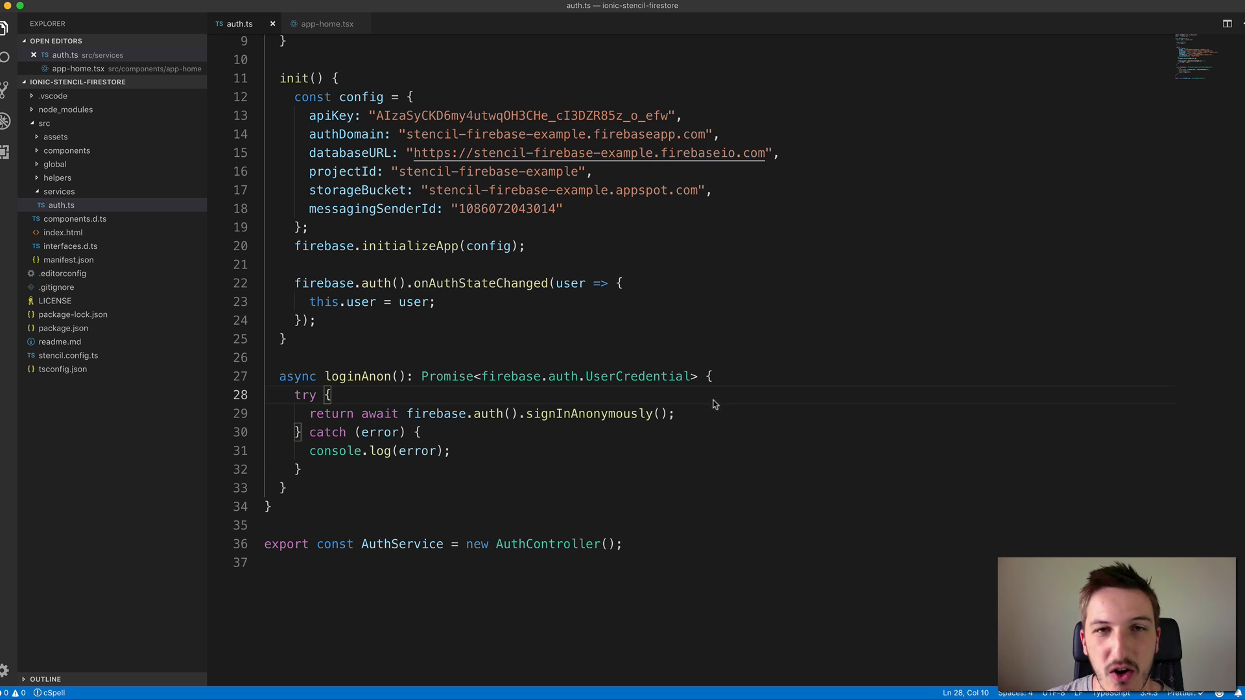
{"action": "mouse_move", "coordinate": [703, 394]}
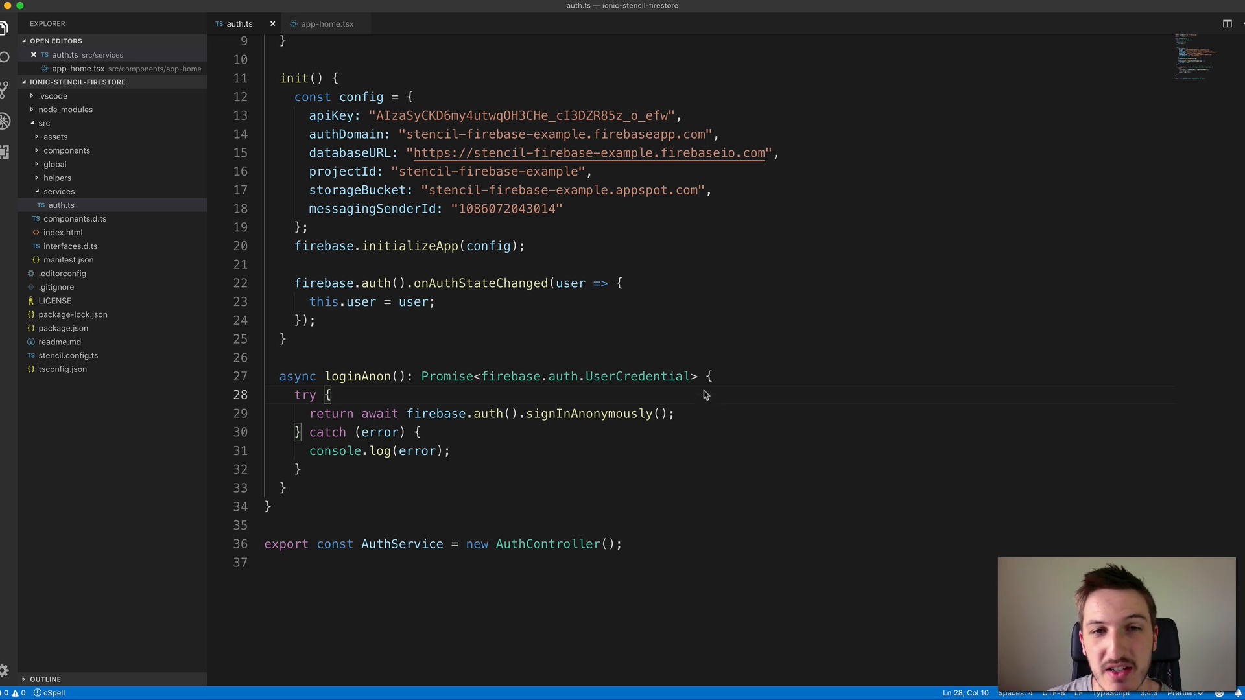
{"action": "mouse_move", "coordinate": [513, 376]}
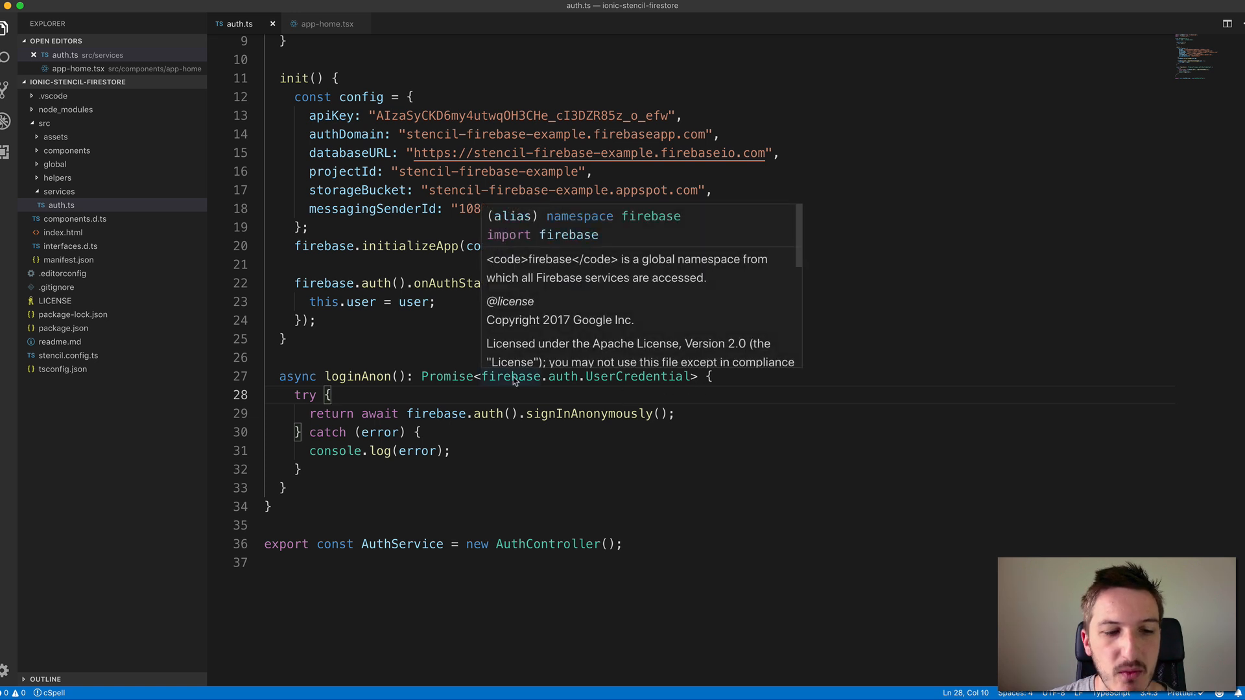
{"action": "mouse_move", "coordinate": [642, 333]}
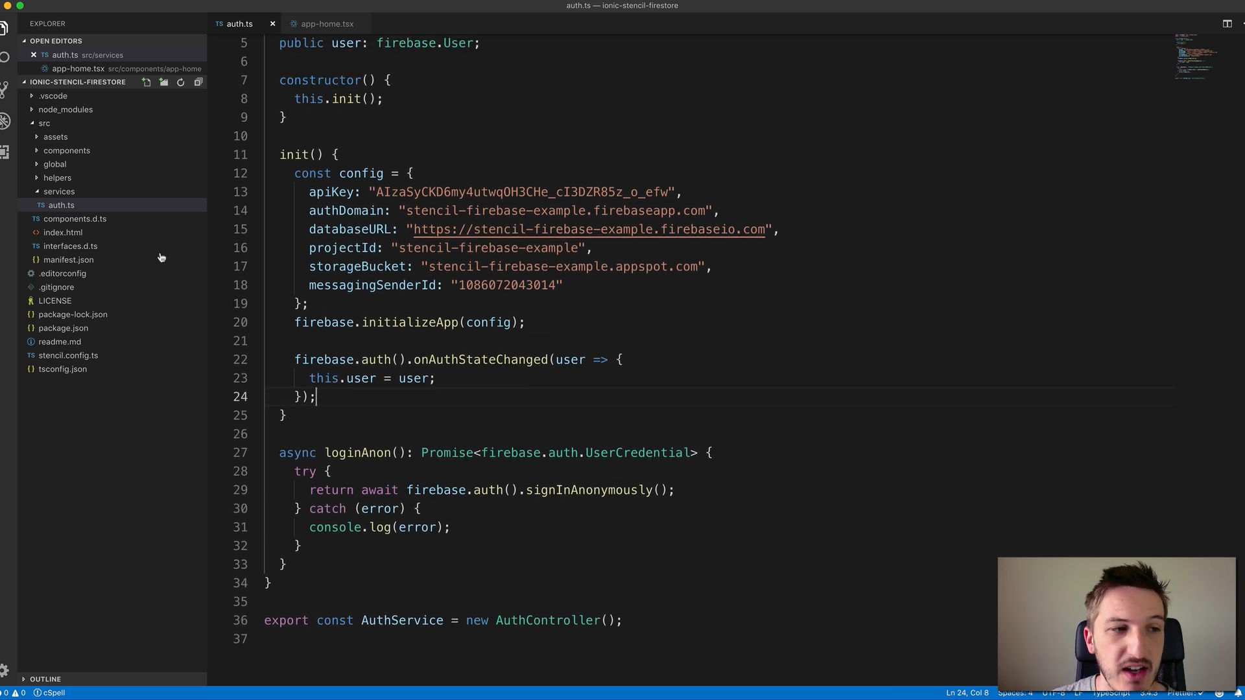
{"action": "double_click", "coordinate": [371, 452]}
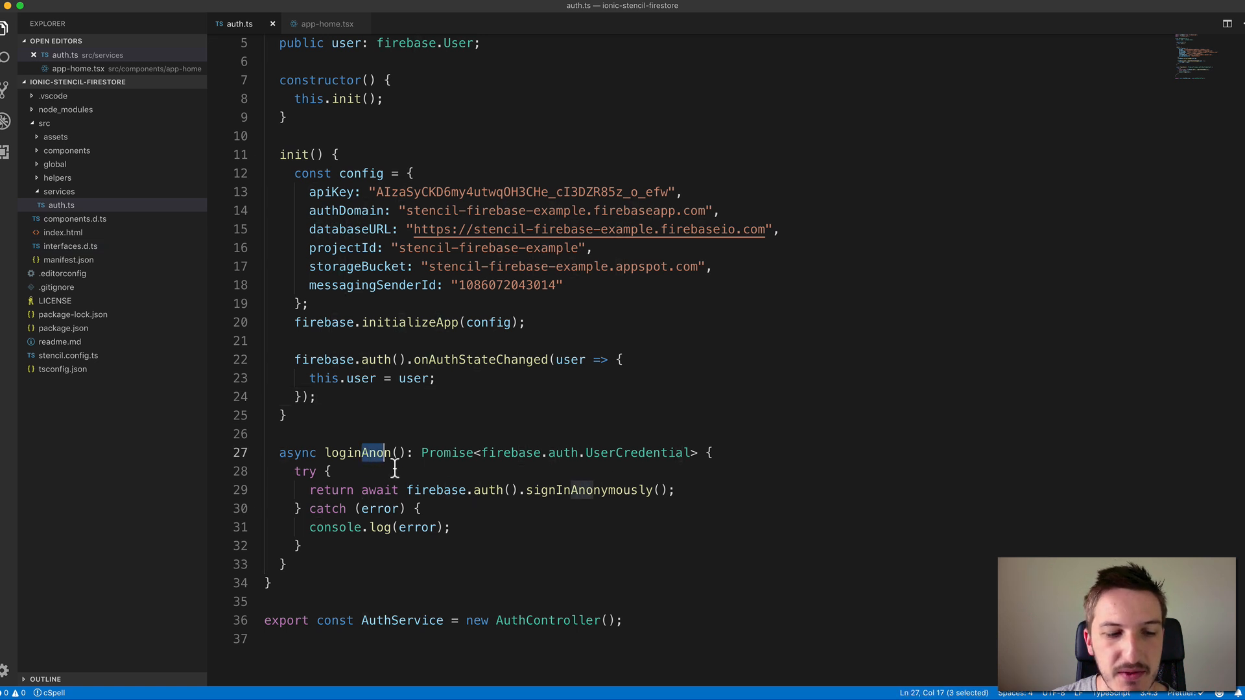
{"action": "mouse_move", "coordinate": [643, 453]}
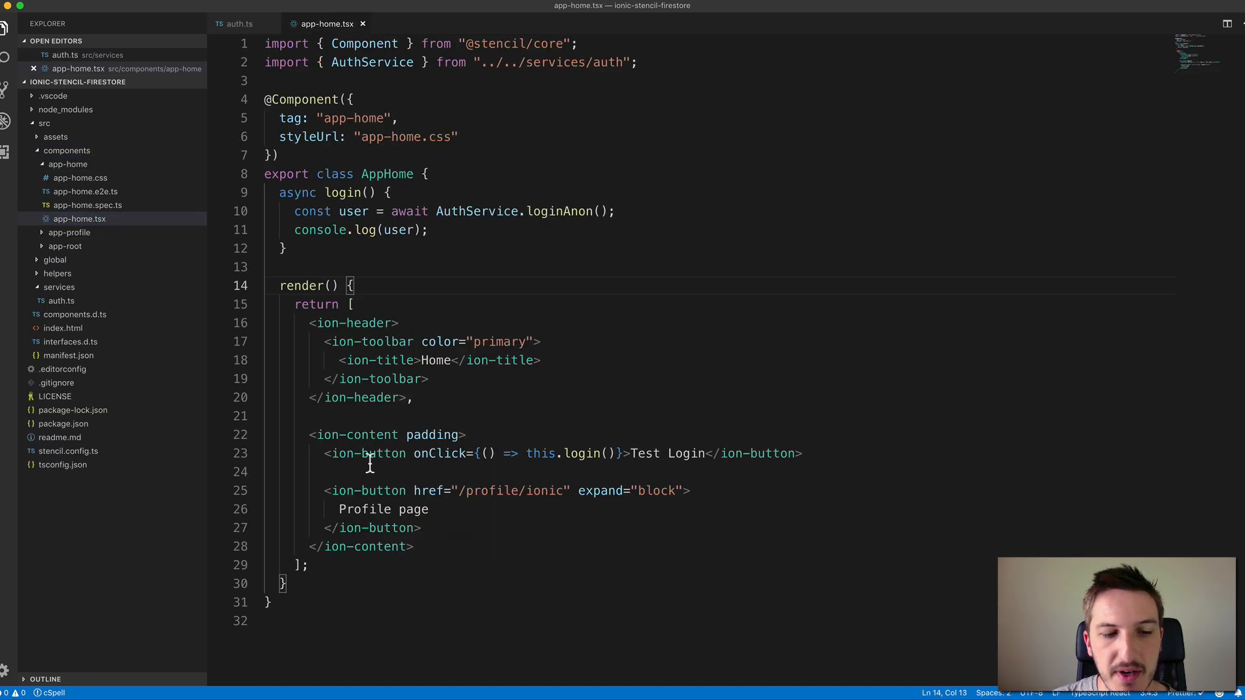
Highlight the login() method and its console.log(user) line in app-home.tsx
{"action": "left_click_drag", "start_coordinate": [336, 454], "coordinate": [493, 454]}
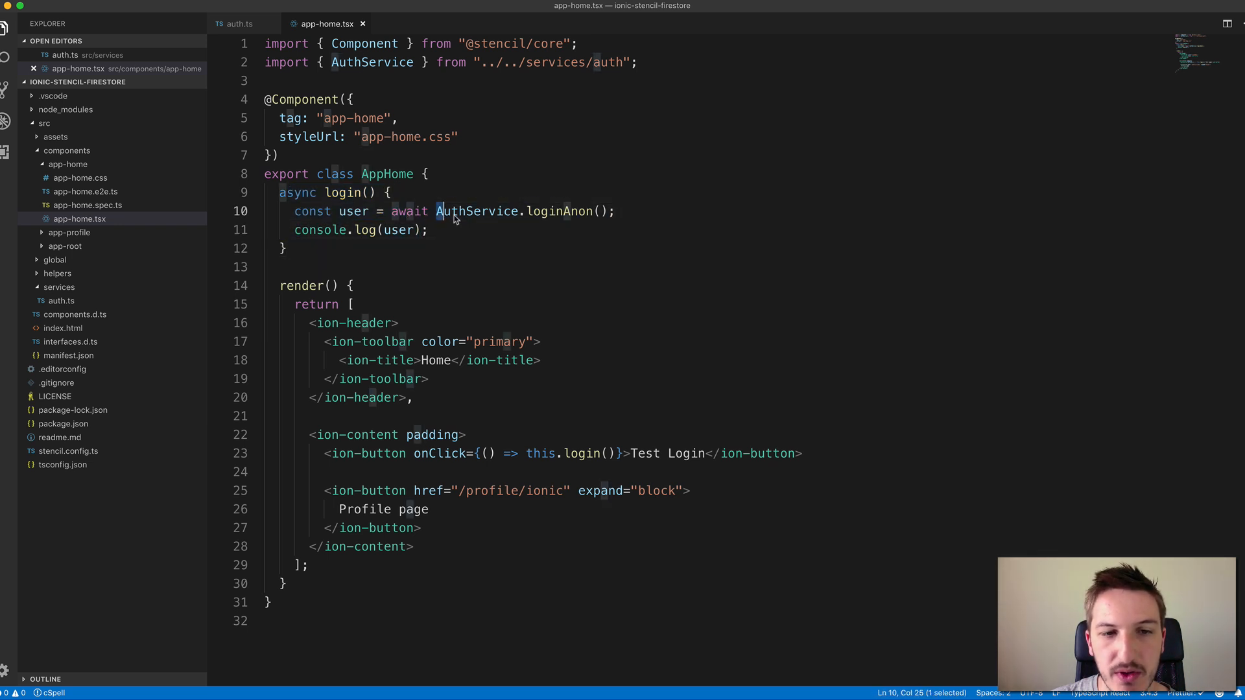
{"action": "left_click_drag", "start_coordinate": [437, 212], "coordinate": [588, 211]}
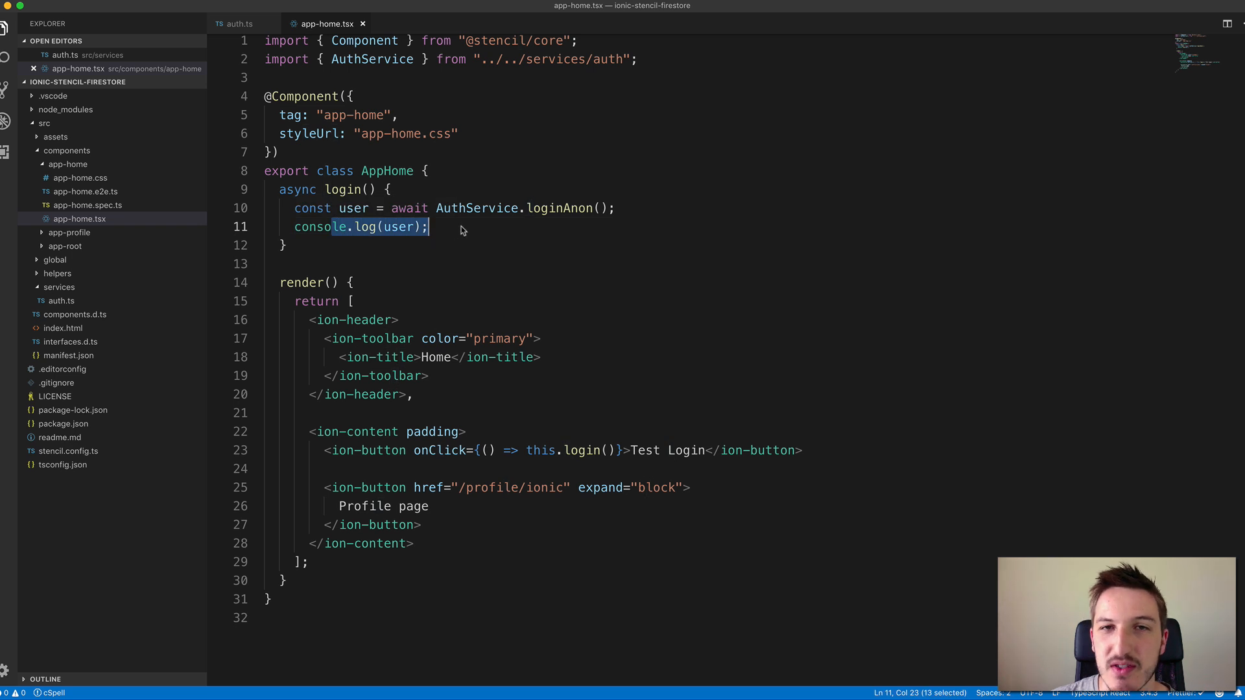
{"action": "mouse_move", "coordinate": [476, 207]}
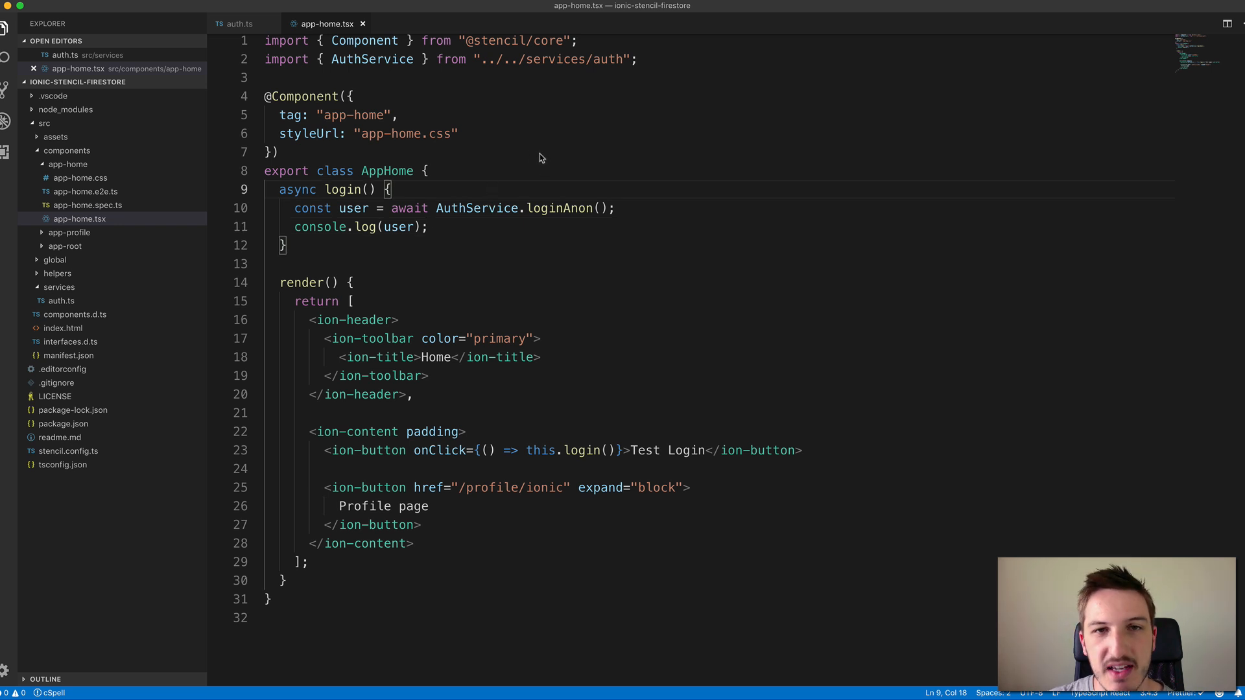
{"action": "mouse_move", "coordinate": [550, 115]}
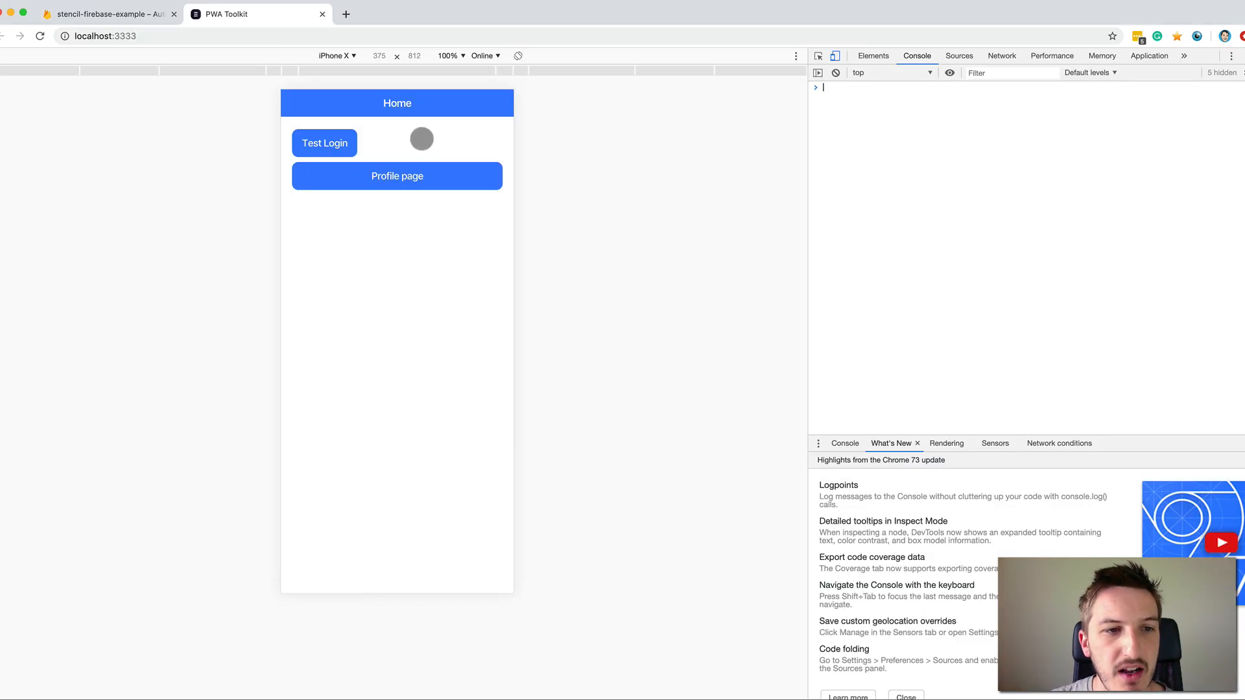
Clear the console, run Test Login and expand the logged UserCredential and its anonymous user
{"action": "left_click", "coordinate": [325, 142]}
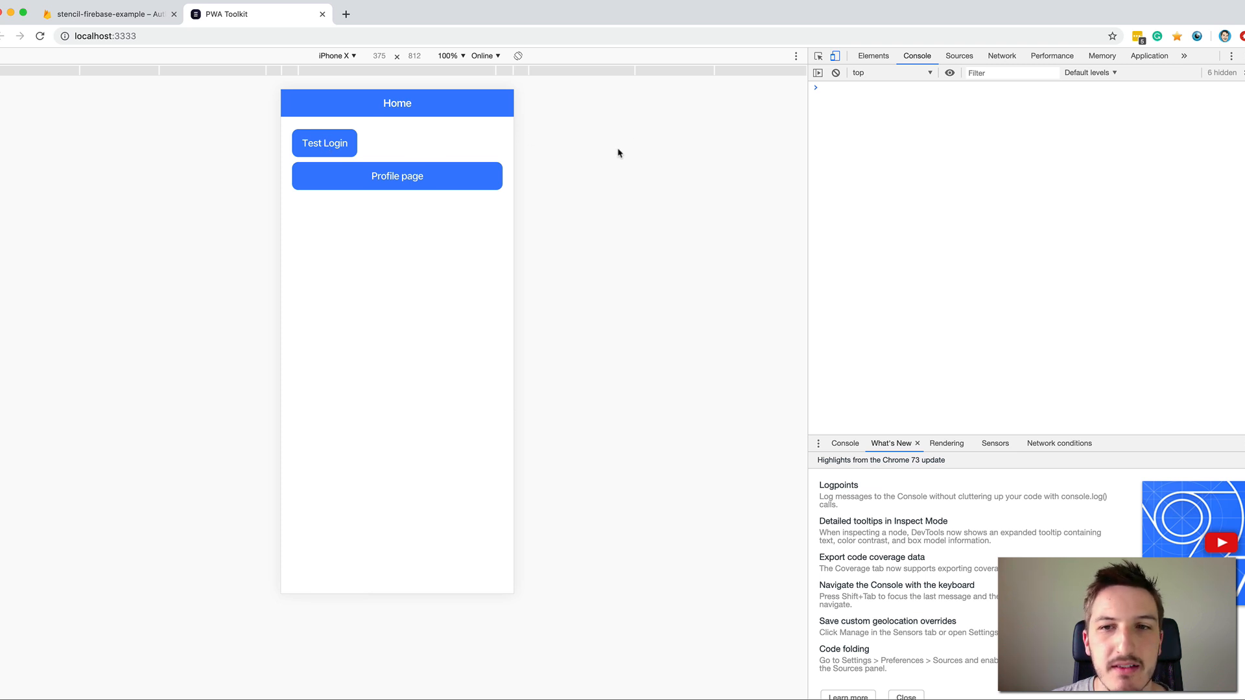
{"action": "left_click", "coordinate": [325, 144]}
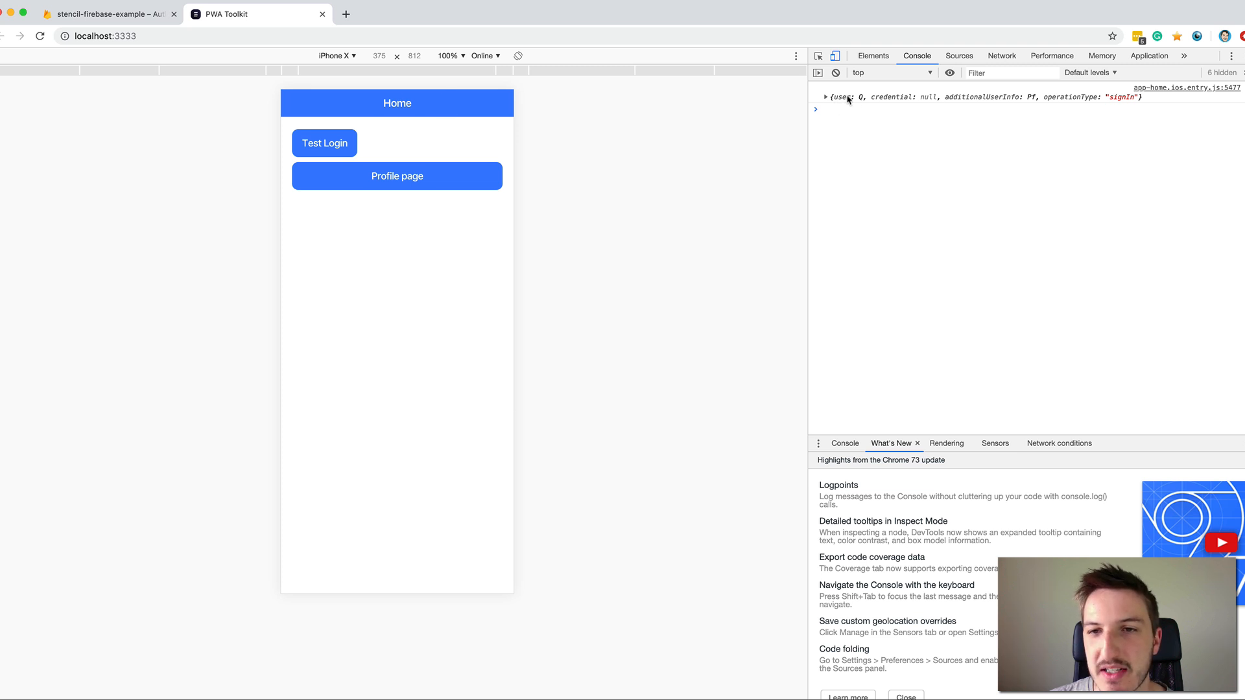
{"action": "left_click", "coordinate": [825, 98]}
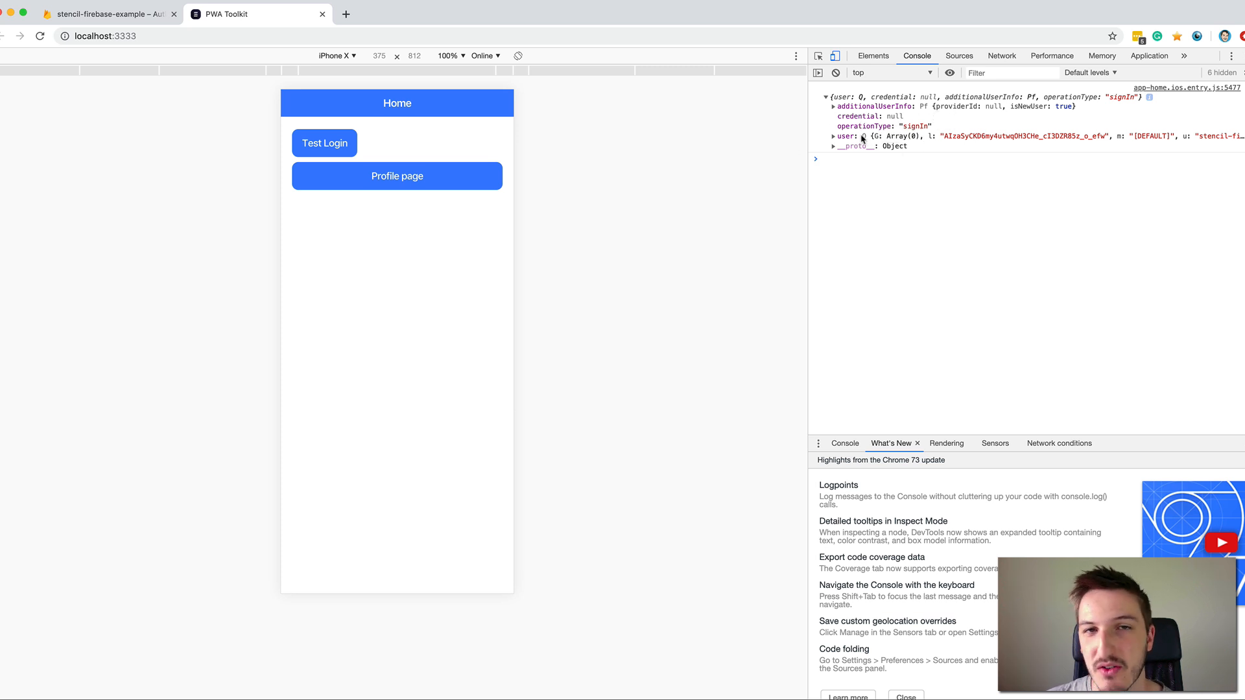
{"action": "left_click", "coordinate": [834, 136]}
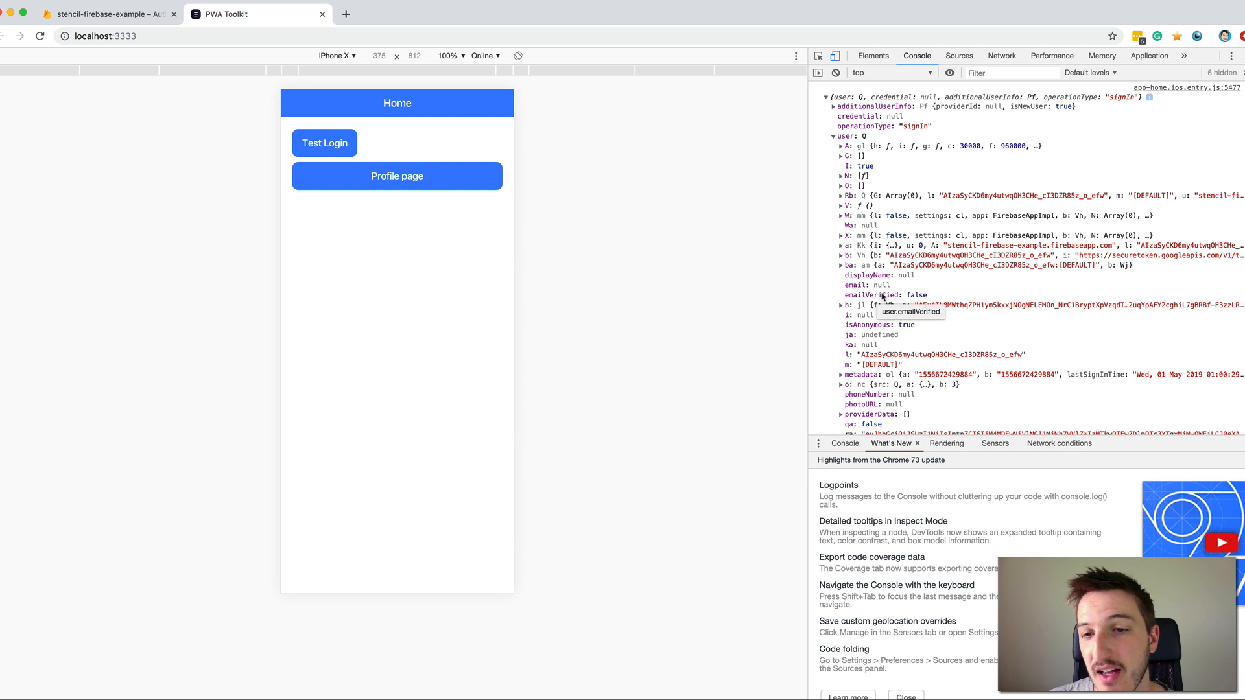
Collapse the logged credential object and return to the code editor
{"action": "scroll", "scroll_direction": "down", "scroll_amount": 3}
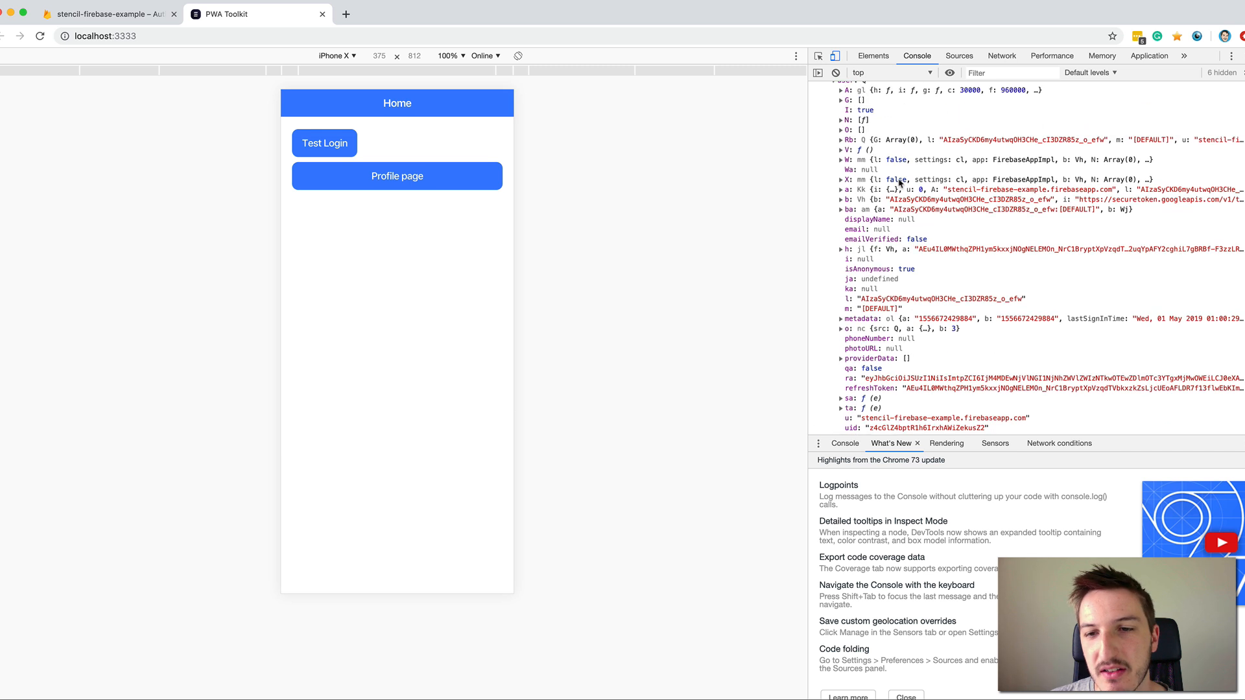
{"action": "left_click", "coordinate": [324, 143]}
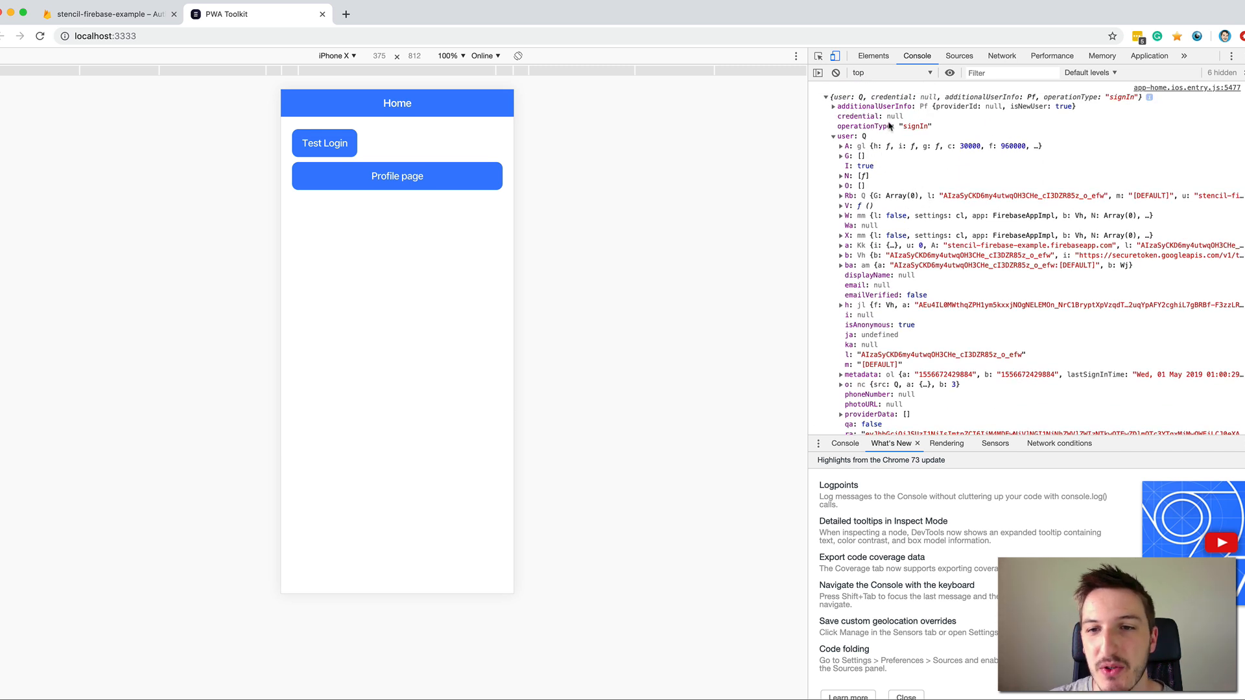
{"action": "left_click", "coordinate": [826, 97]}
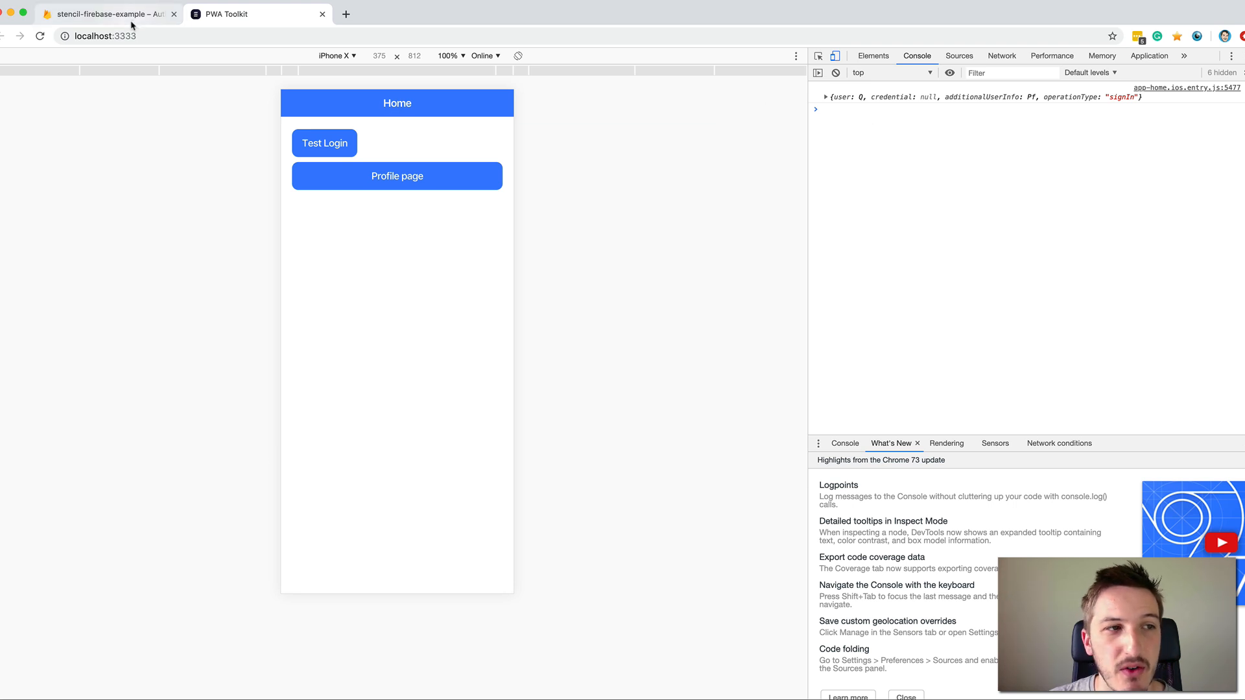
{"action": "left_click", "coordinate": [254, 13]}
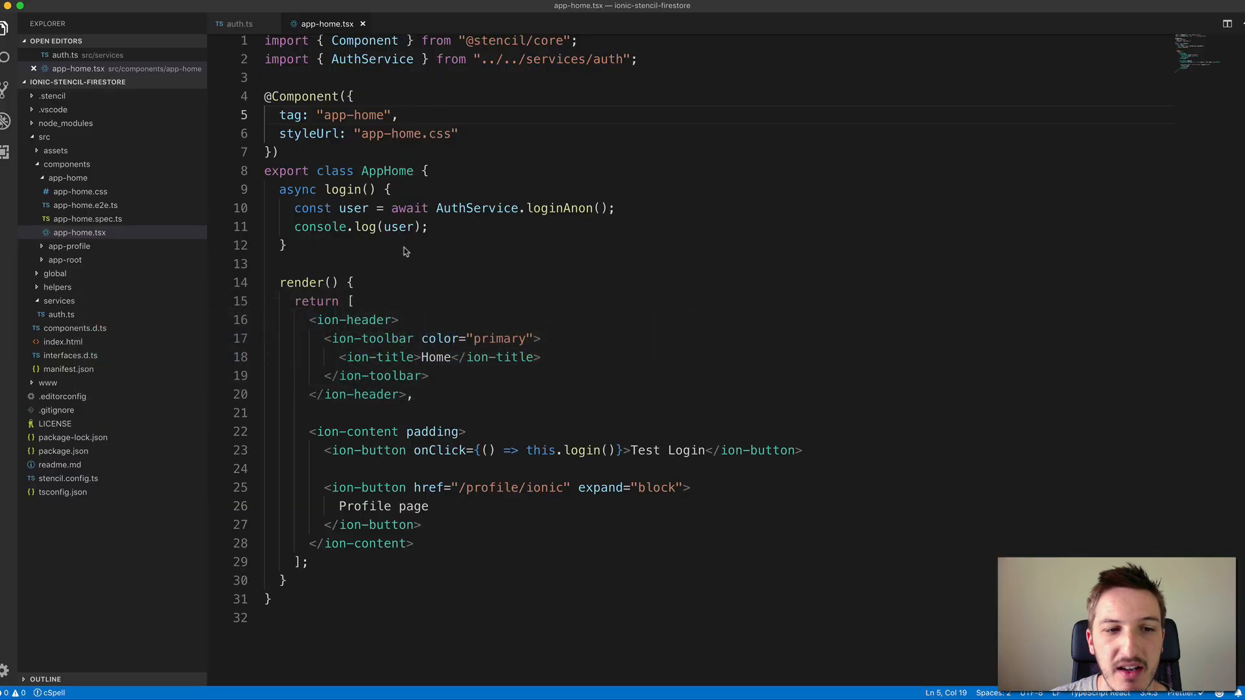
Show the AuthController code in auth.ts with the Firebase config and loginAnon method
{"action": "left_click", "coordinate": [239, 23]}
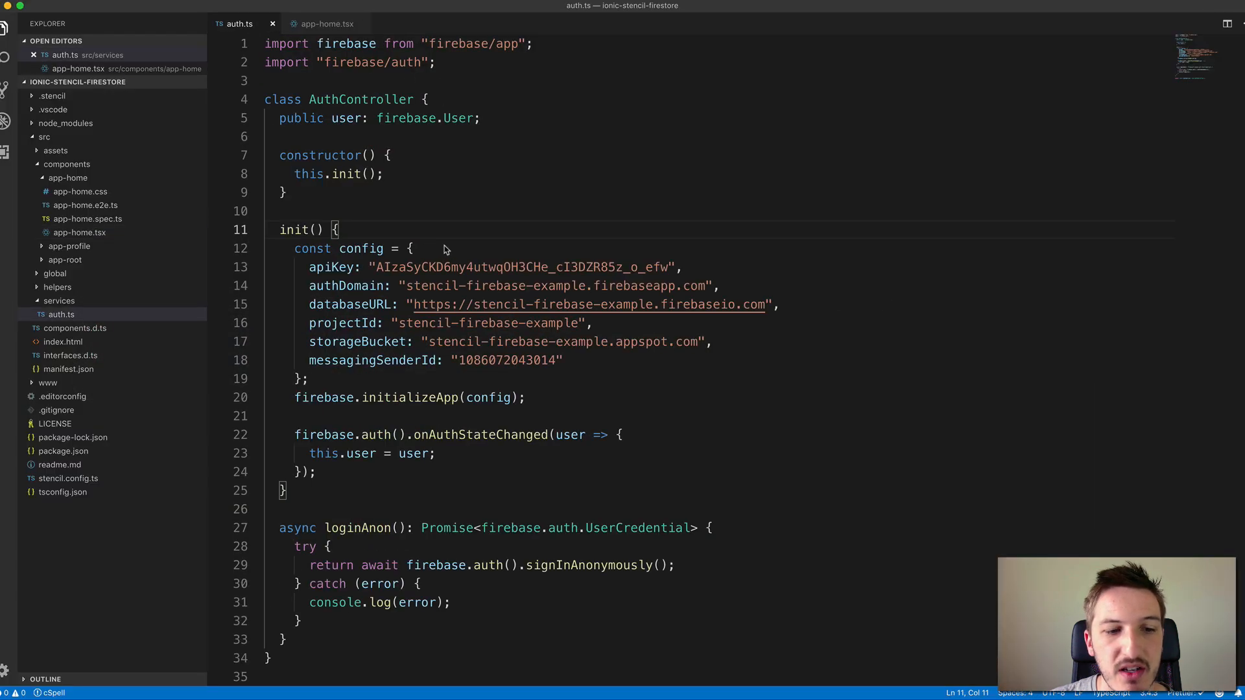
{"action": "scroll", "scroll_direction": "down", "scroll_amount": 3}
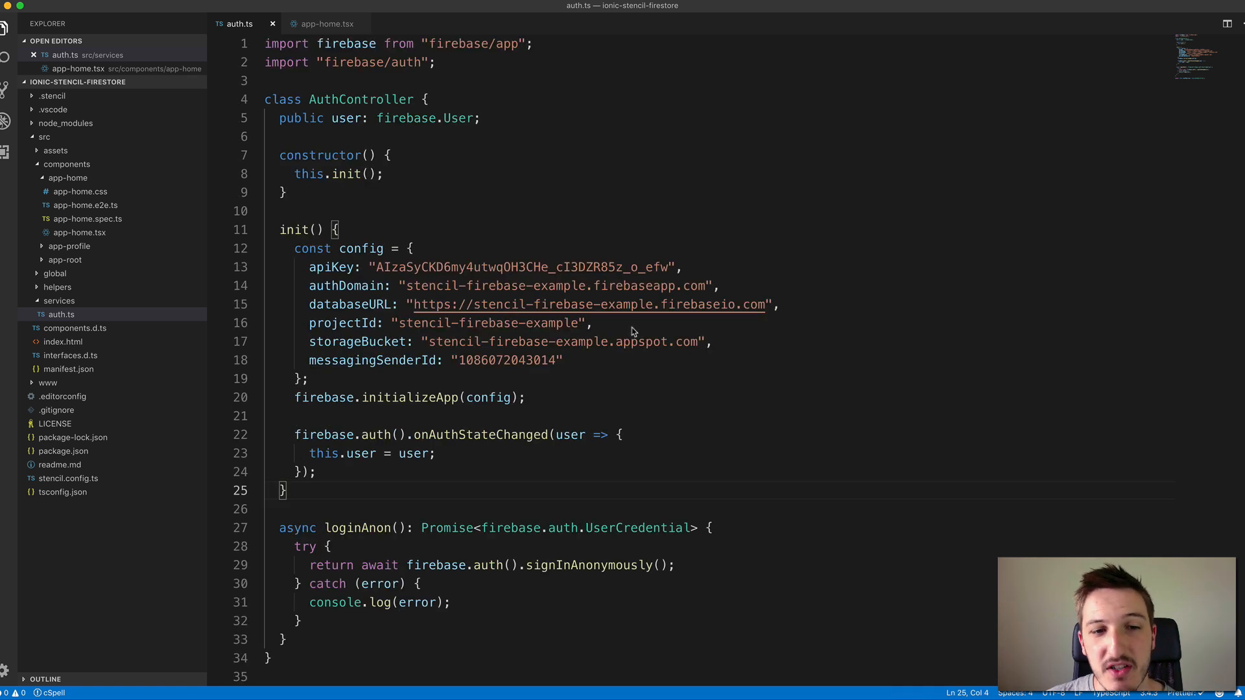
{"action": "mouse_move", "coordinate": [849, 321]}
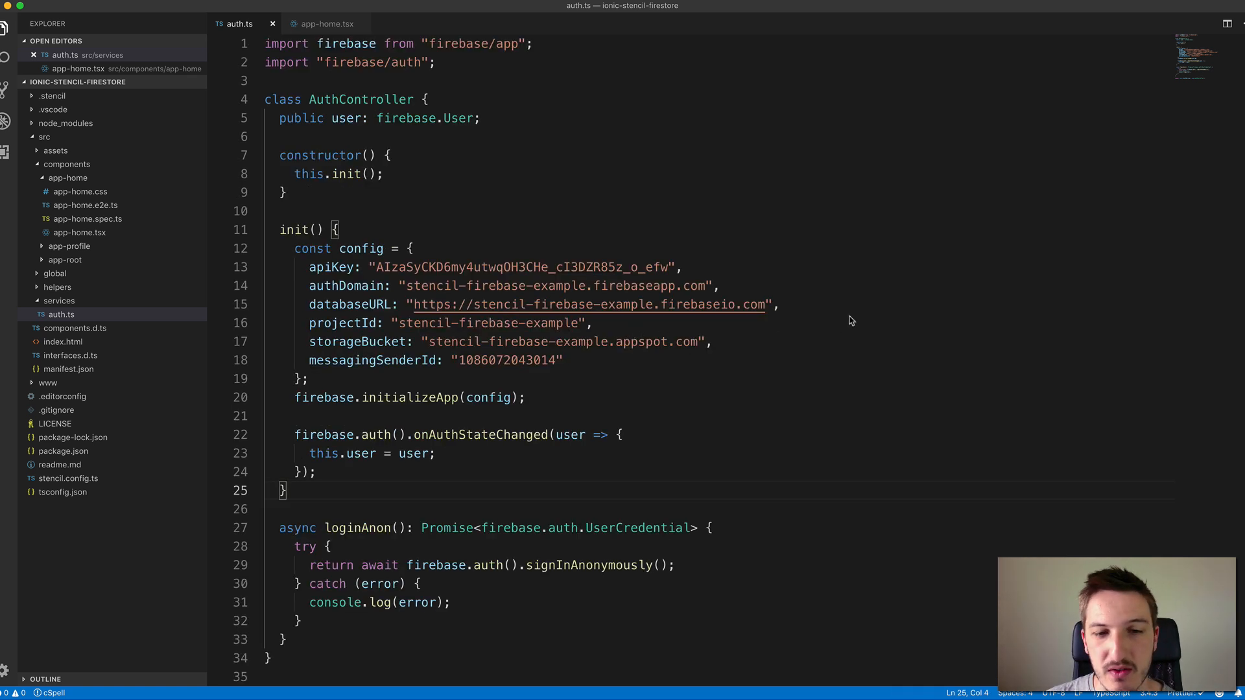
{"action": "mouse_move", "coordinate": [869, 309]}
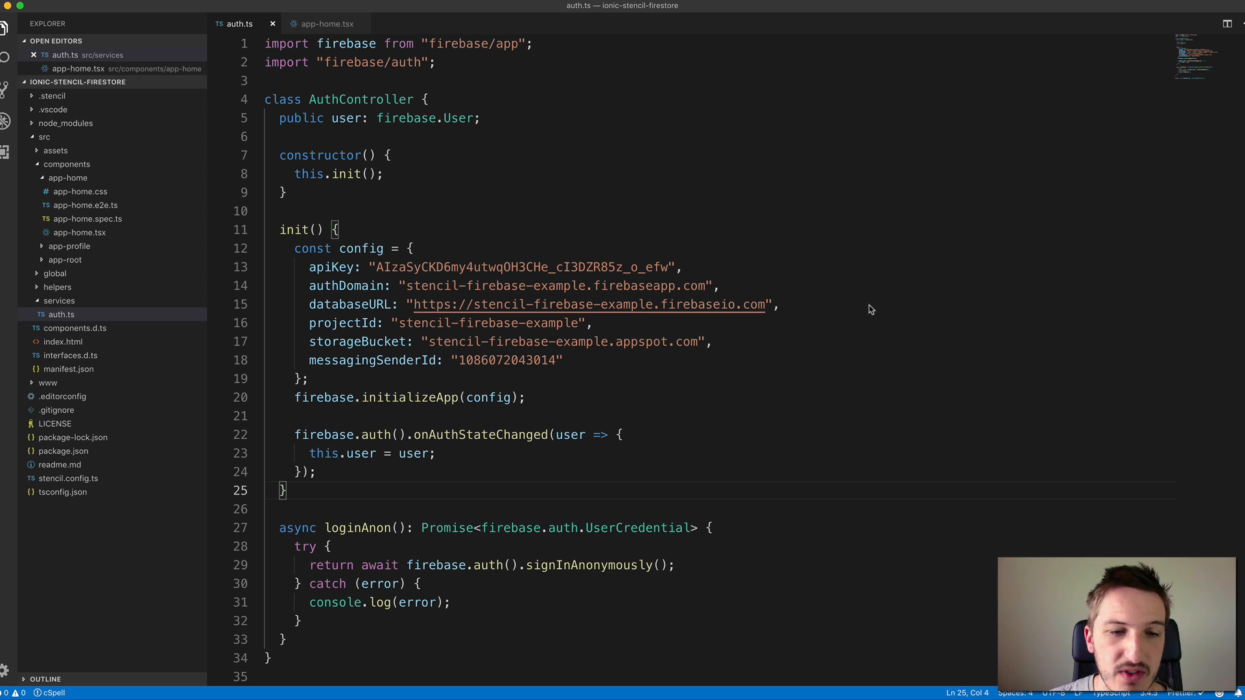